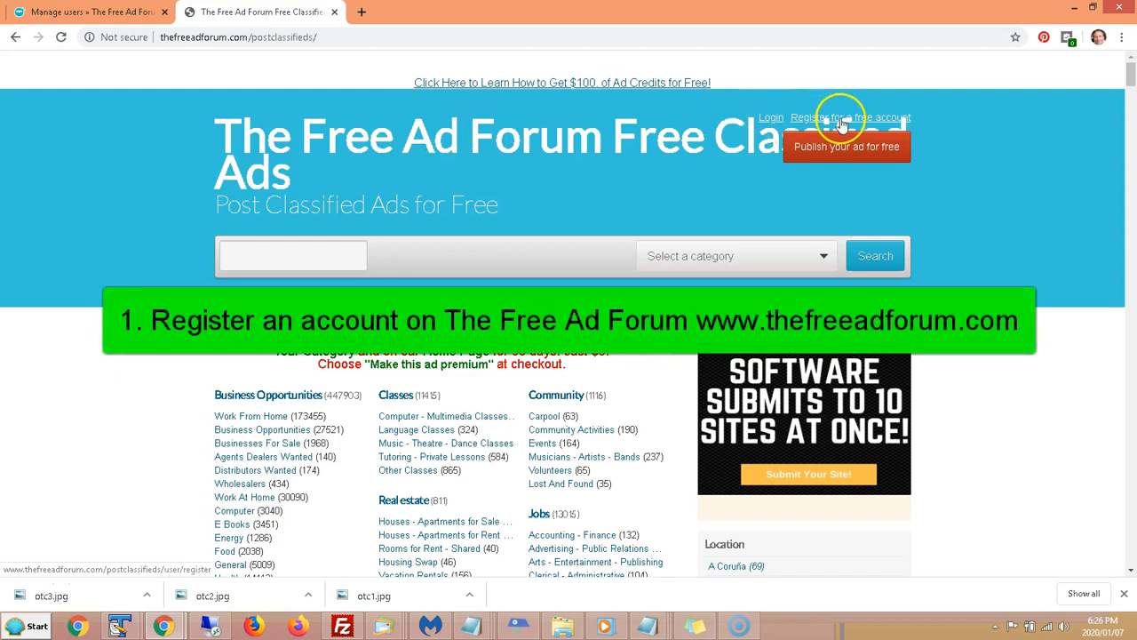
Step: Fill in the free account registration form on The Free Ad Forum and submit it with Create
click(850, 117)
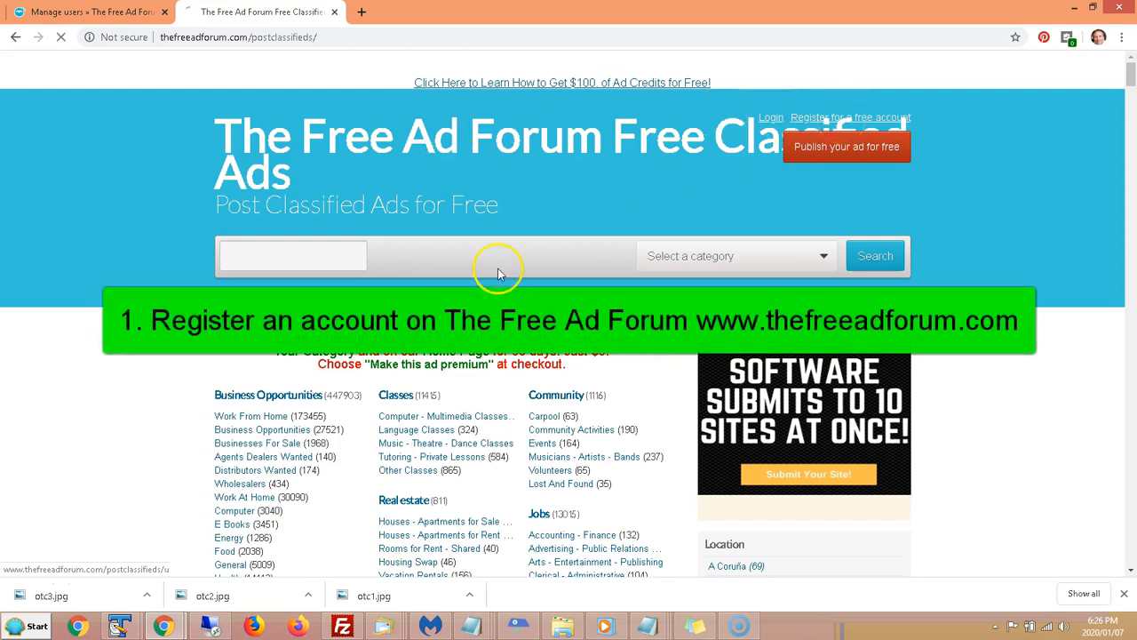
click(848, 117)
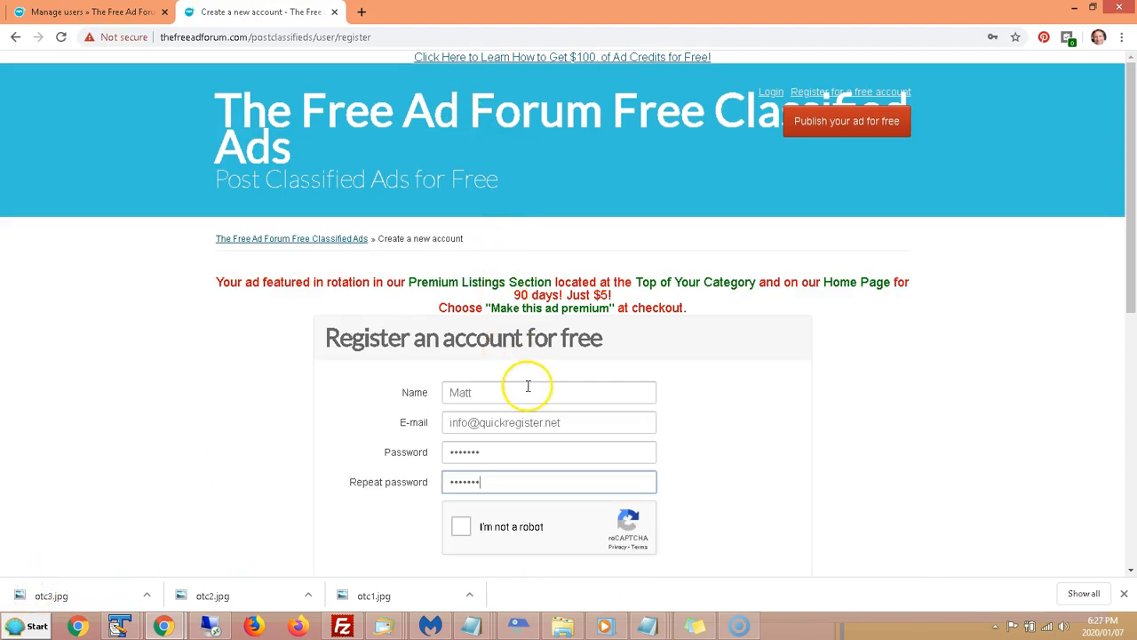
click(462, 526)
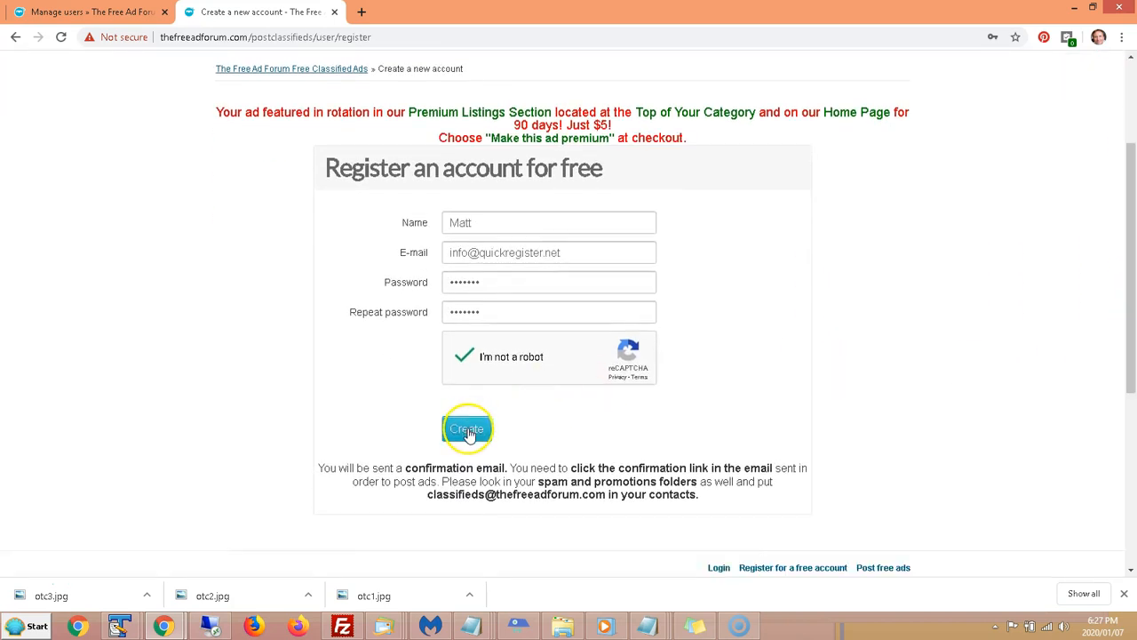
click(465, 428)
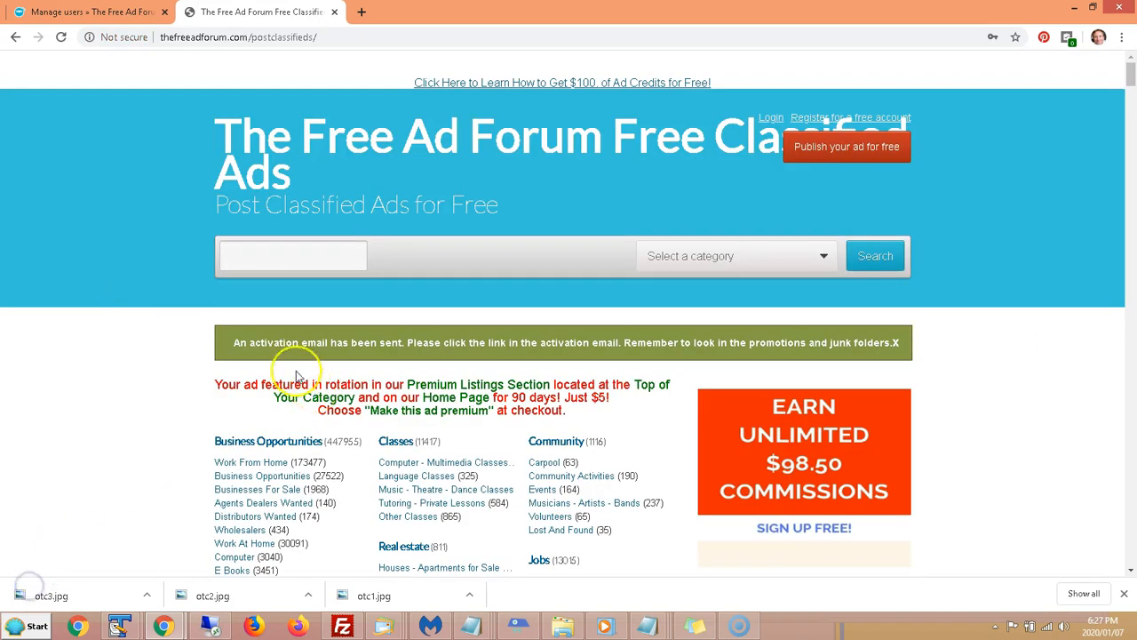
mouse_move(647, 363)
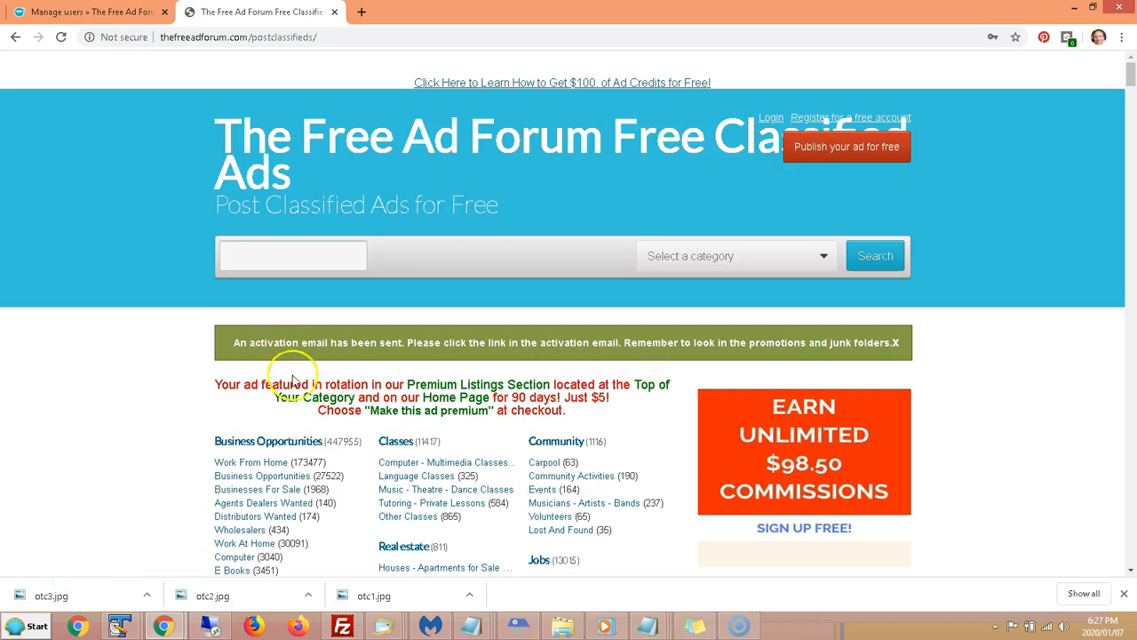
mouse_move(480, 352)
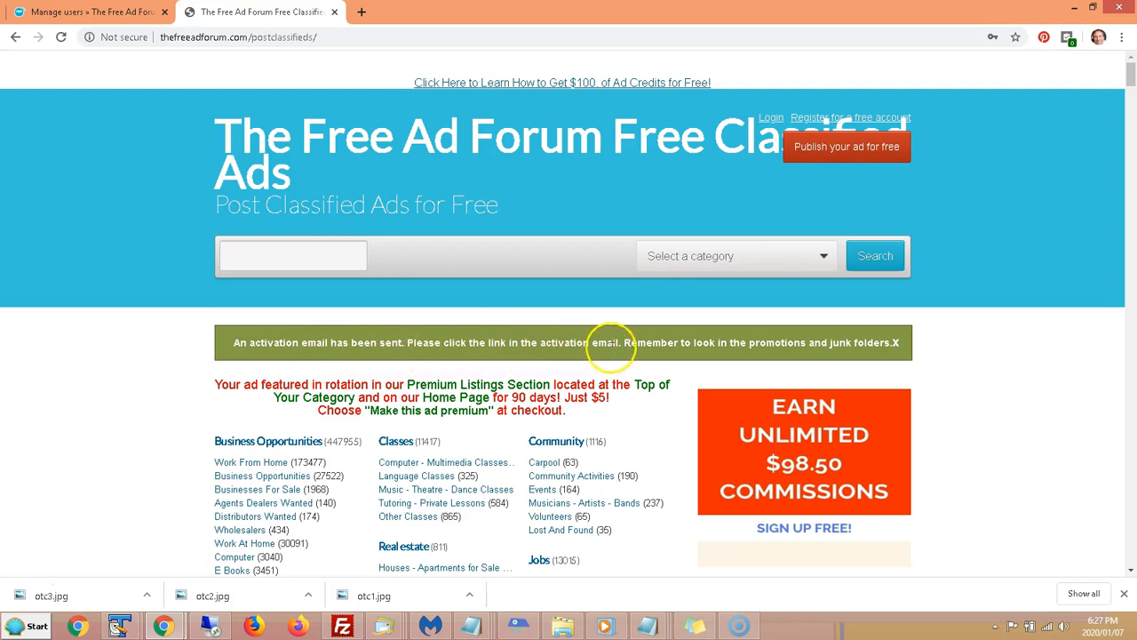
mouse_move(839, 343)
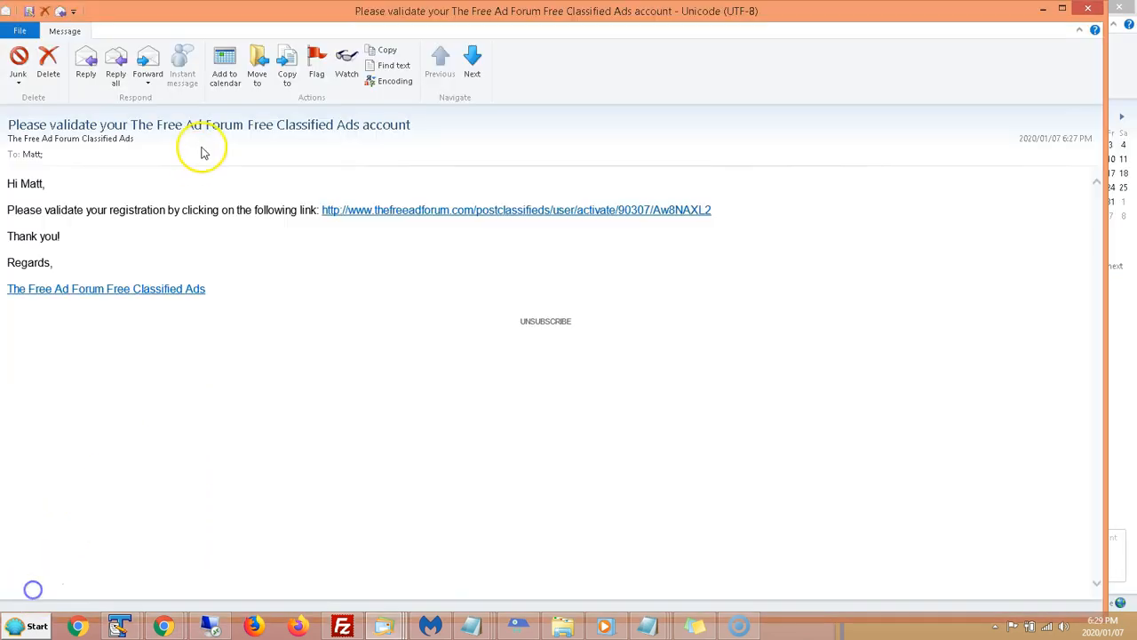
mouse_move(72, 138)
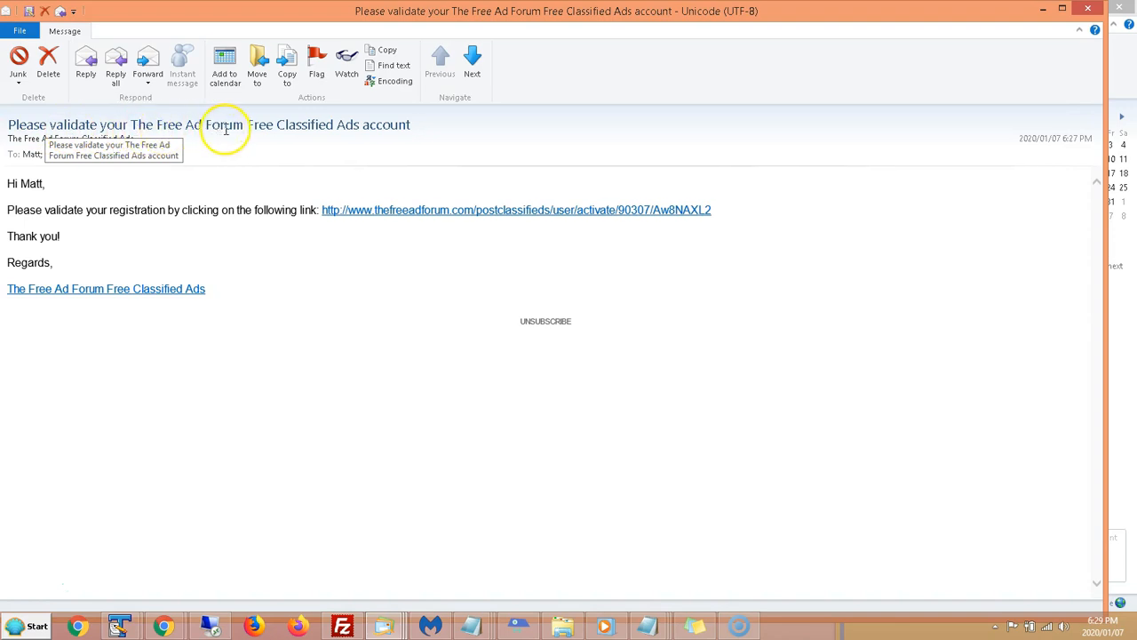
mouse_move(362, 143)
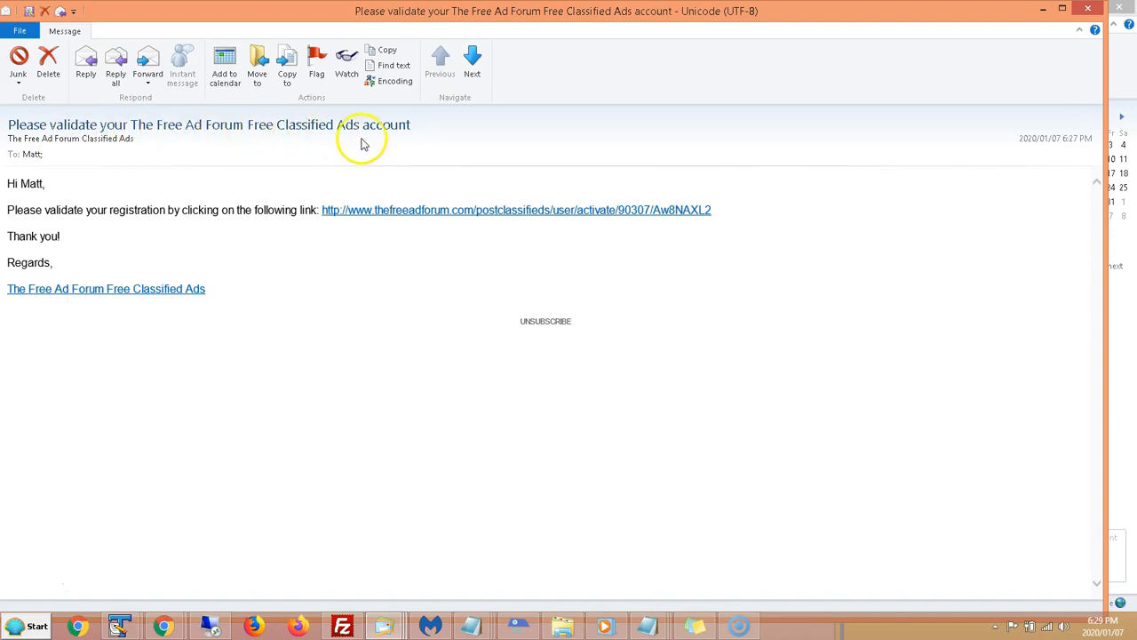
mouse_move(391, 139)
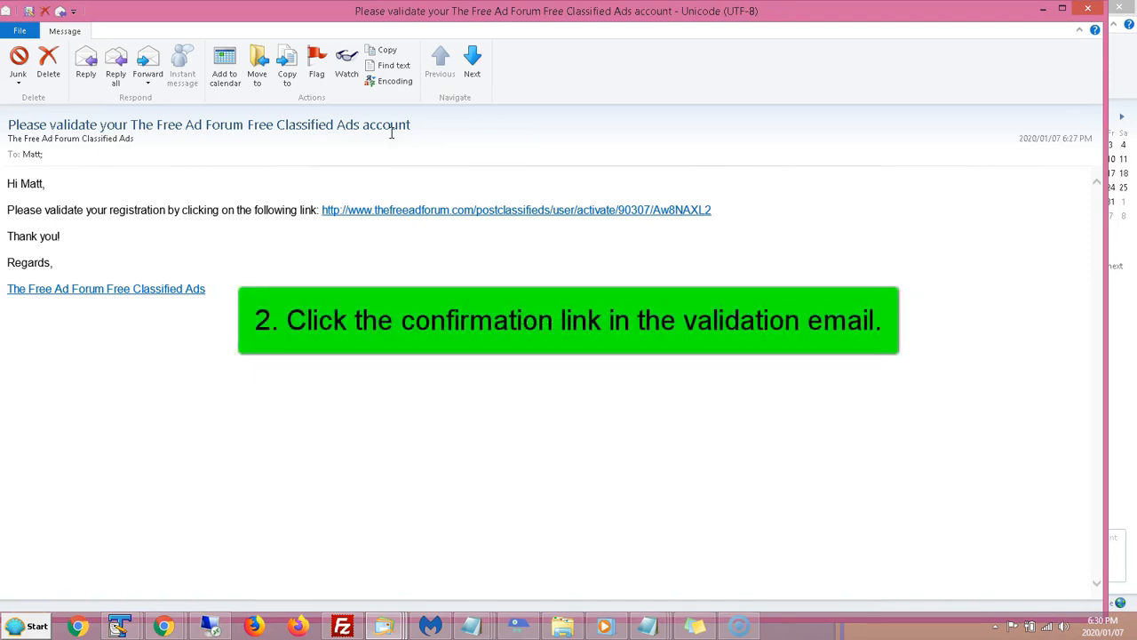
mouse_move(377, 146)
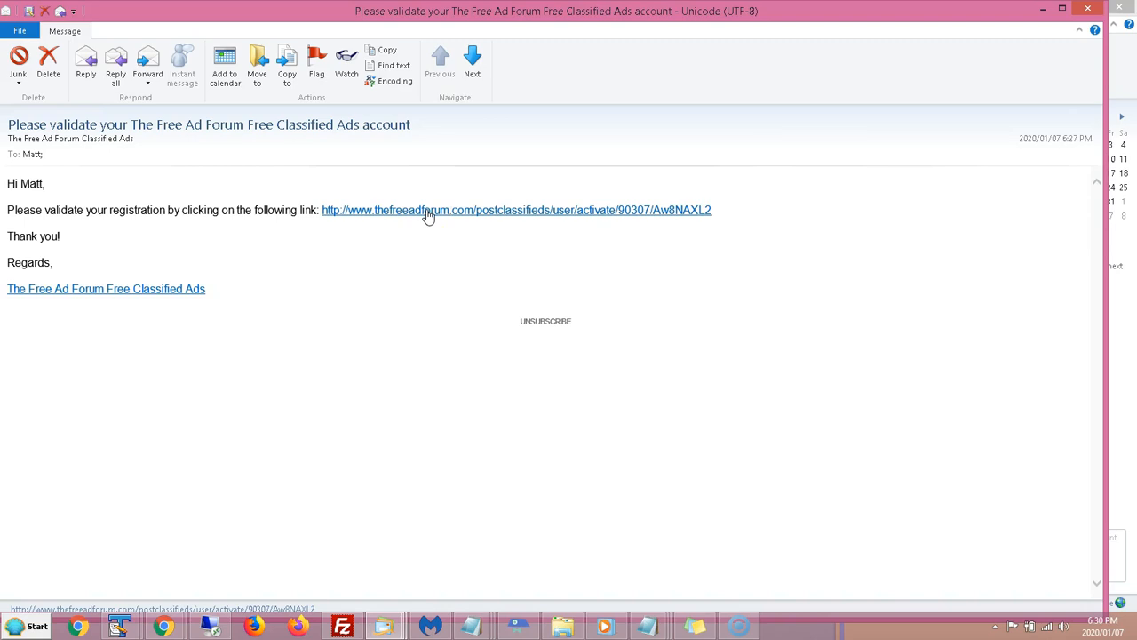
Step: Follow the activation link in The Free Ad Forum validation email
click(427, 209)
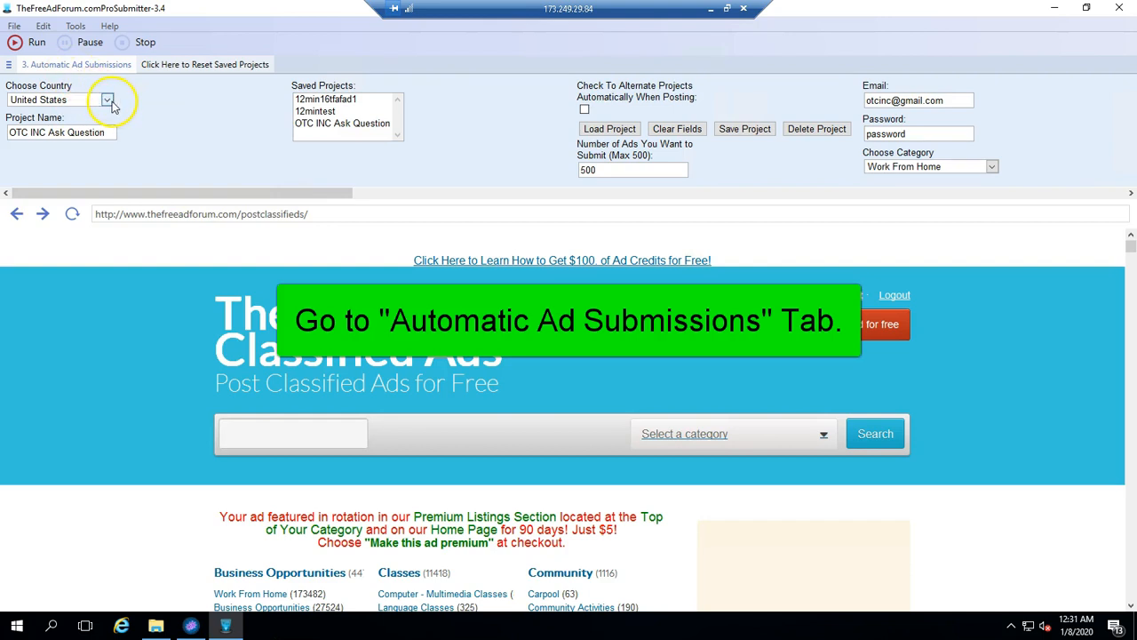
Step: Lower the OTC INC Ask Question project's number of ads to submit to 3
click(107, 99)
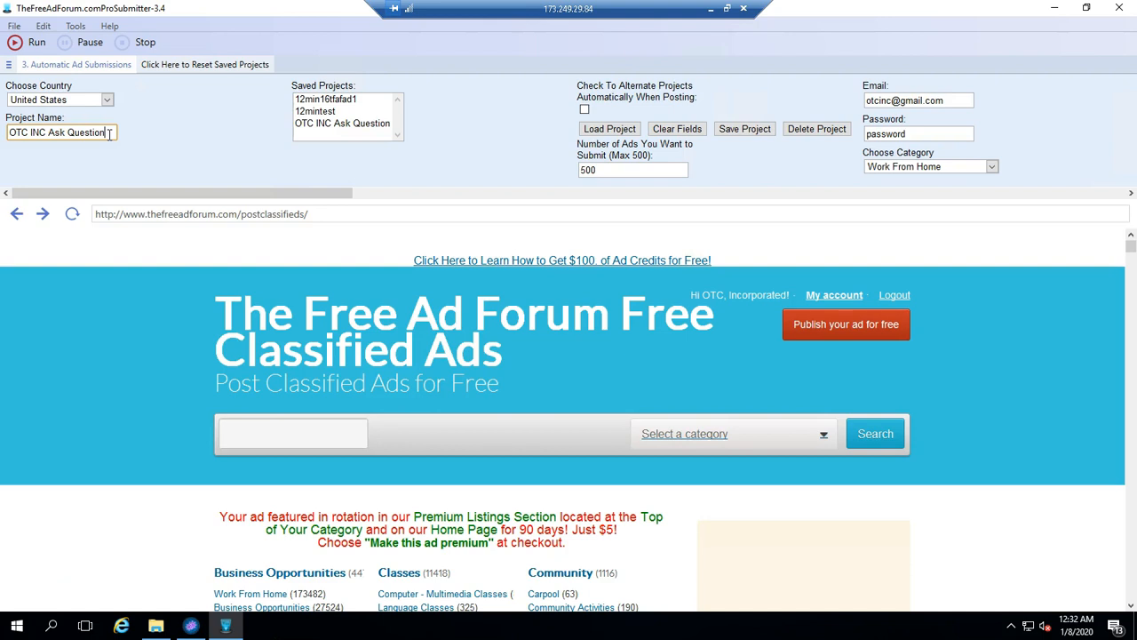
double_click(57, 132)
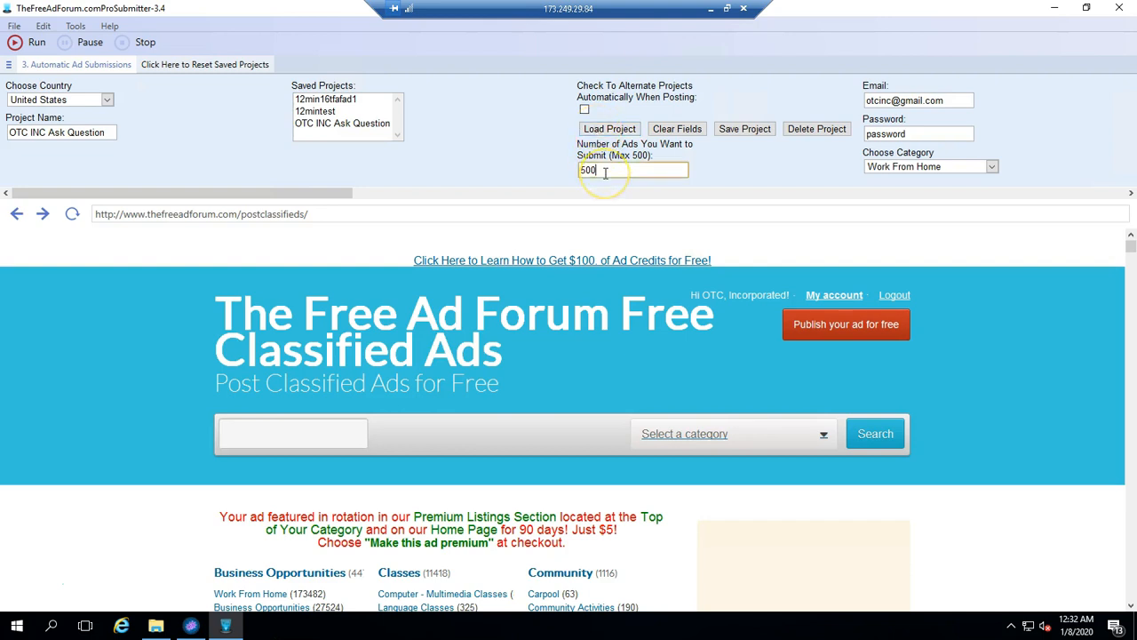
mouse_move(60, 100)
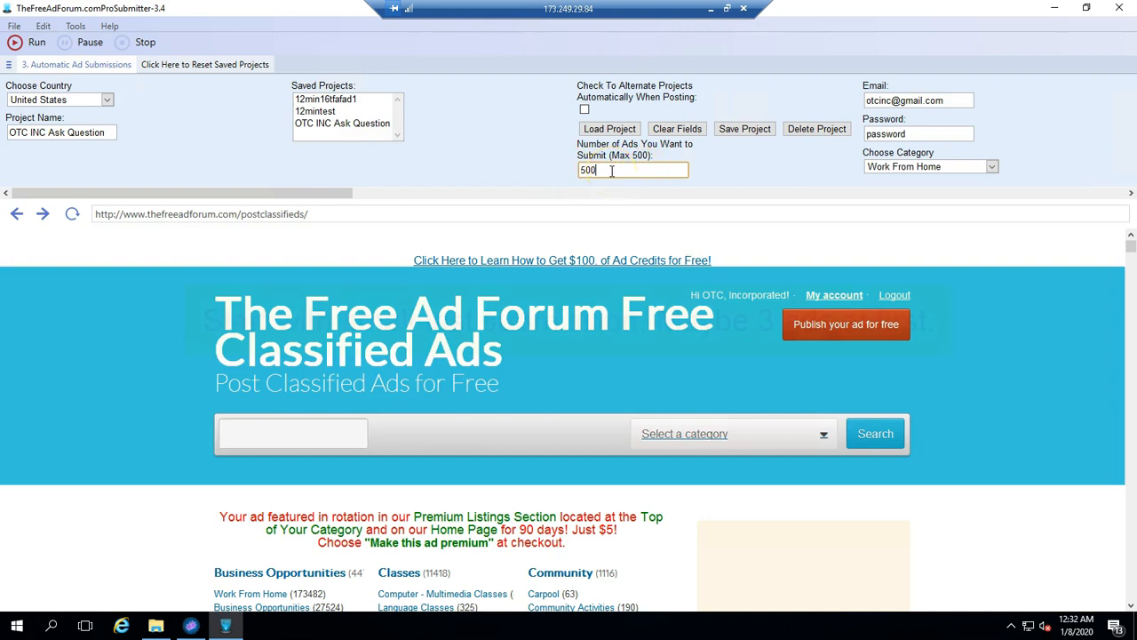
text(5)
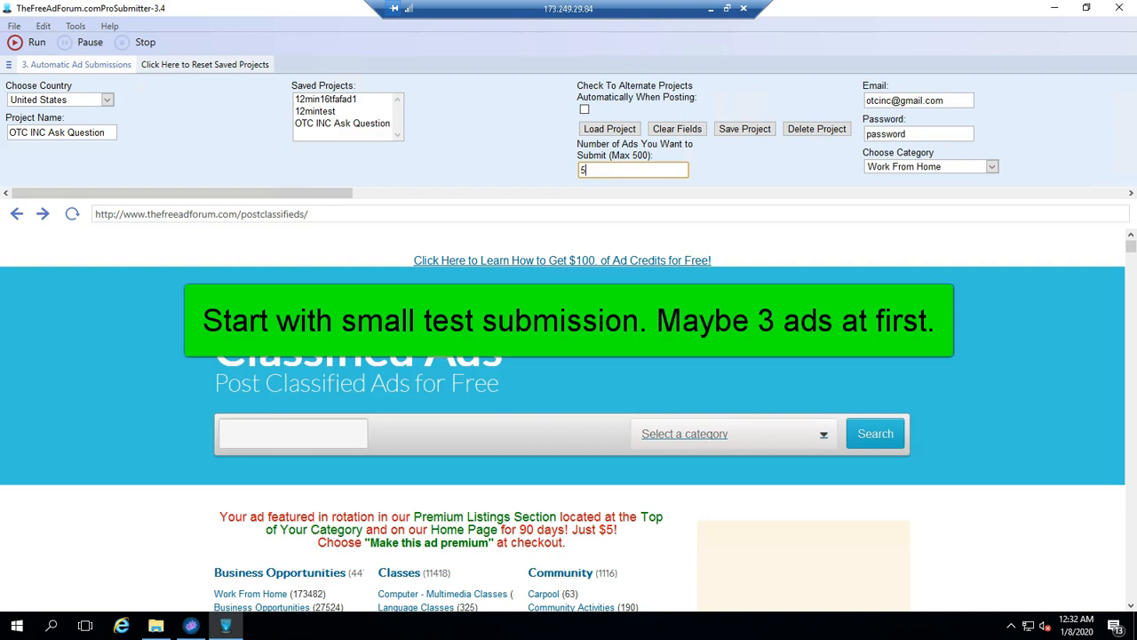
text(3)
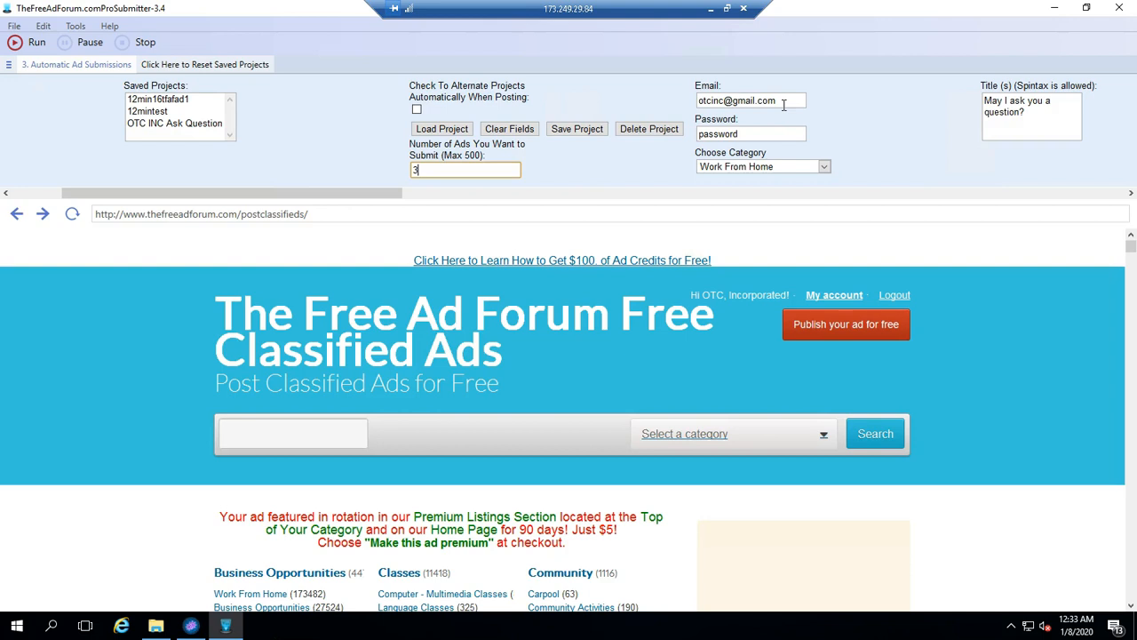
triple_click(750, 100)
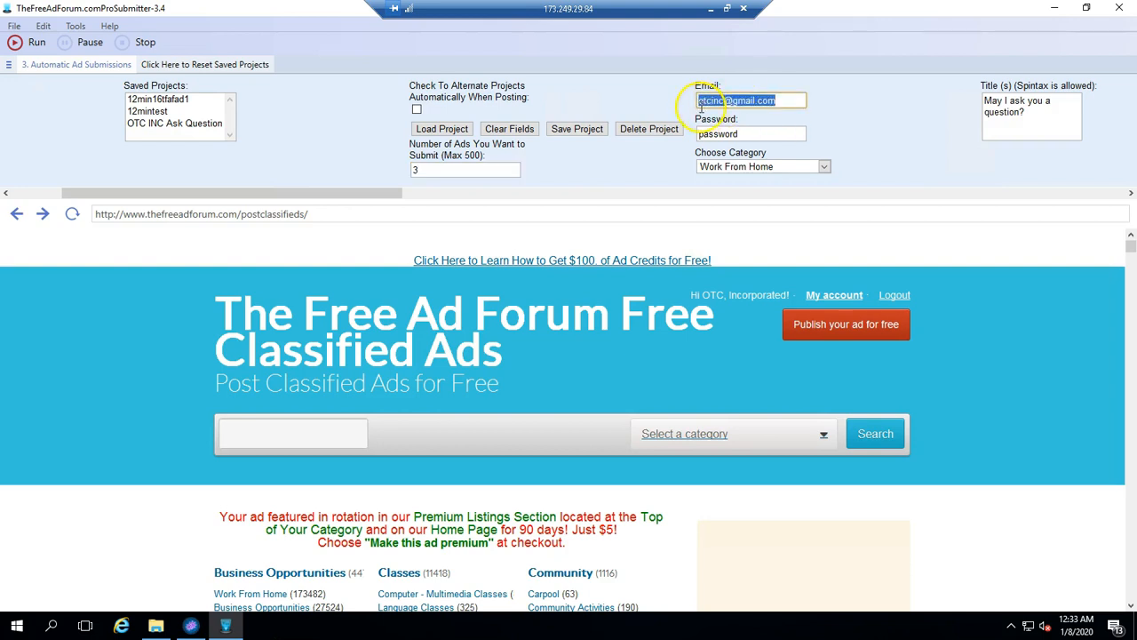
right_click(750, 100)
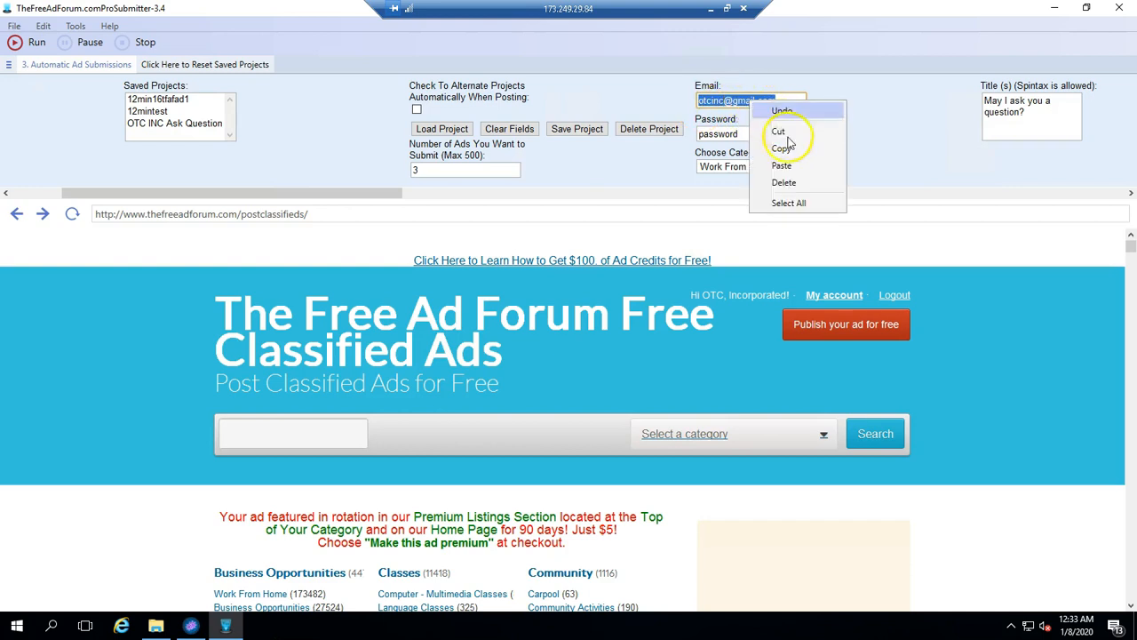
click(783, 148)
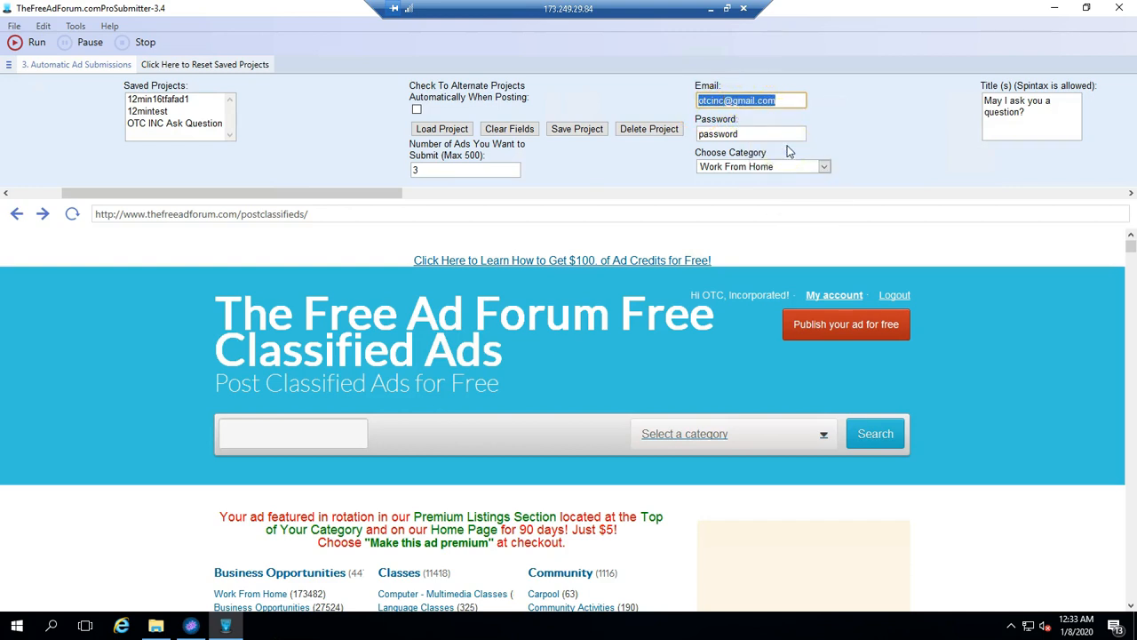
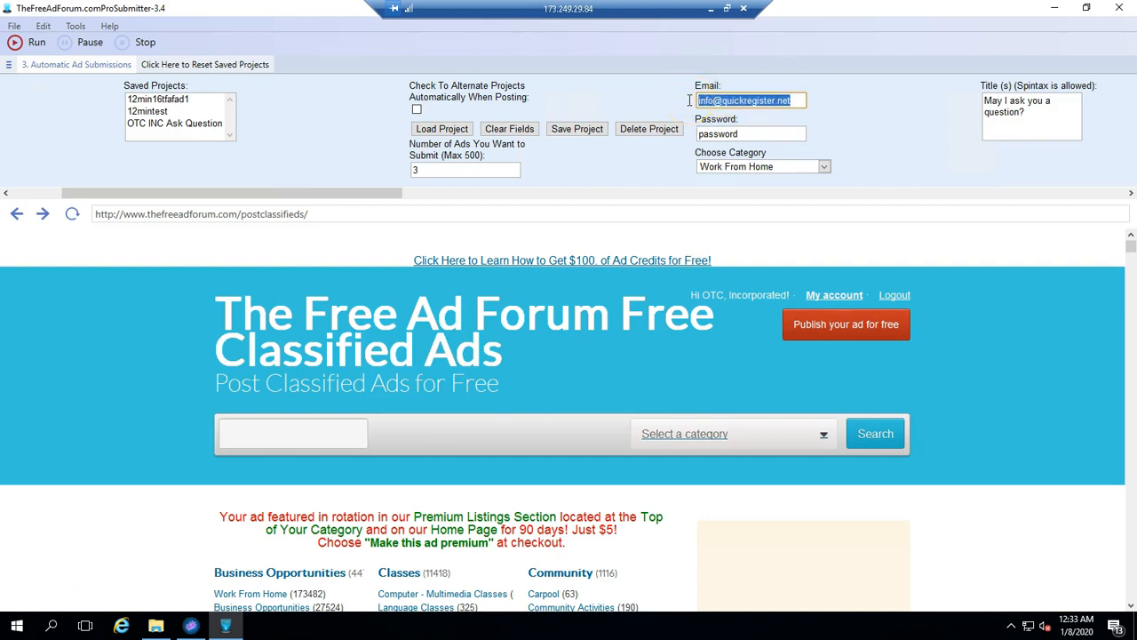
key(Delete)
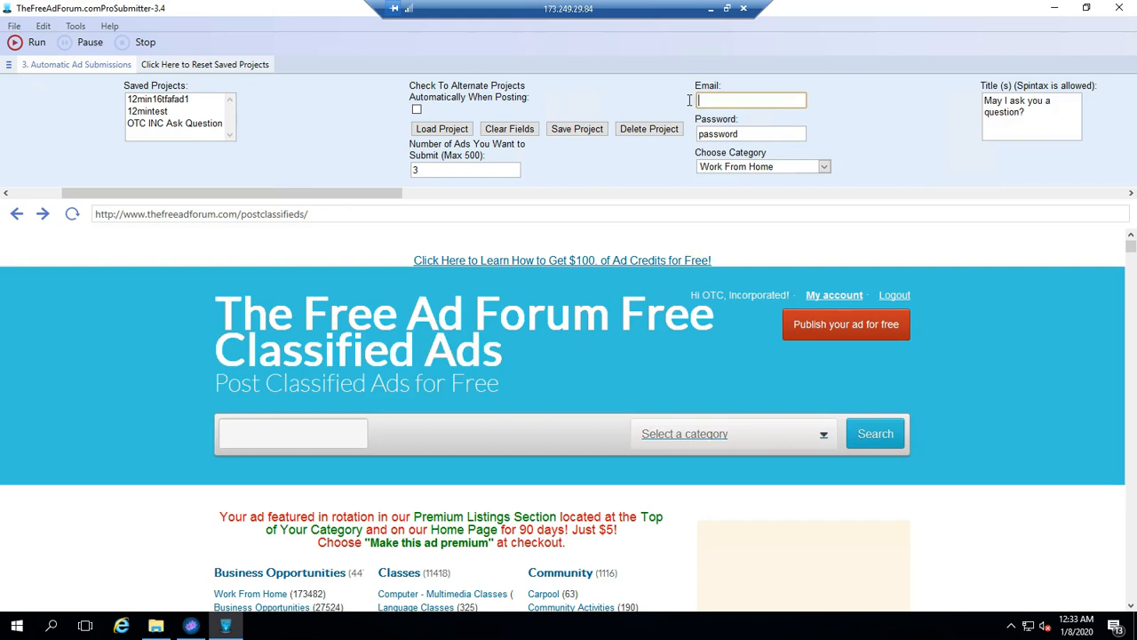
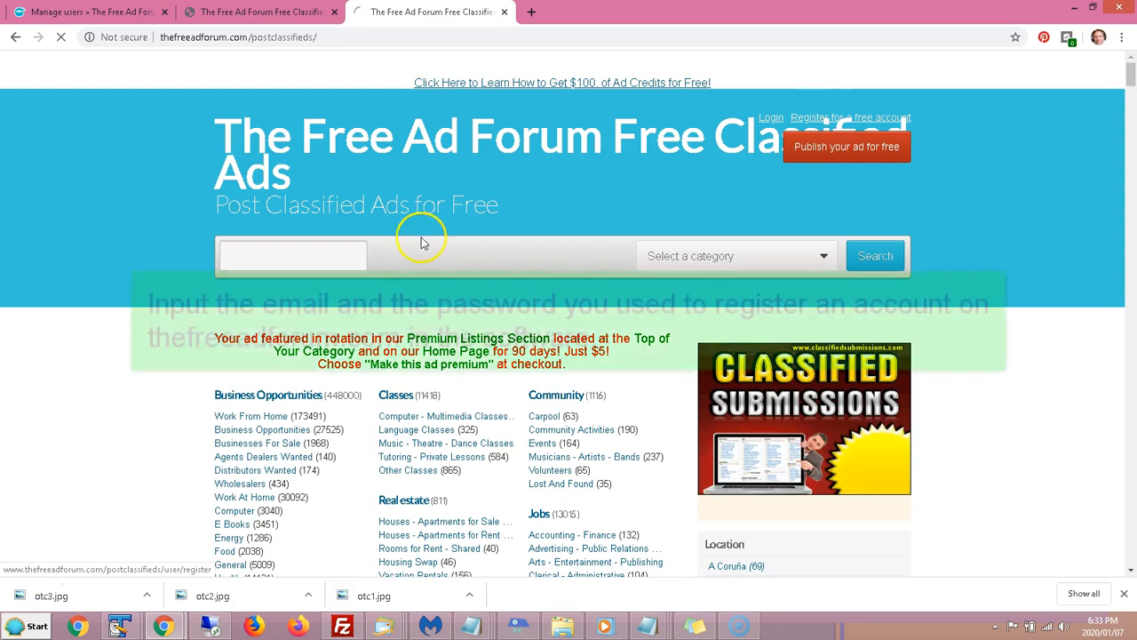
Step: Reopen the blank registration form and move into its Name and E-mail fields
click(849, 117)
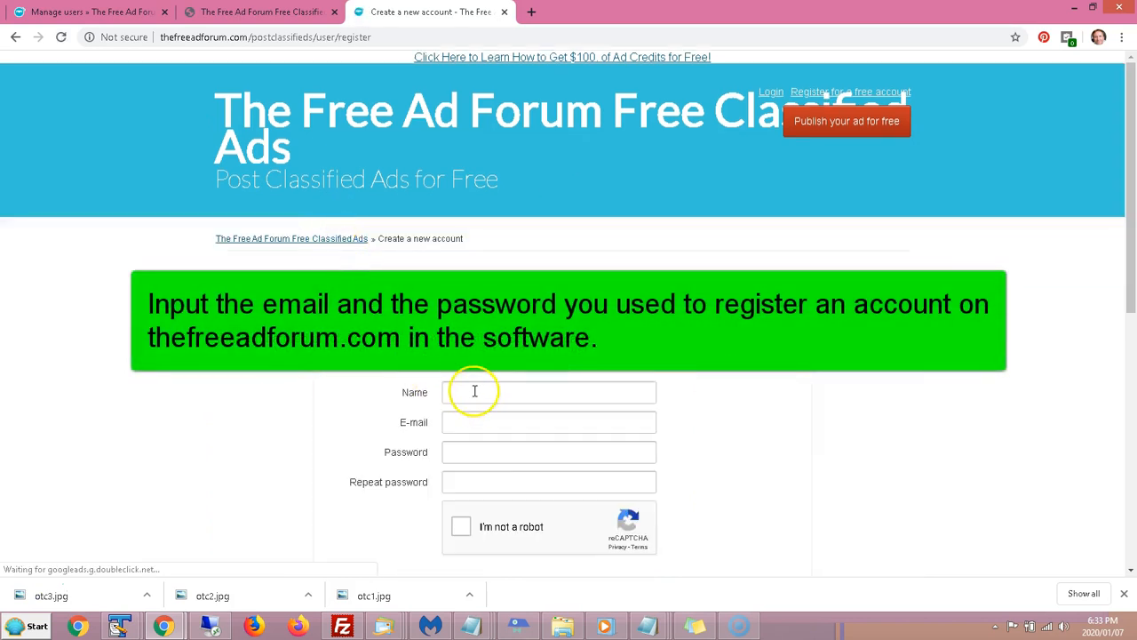
click(547, 423)
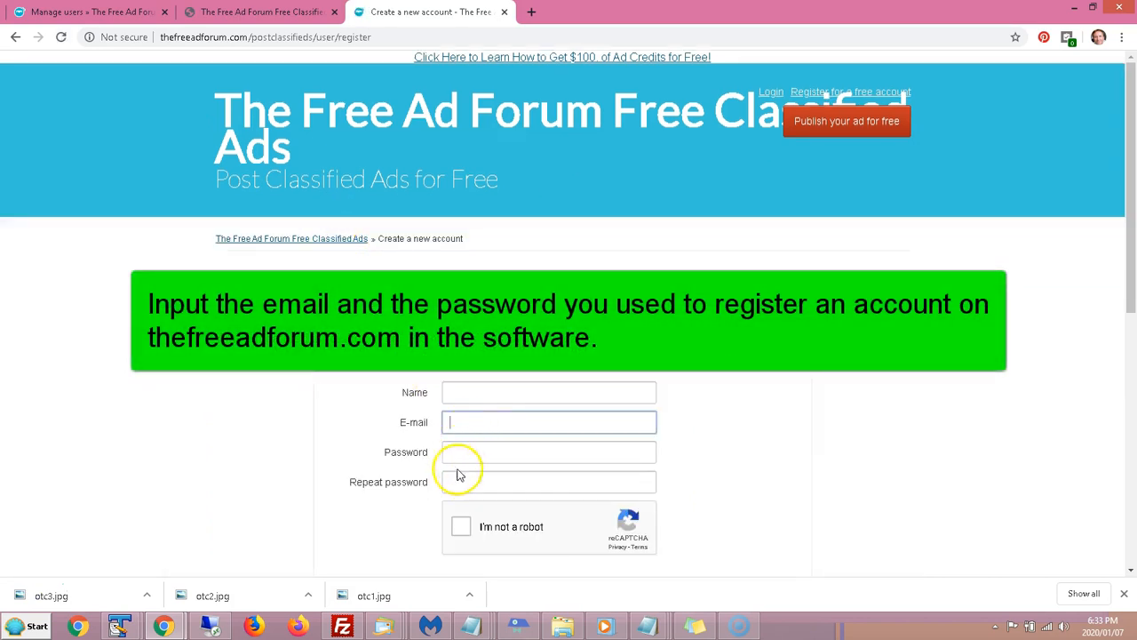
click(211, 625)
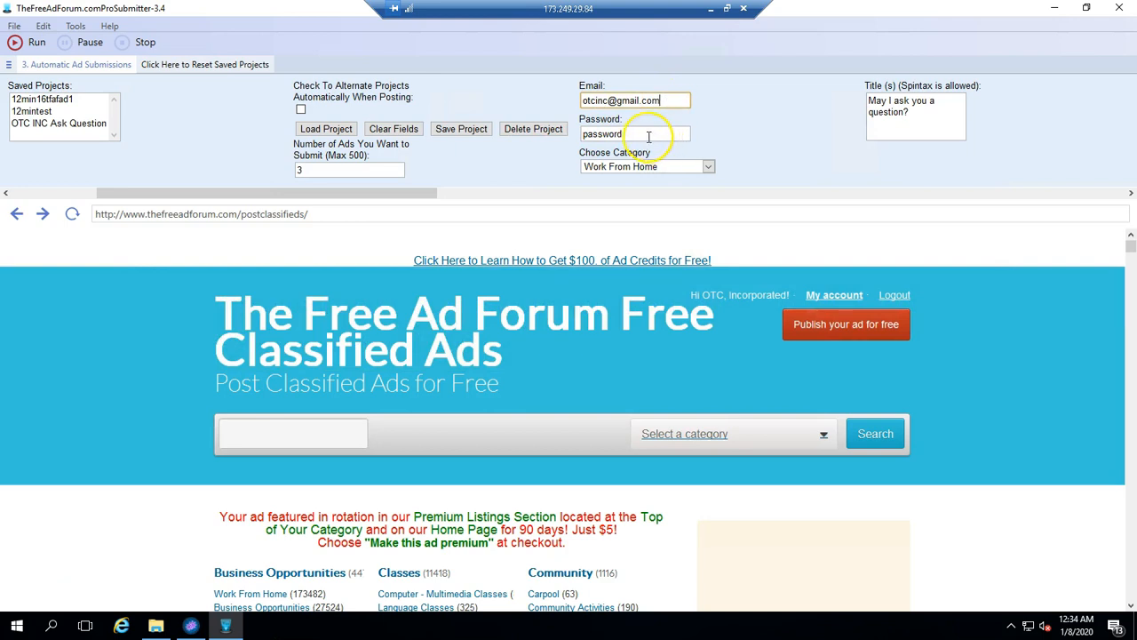
Step: Try the Travel ad category, then set the category back to Work From Home
click(634, 133)
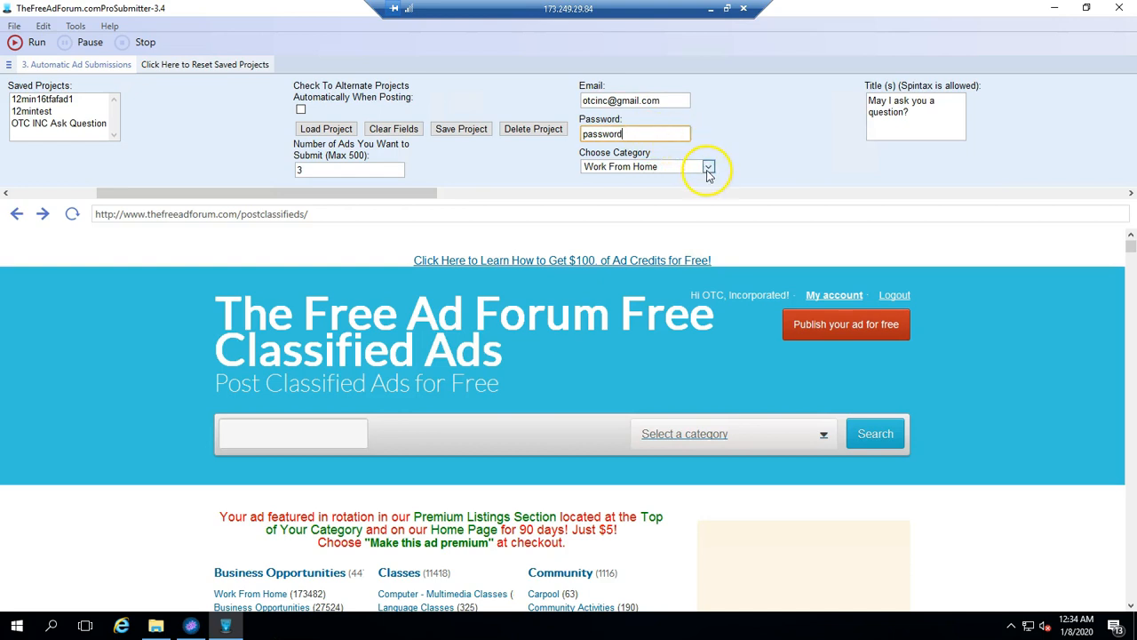
click(707, 167)
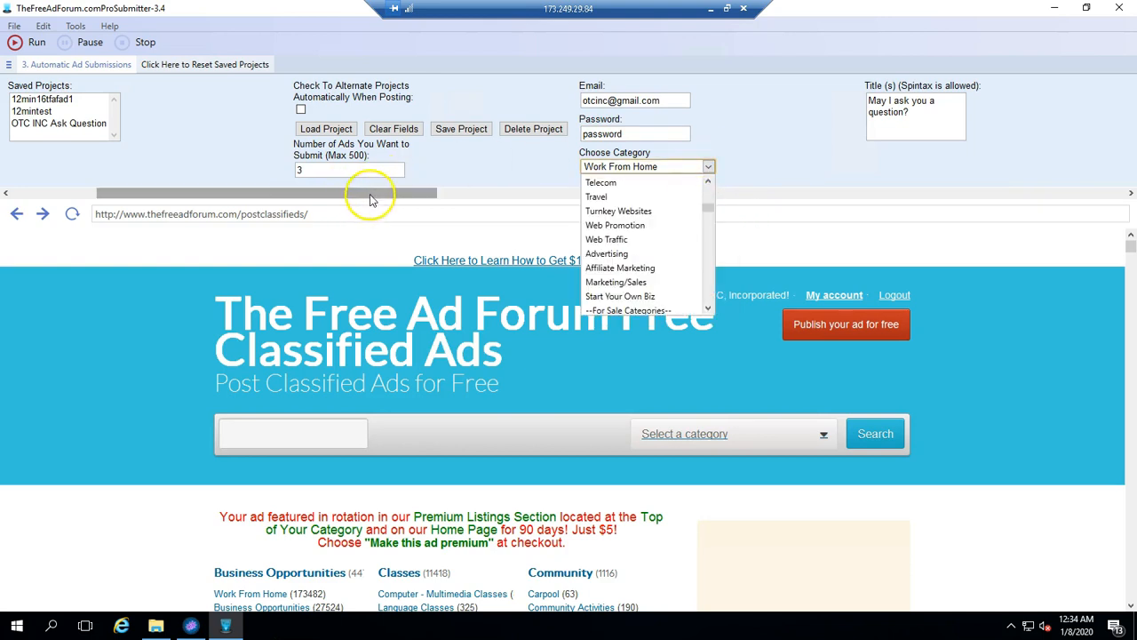
click(597, 196)
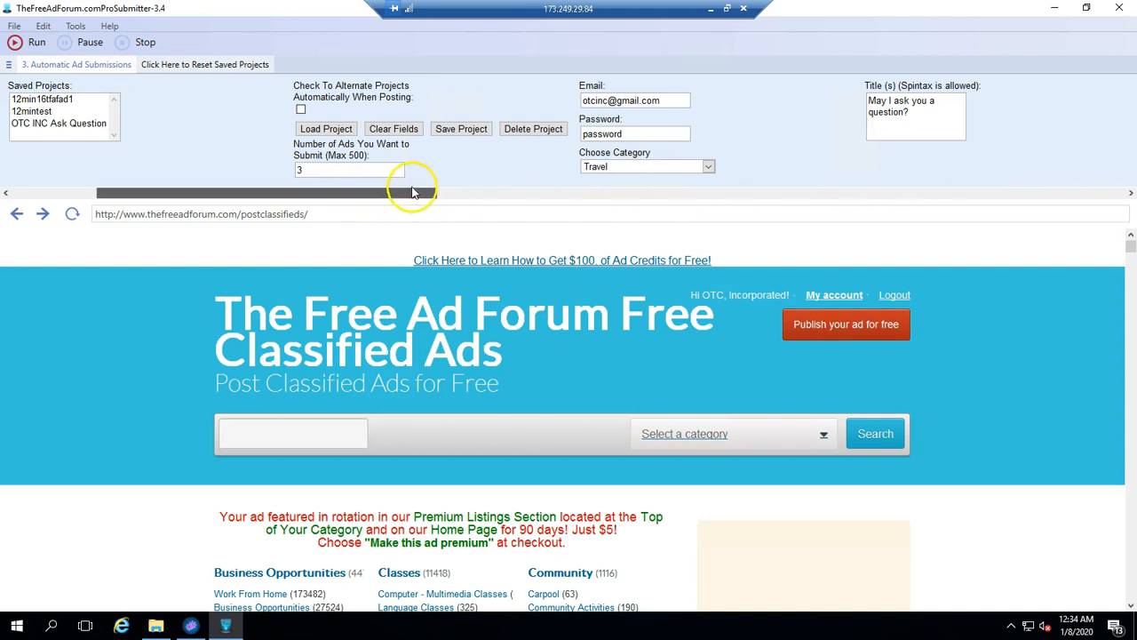
click(640, 167)
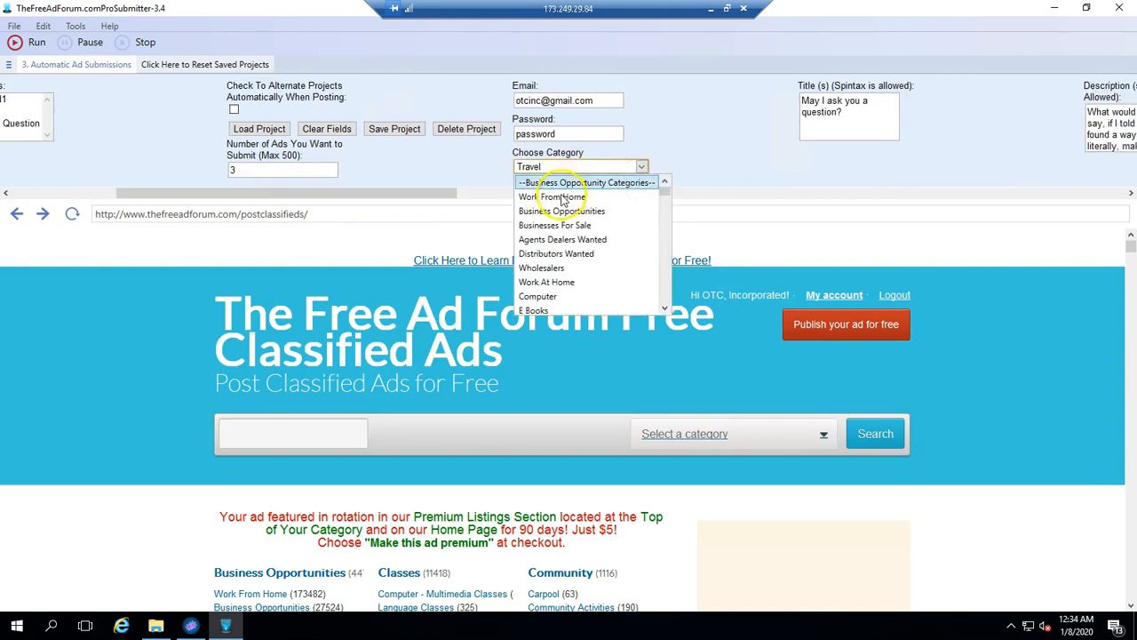
click(550, 195)
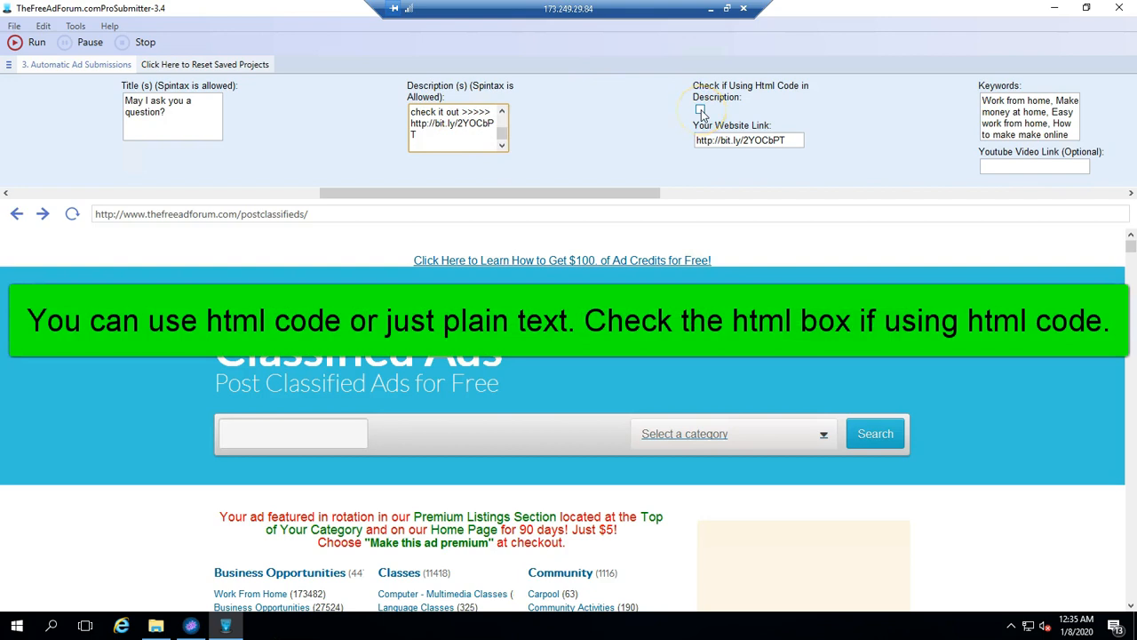
mouse_move(666, 160)
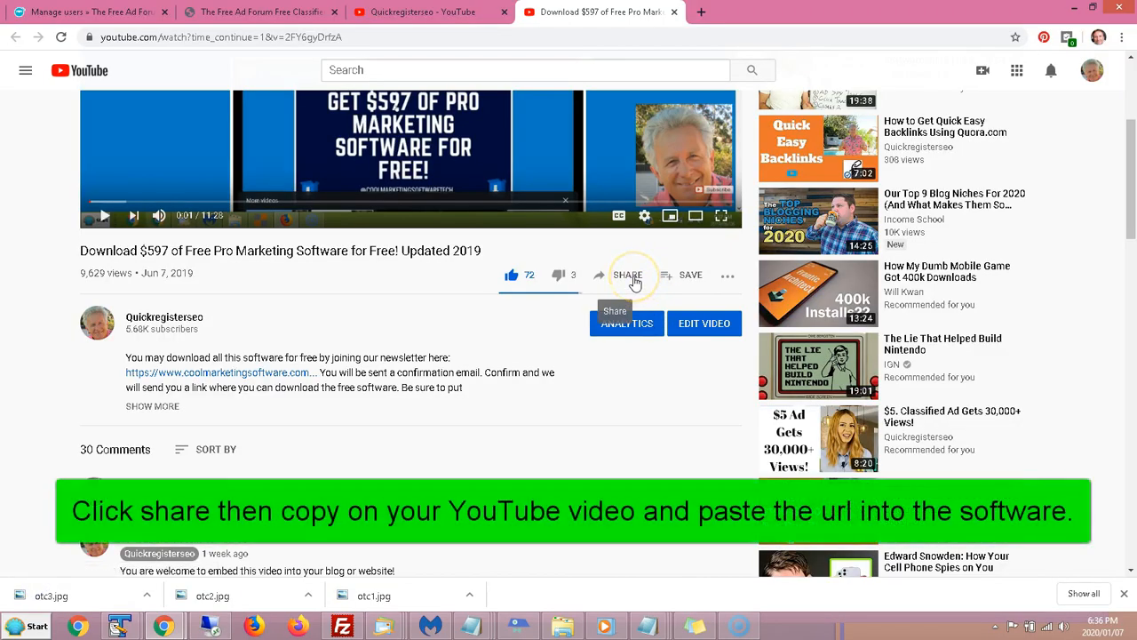
click(627, 274)
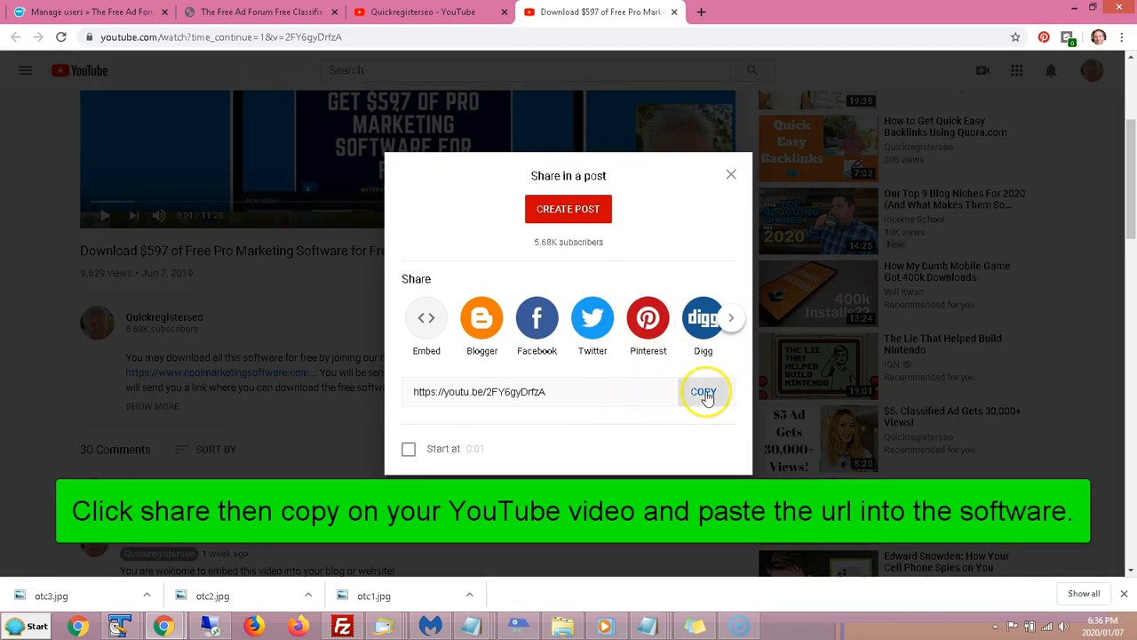
click(703, 391)
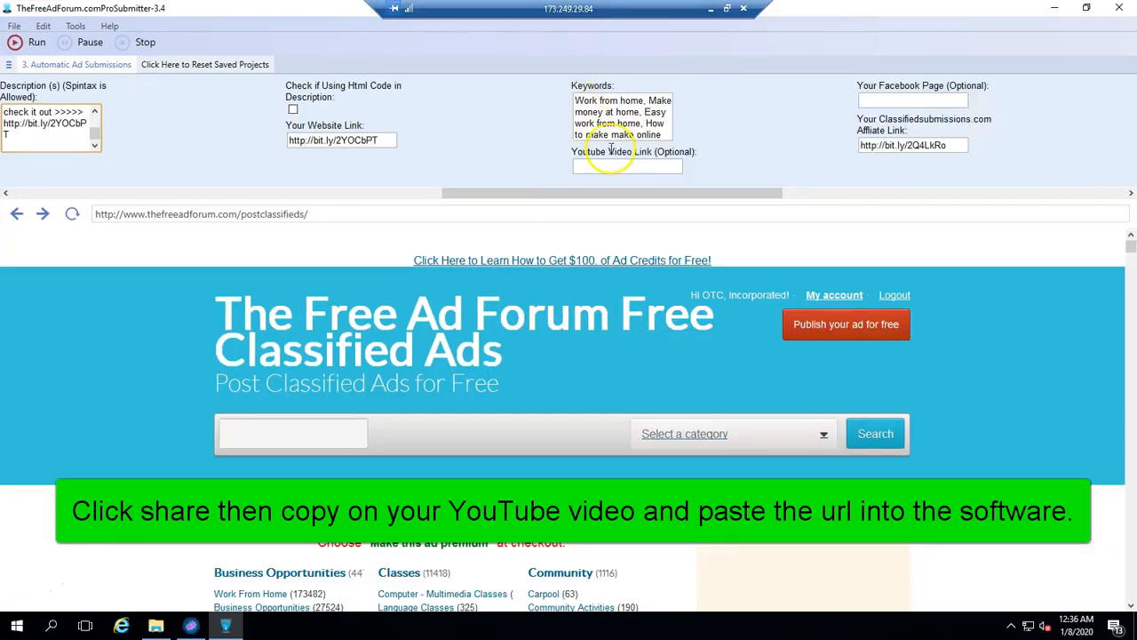
click(626, 167)
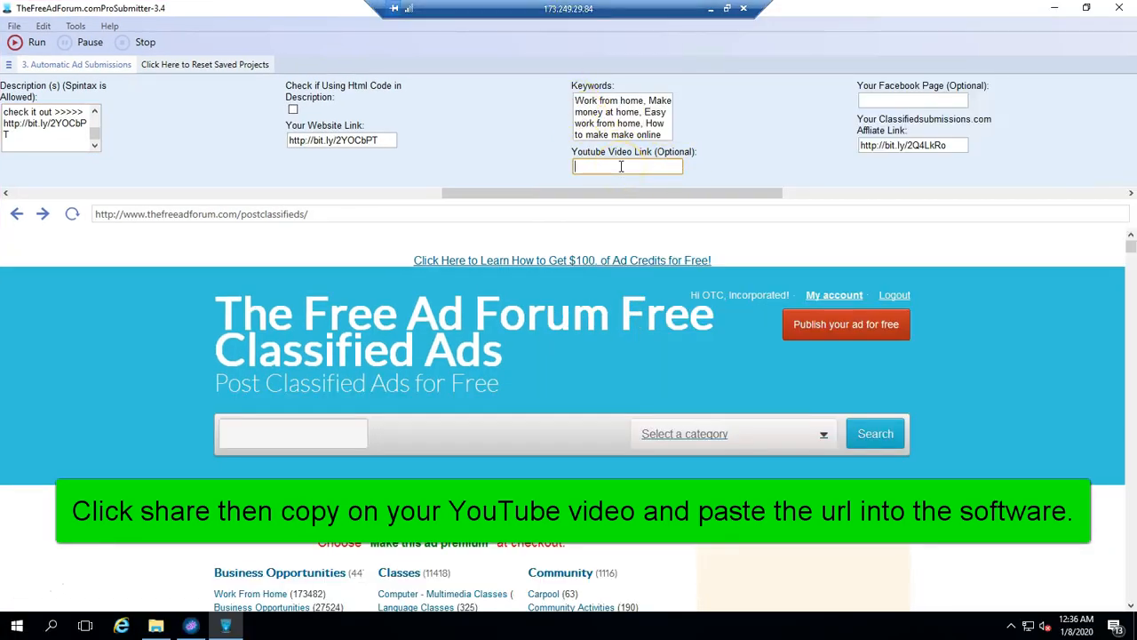
text(https://youtu.be/2FY6gyDrfzA)
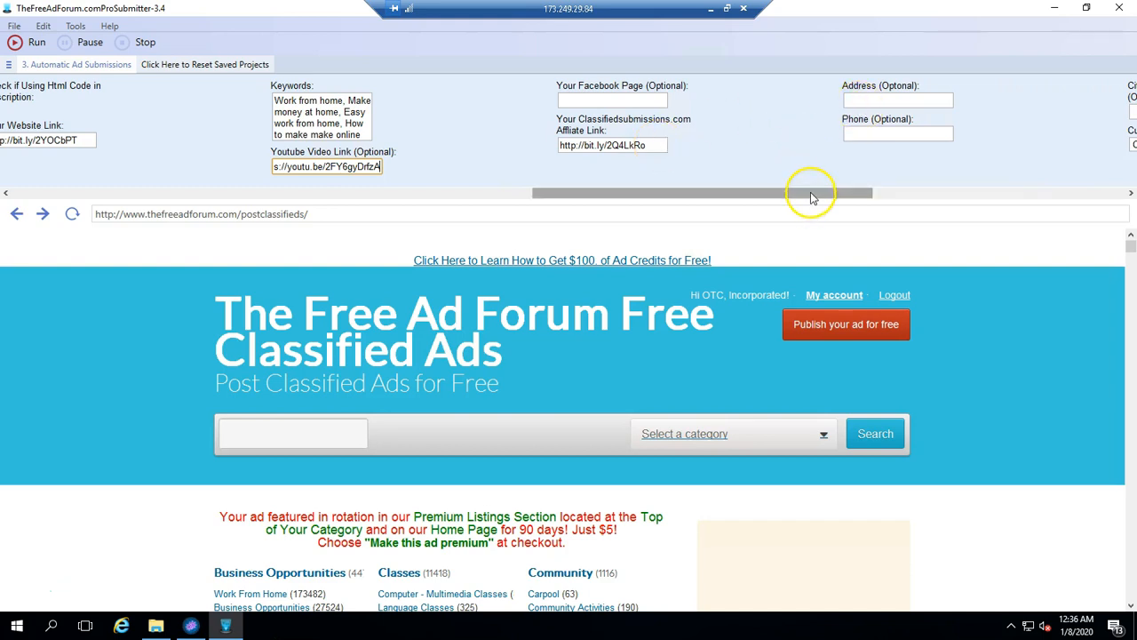
drag(808, 192, 889, 192)
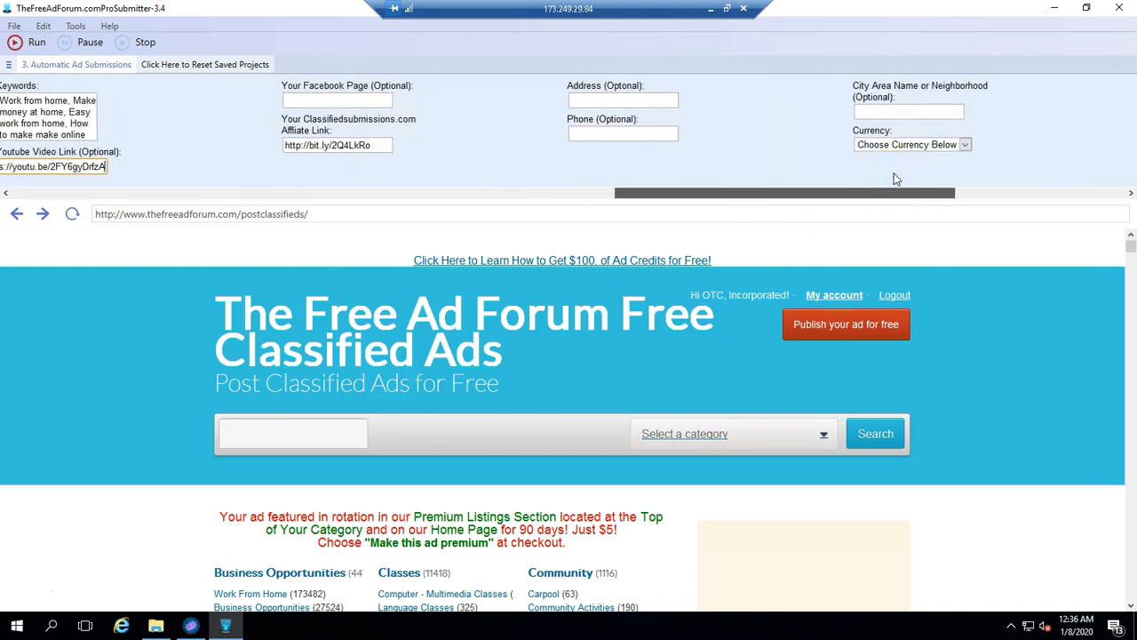
mouse_move(920, 180)
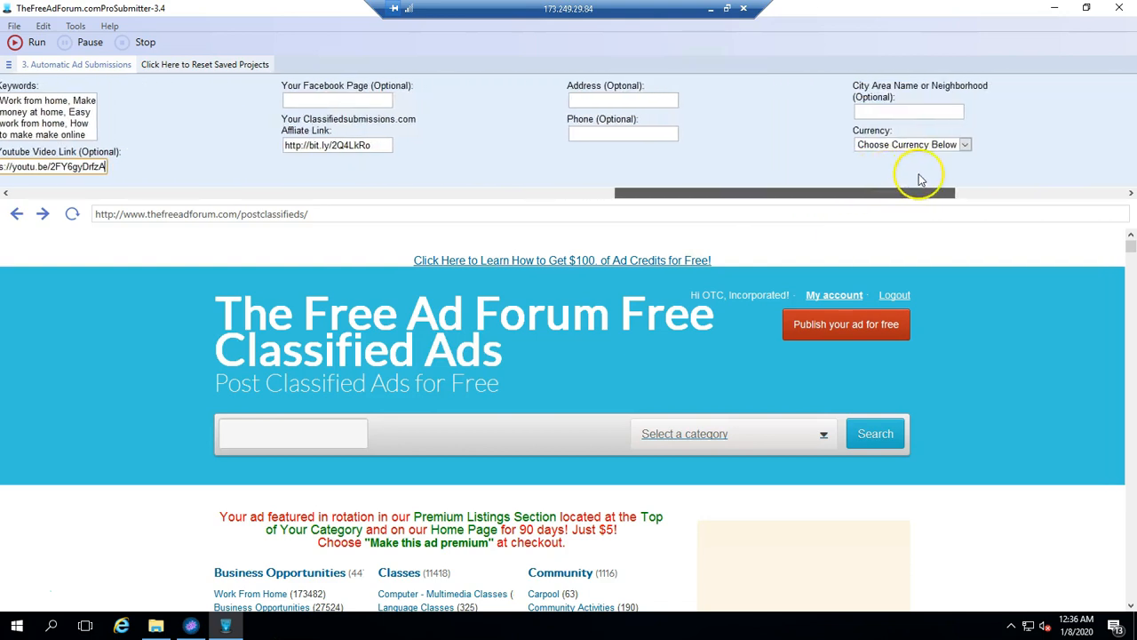
scroll(right, 3)
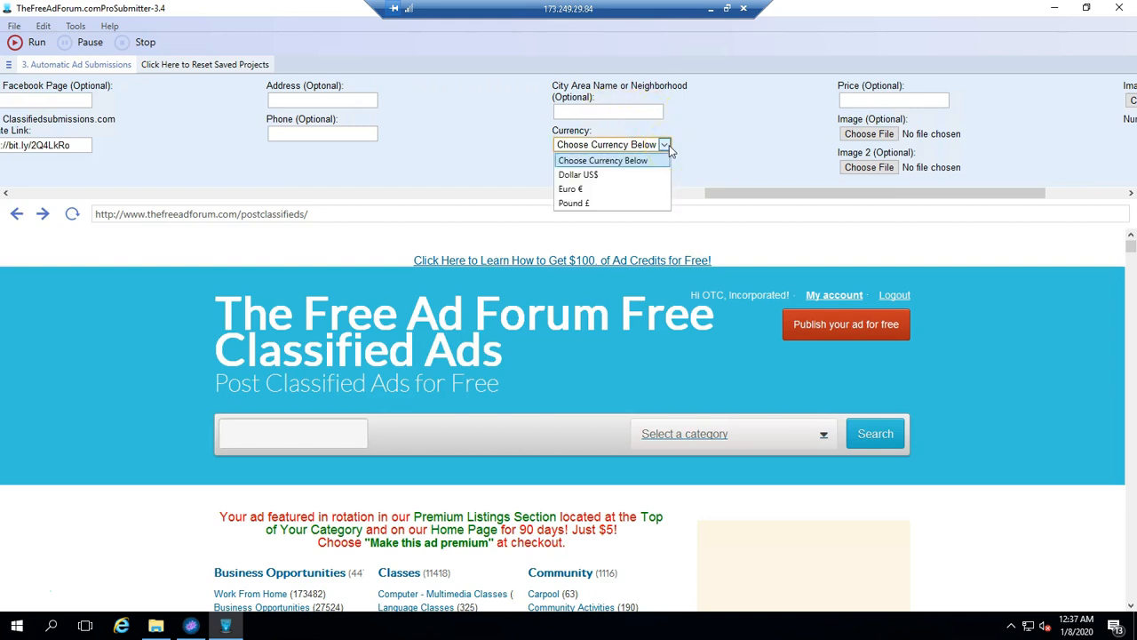
mouse_move(570, 189)
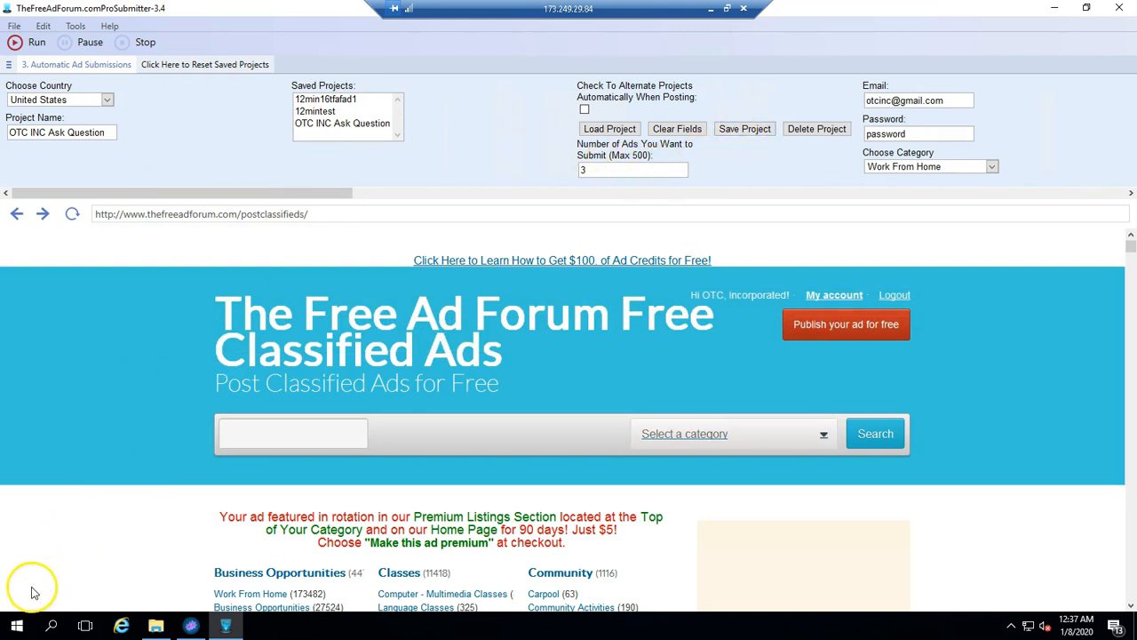
Step: Update the account password, save the OTC INC Ask Question project and confirm the save message
click(744, 128)
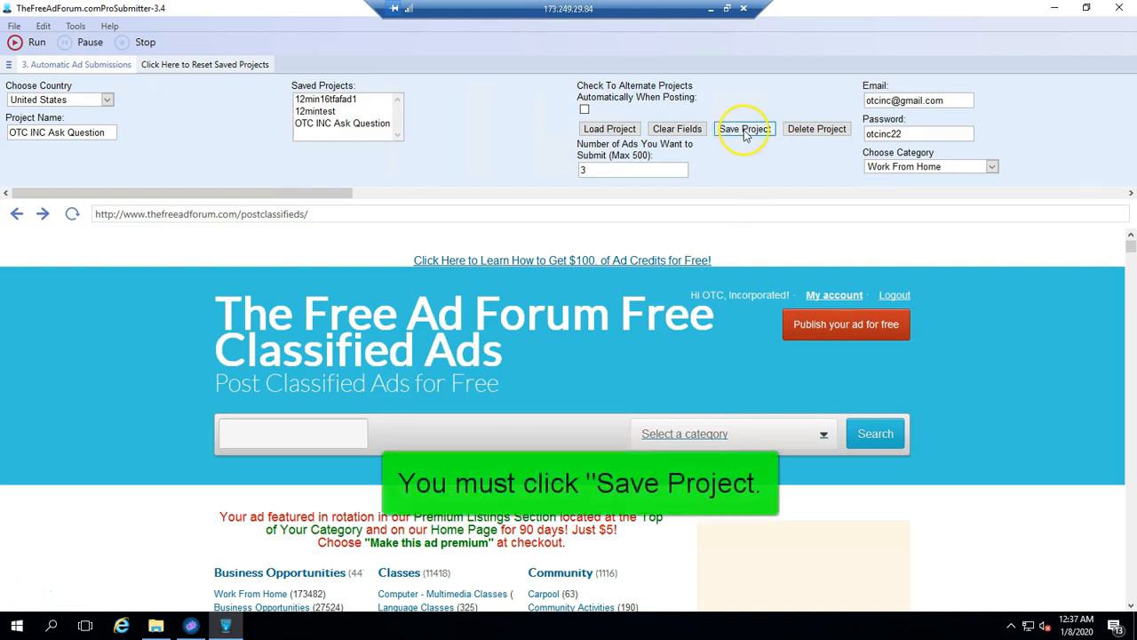
click(744, 128)
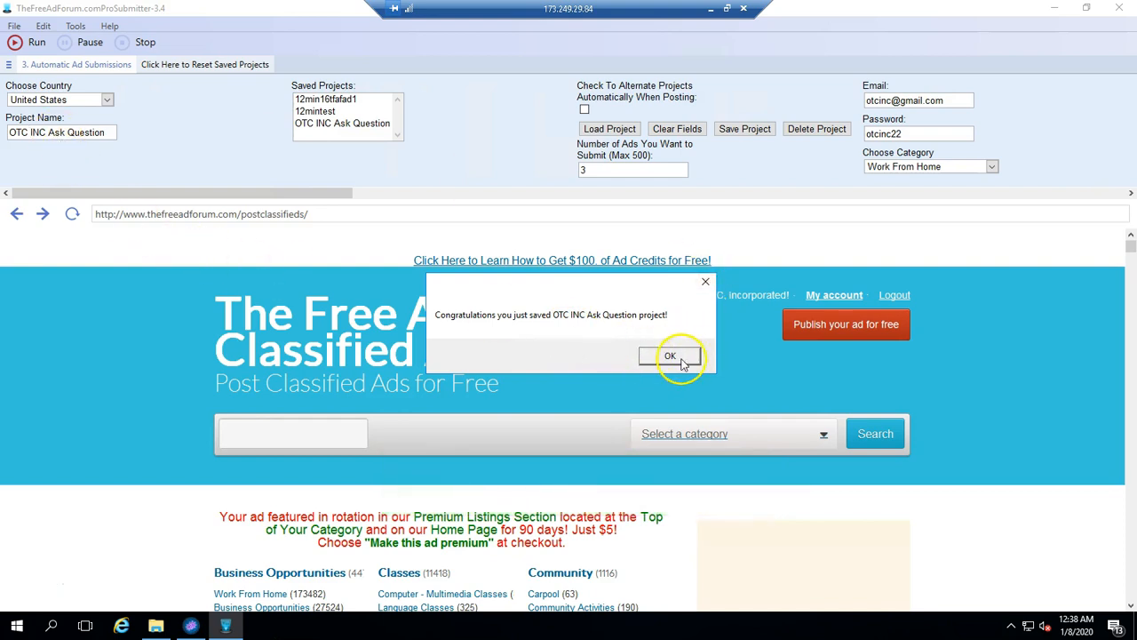
click(672, 355)
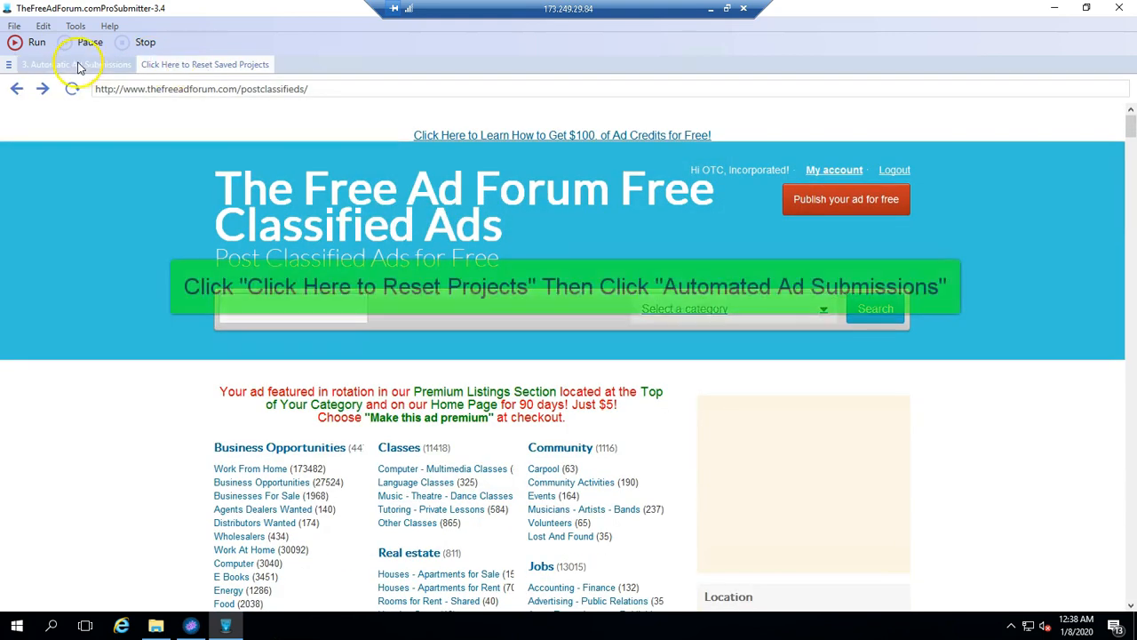
Step: Expand the Automatic Ad Submissions settings panel again
click(74, 64)
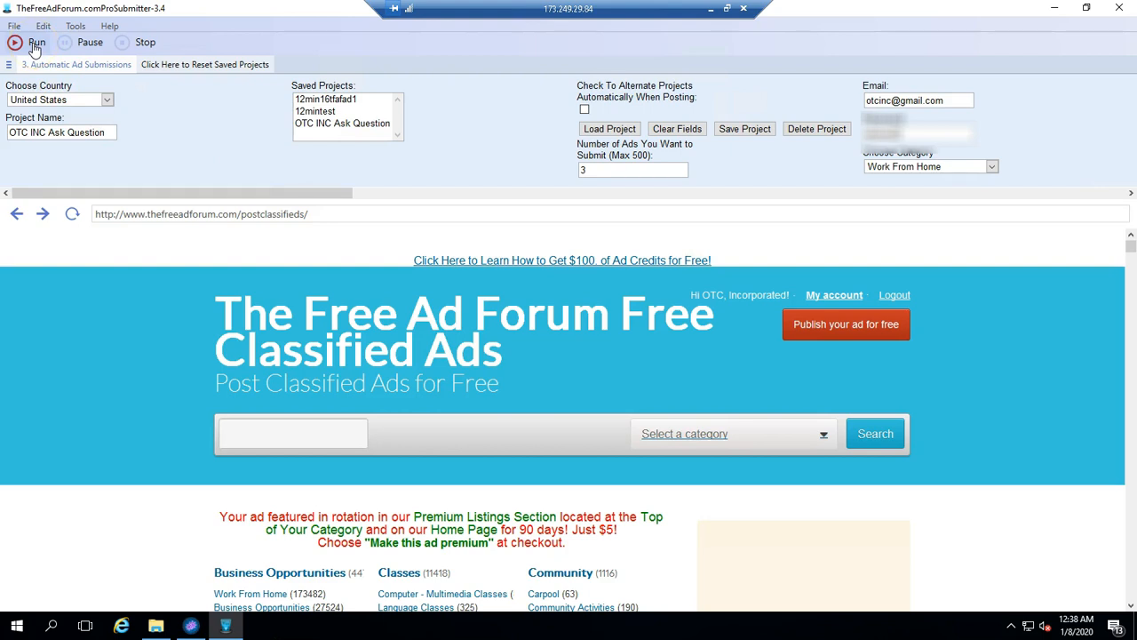
mouse_move(96, 148)
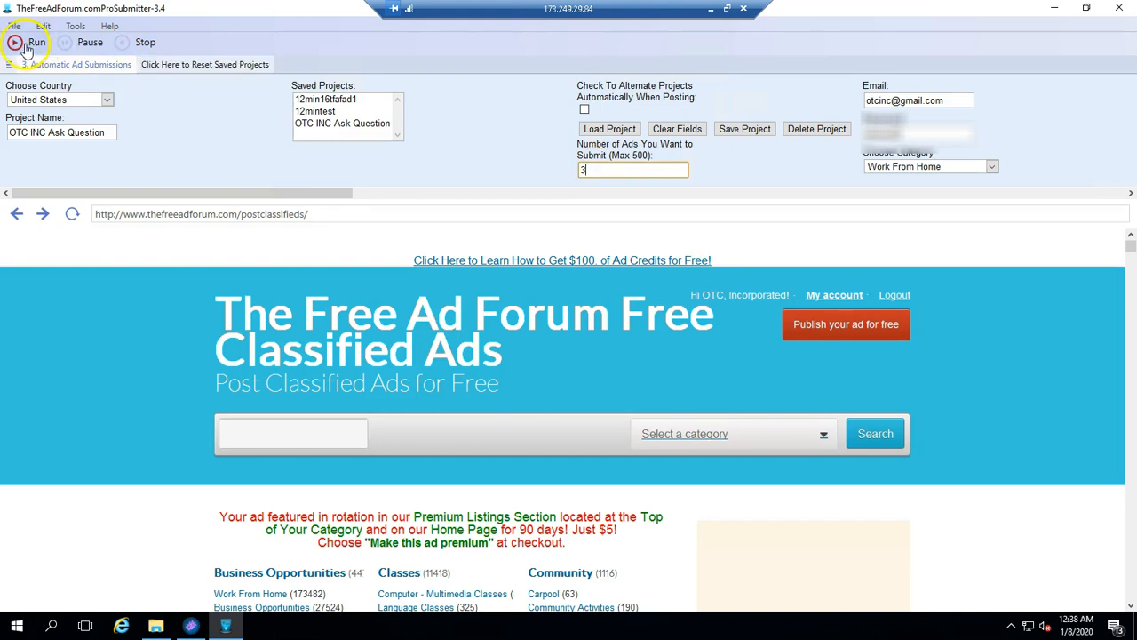
Step: Run the project so ProSubmitter passes its license check and logs into the forum account
click(35, 42)
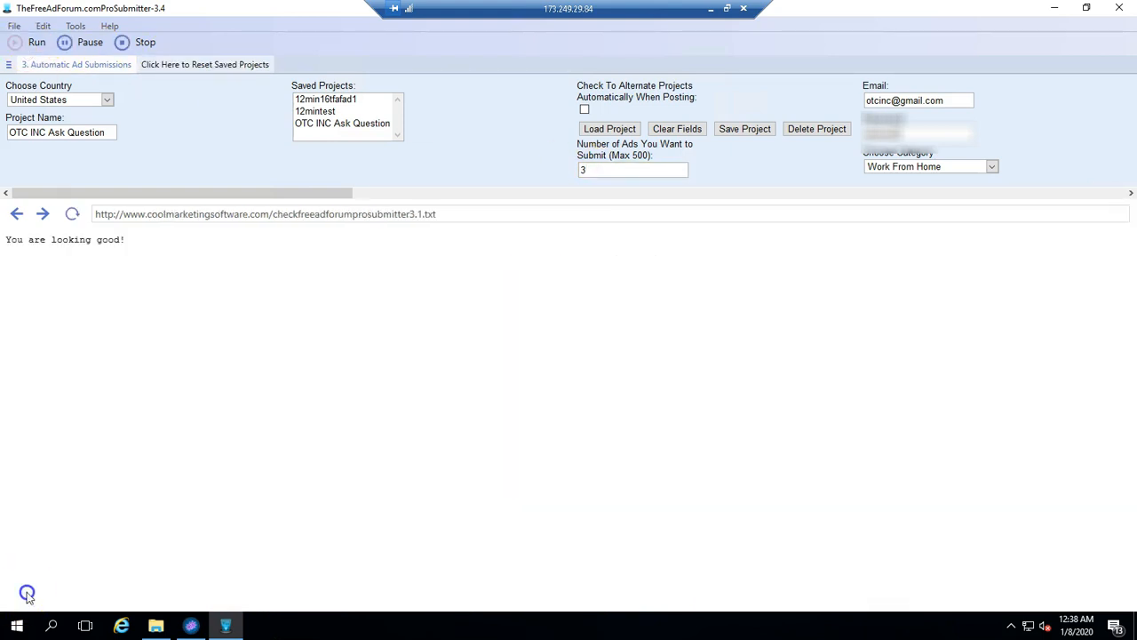
mouse_move(133, 247)
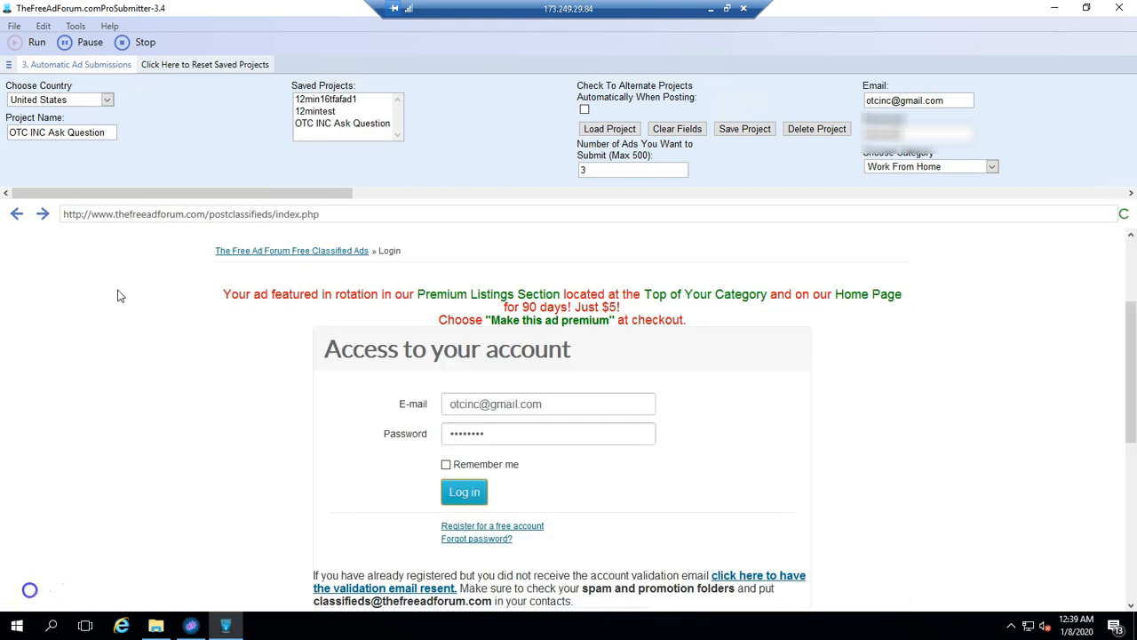
mouse_move(311, 377)
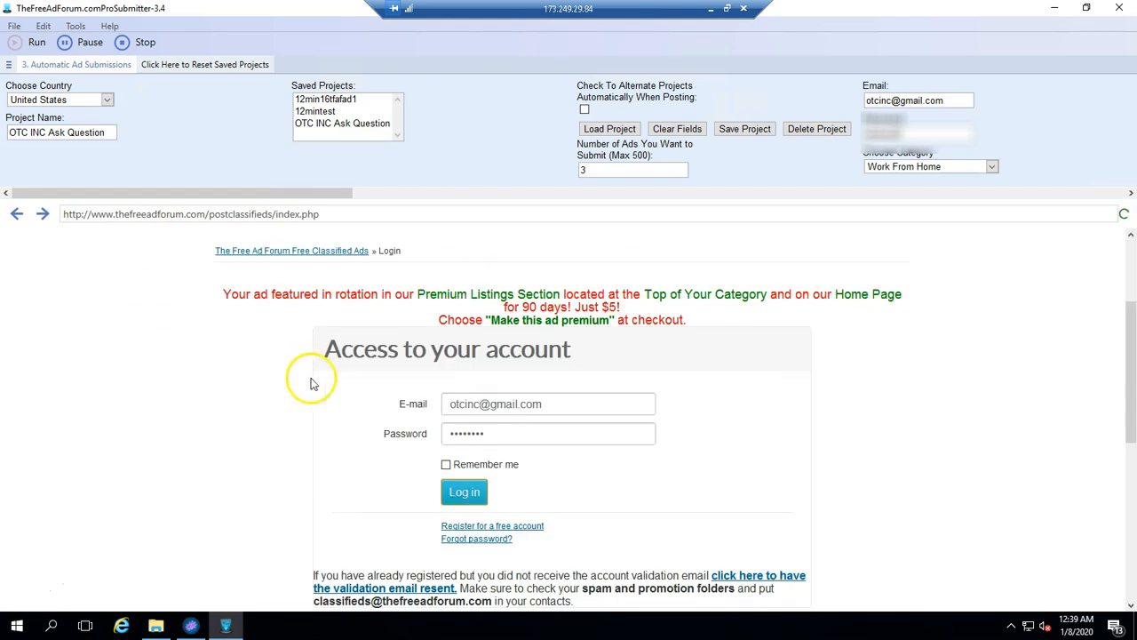
click(464, 490)
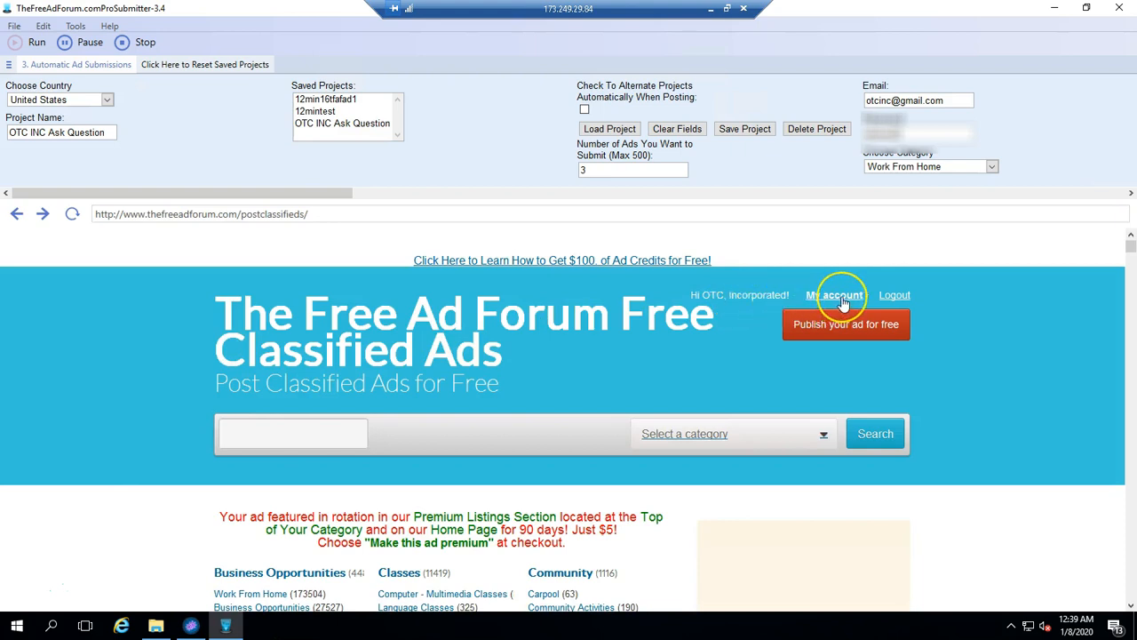
mouse_move(871, 323)
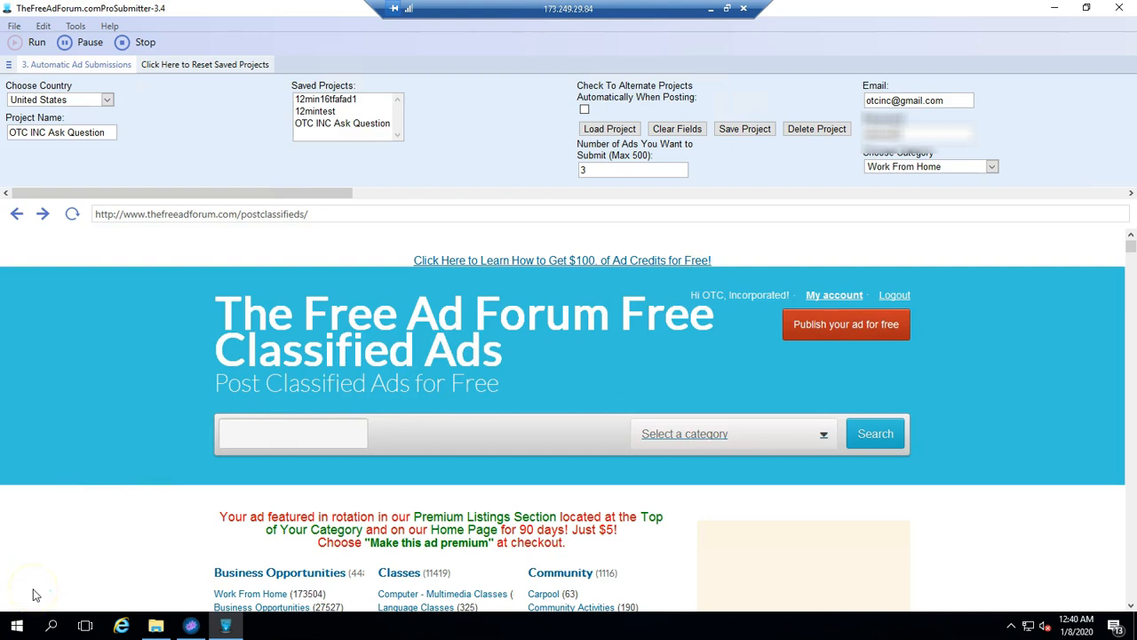
Step: Enter the title 'May I ask you a question?' and let the form fill description, Denver, Indiana location down to the publish options
click(845, 323)
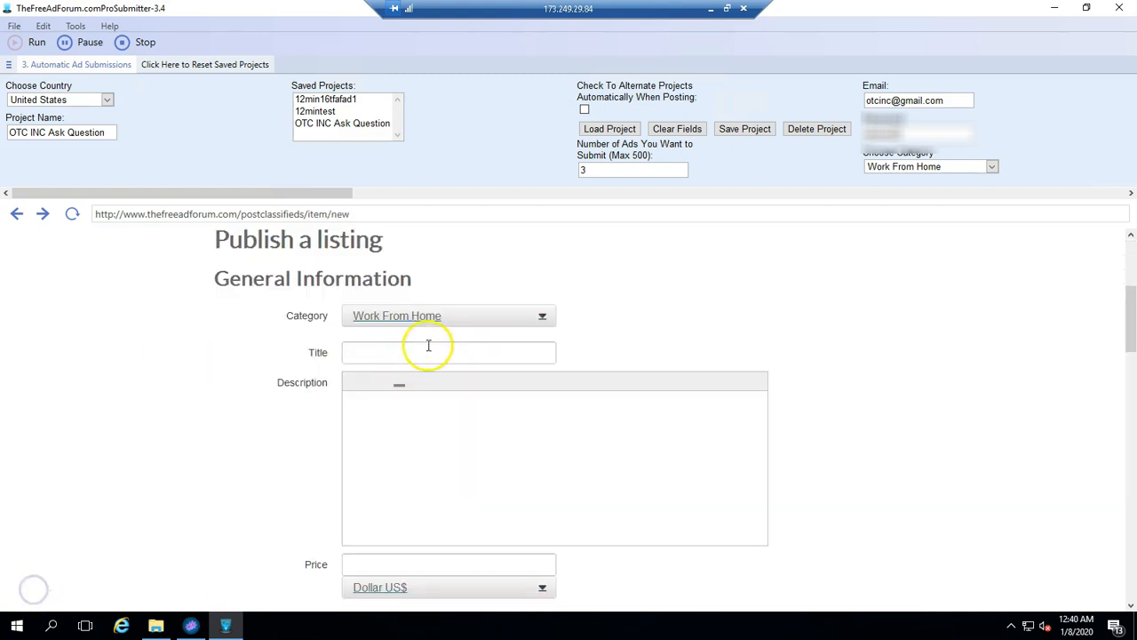
mouse_move(432, 337)
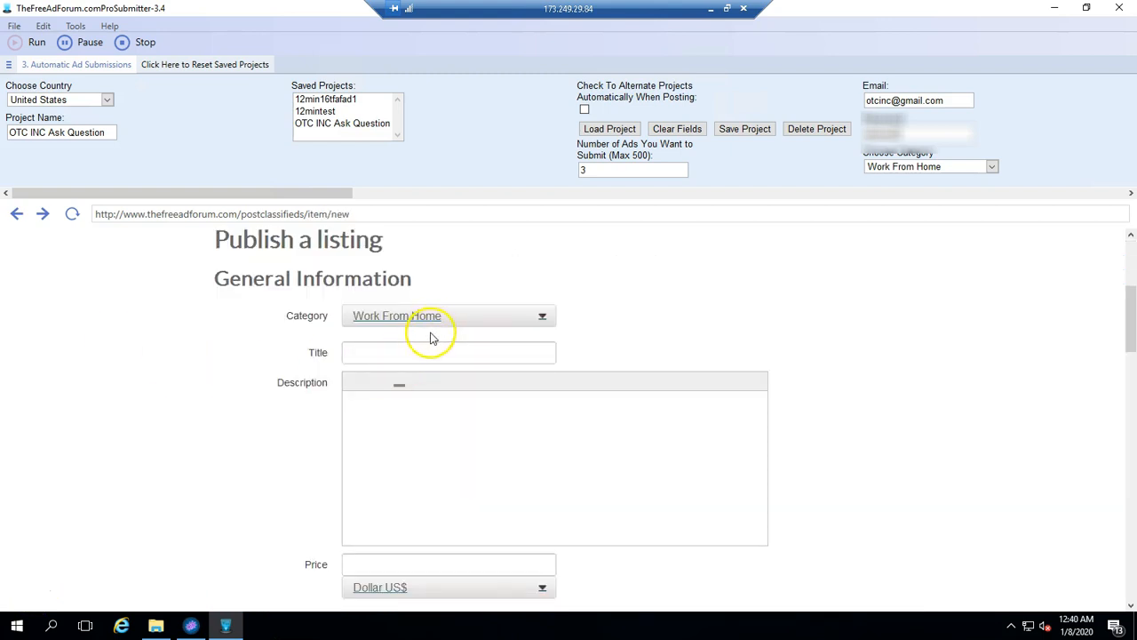
text(May I ask you a question?)
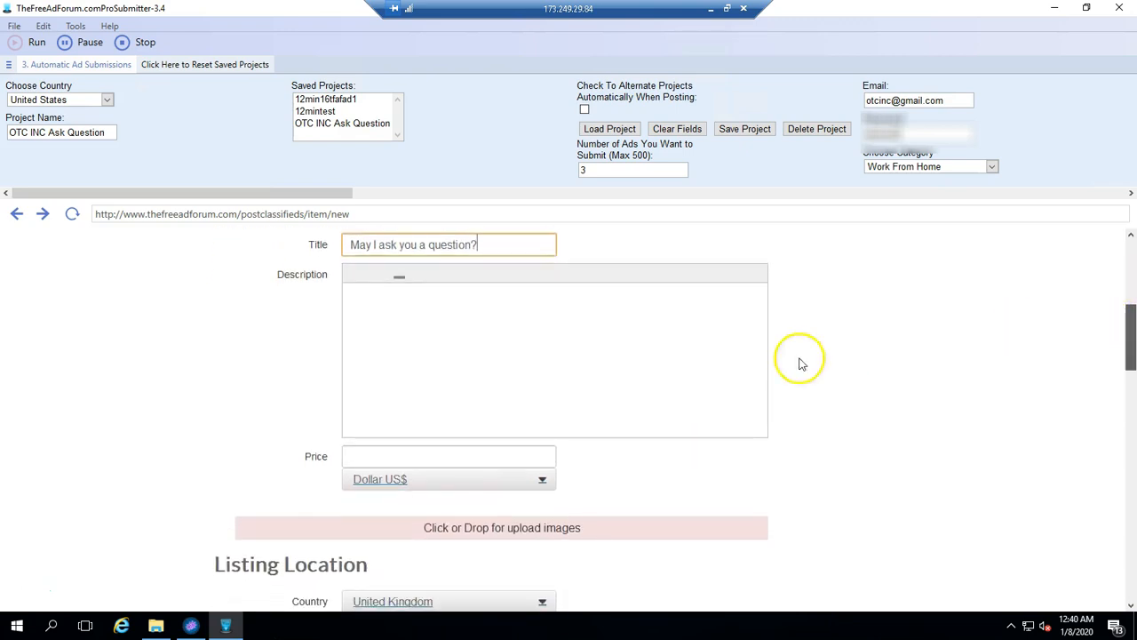
scroll(down, 3)
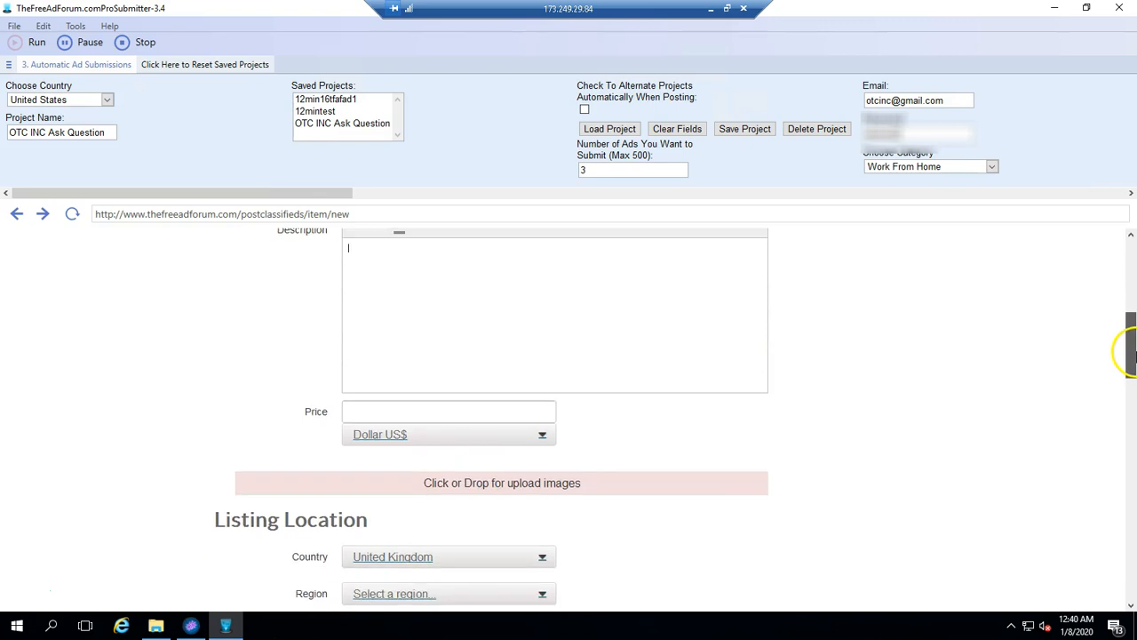
scroll(down, 3)
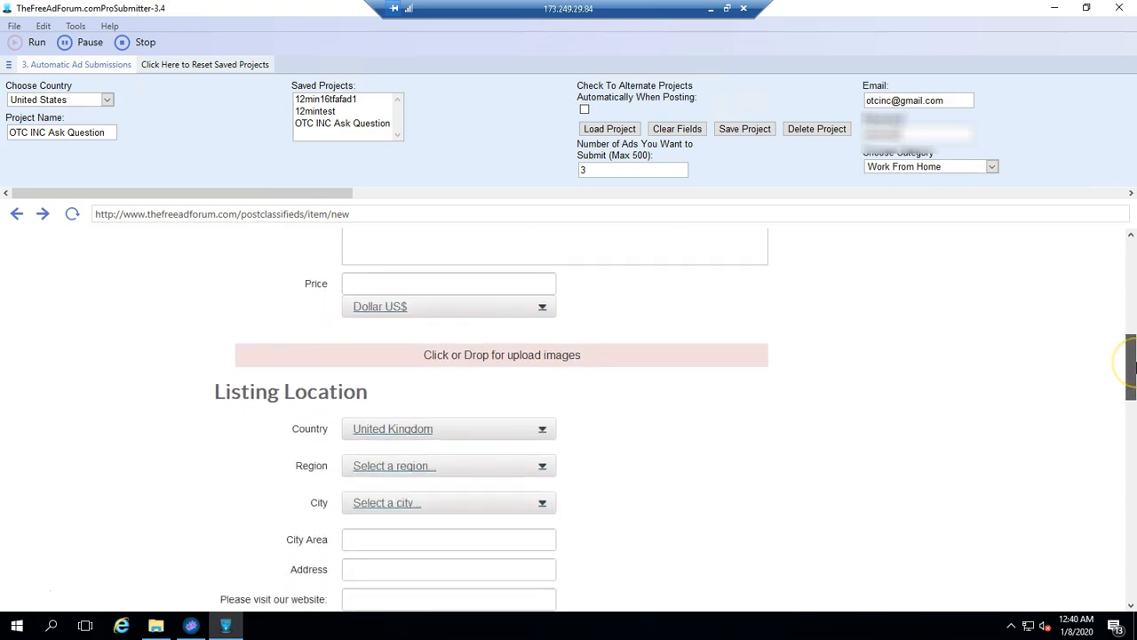
scroll(down, 3)
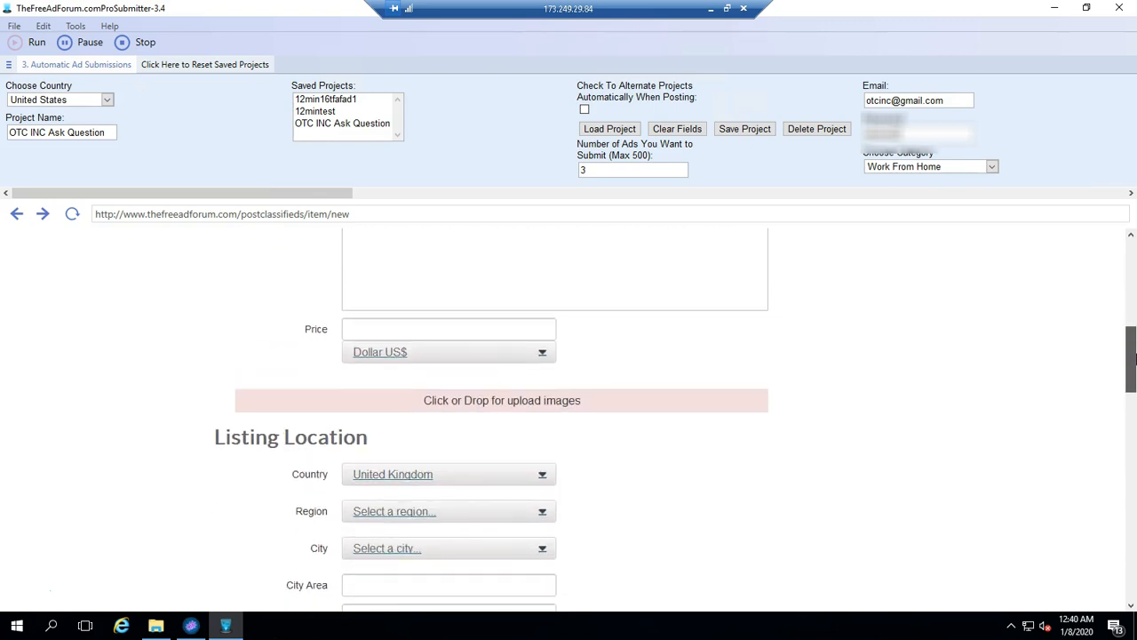
scroll(down, 3)
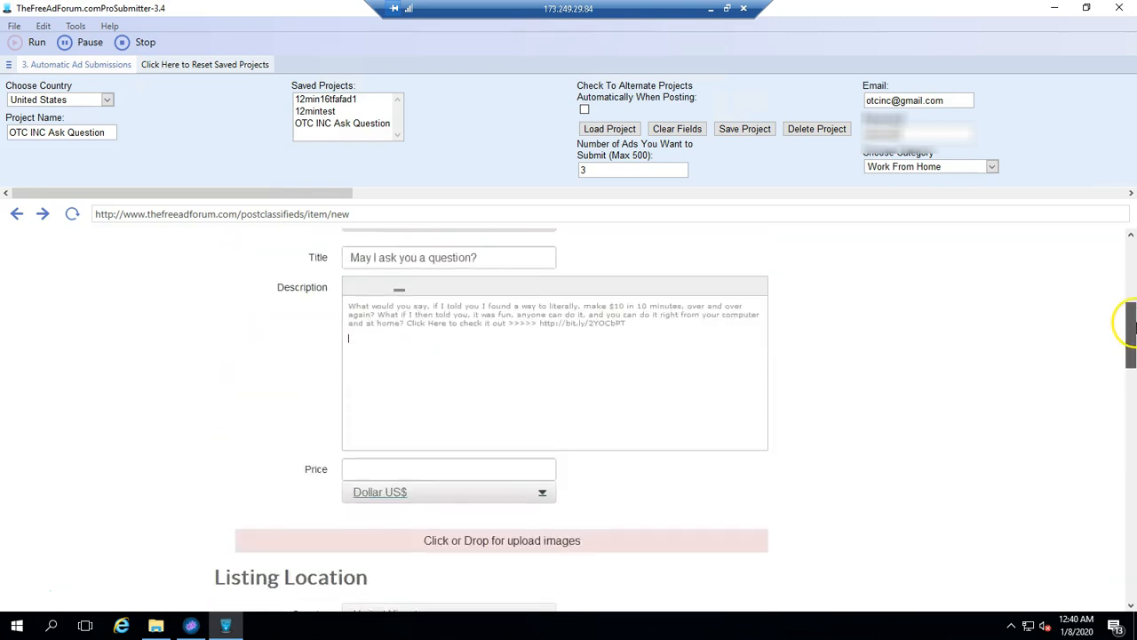
scroll(down, 3)
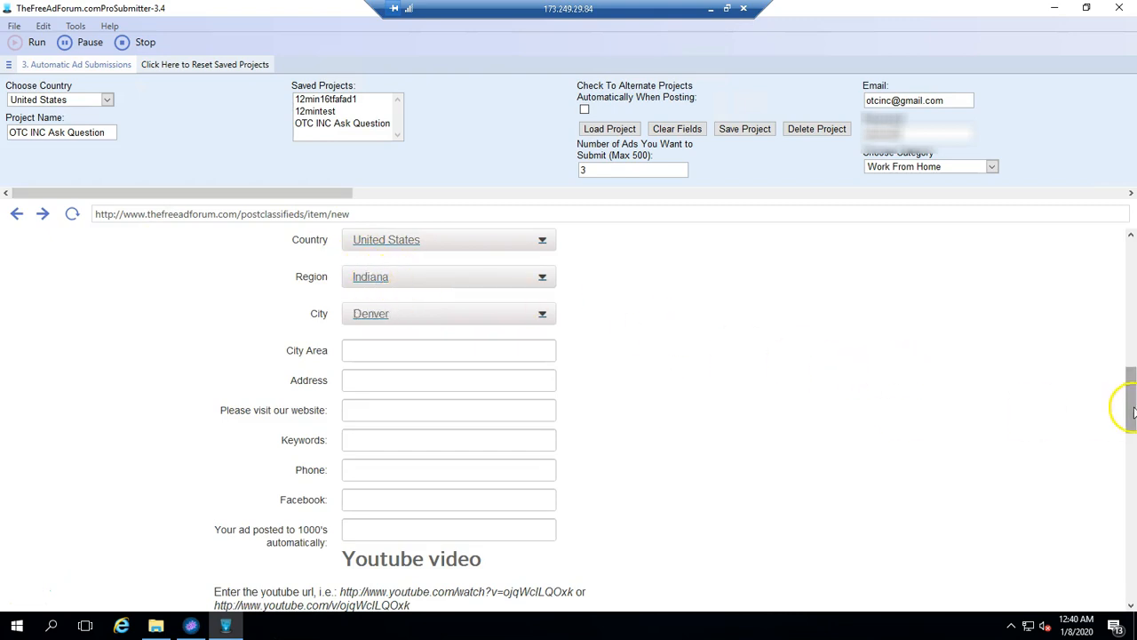
scroll(down, 3)
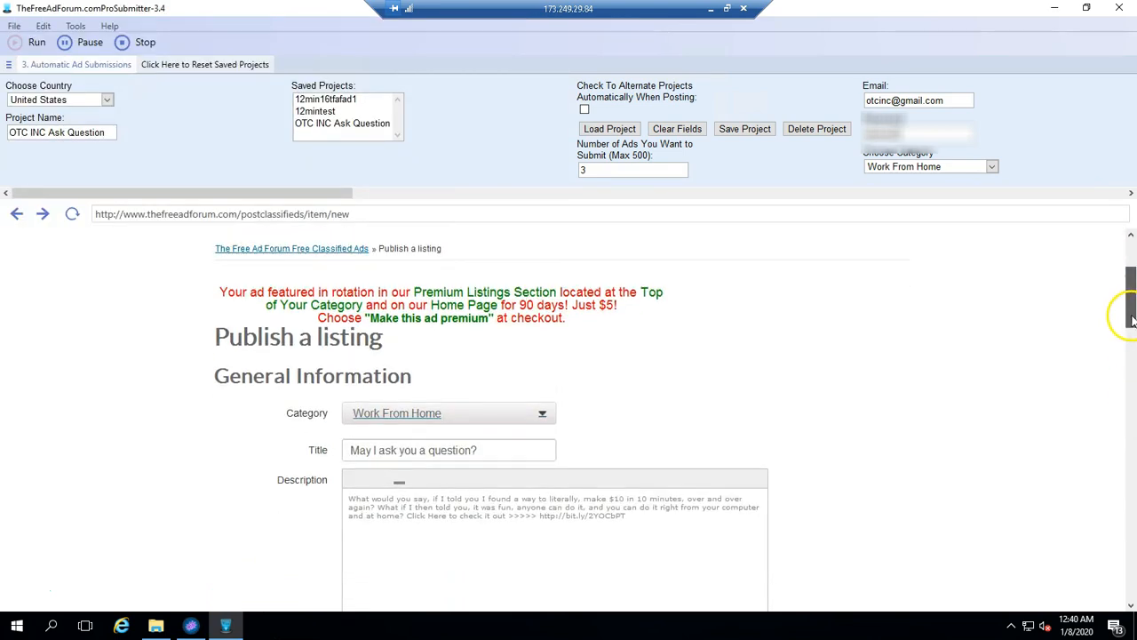
scroll(down, 3)
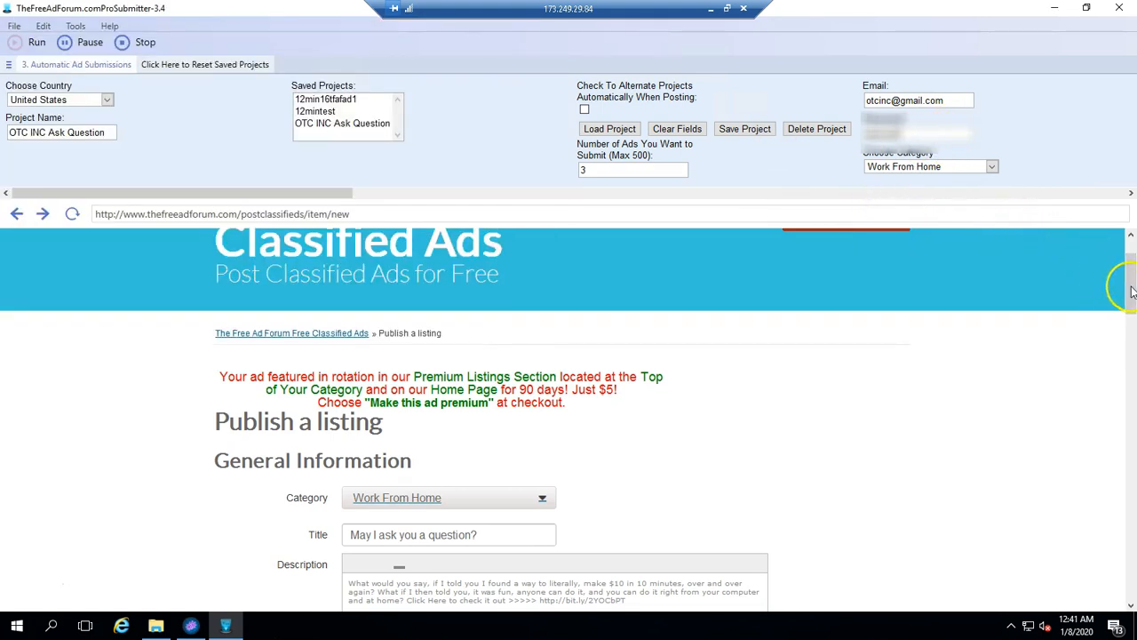
scroll(down, 3)
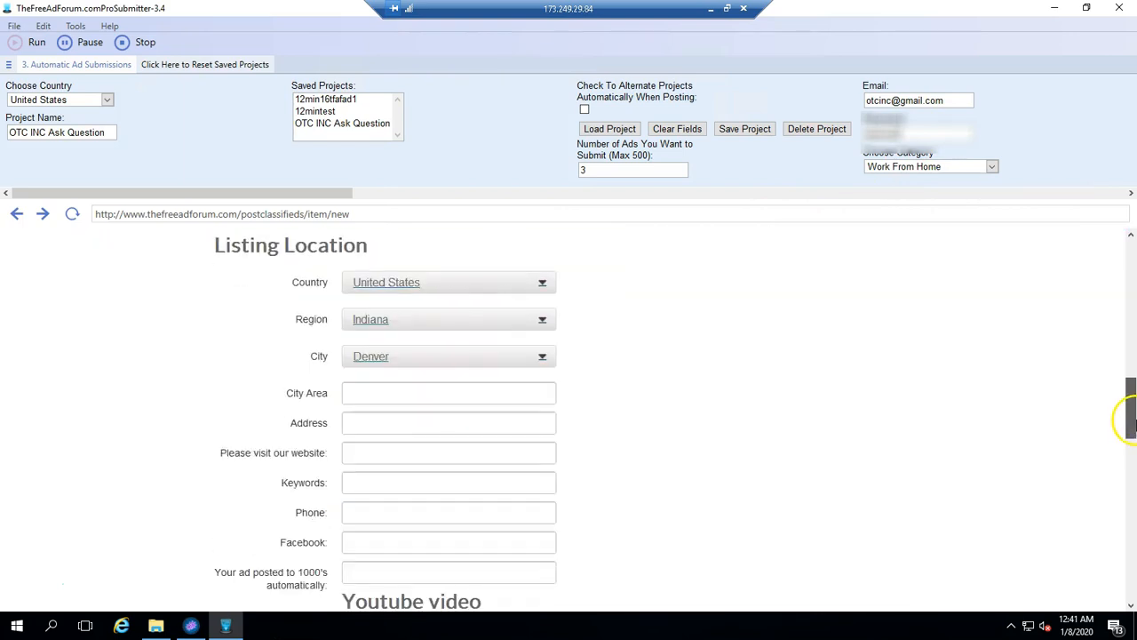
scroll(down, 3)
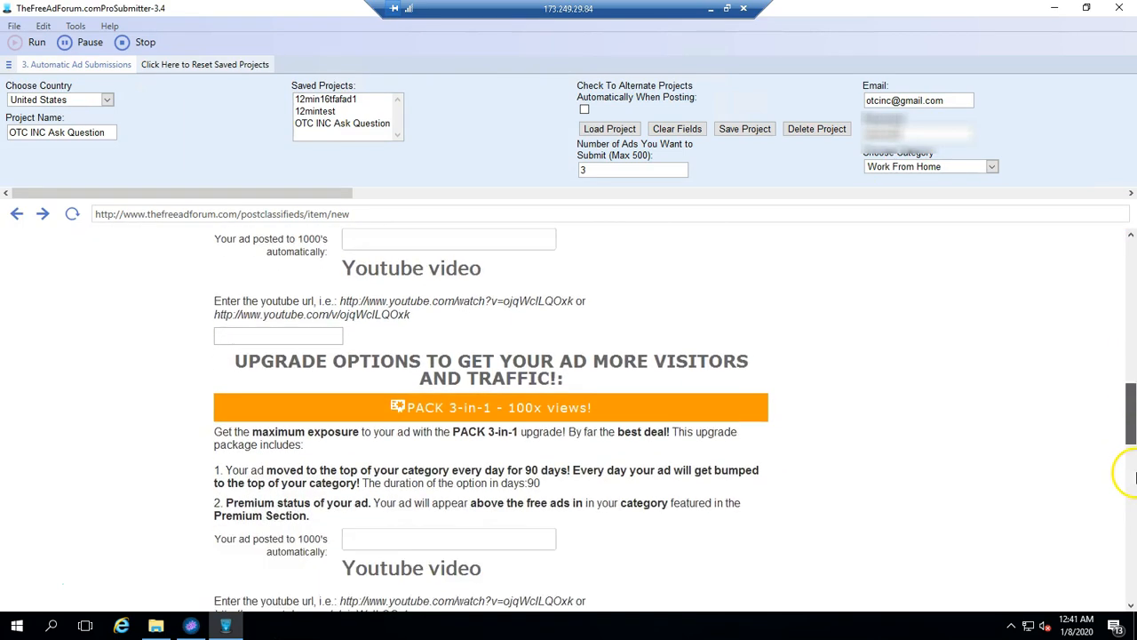
scroll(down, 3)
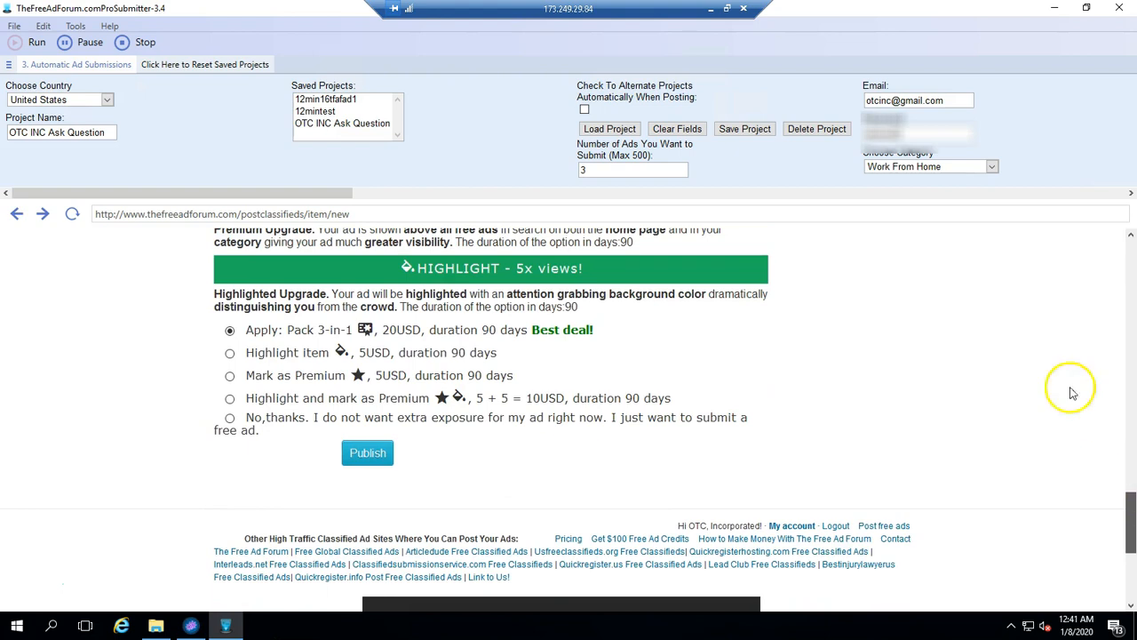
mouse_move(28, 590)
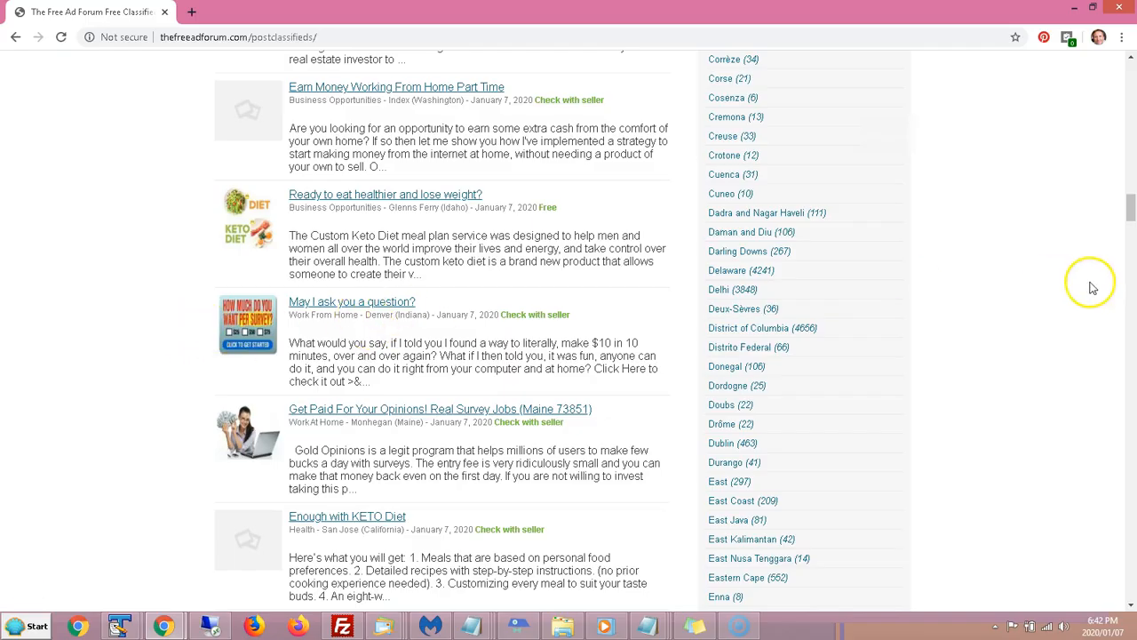
Step: Open the 'May I ask you a question?' listing from the Latest Listings
scroll(up, 3)
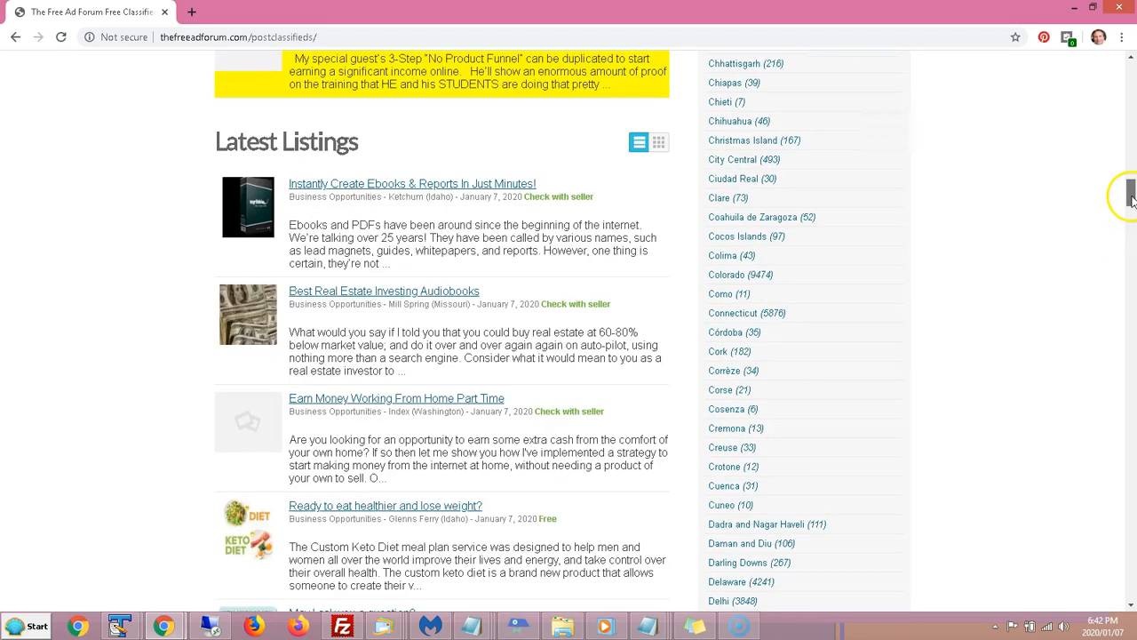
scroll(down, 3)
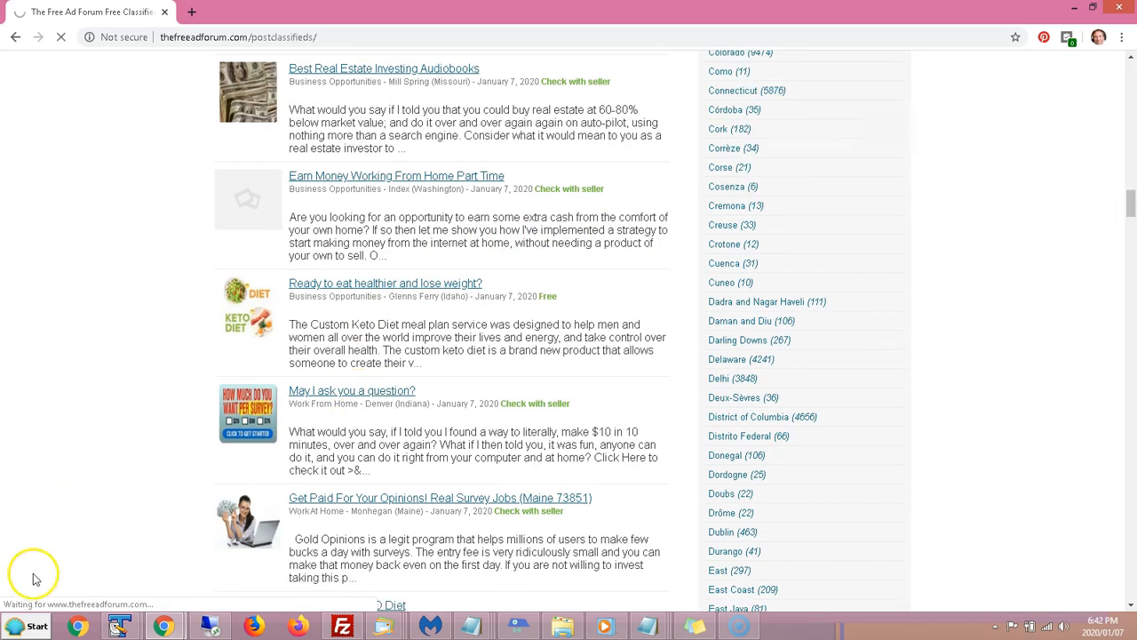
click(351, 390)
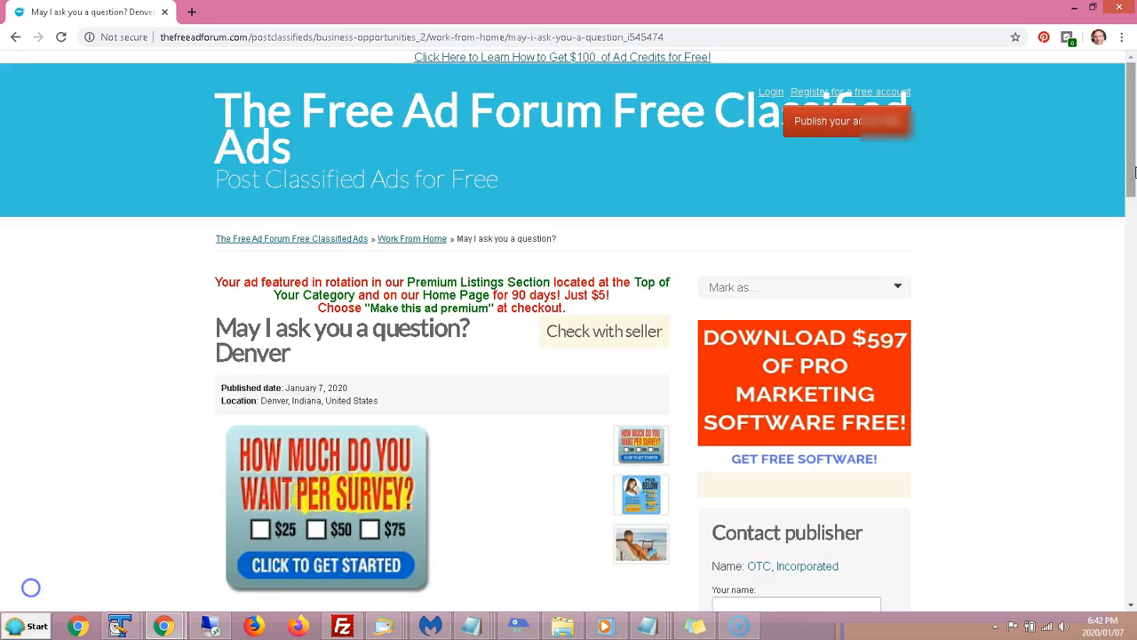
Step: Review the published ad's description, keywords and video down the page
scroll(down, 3)
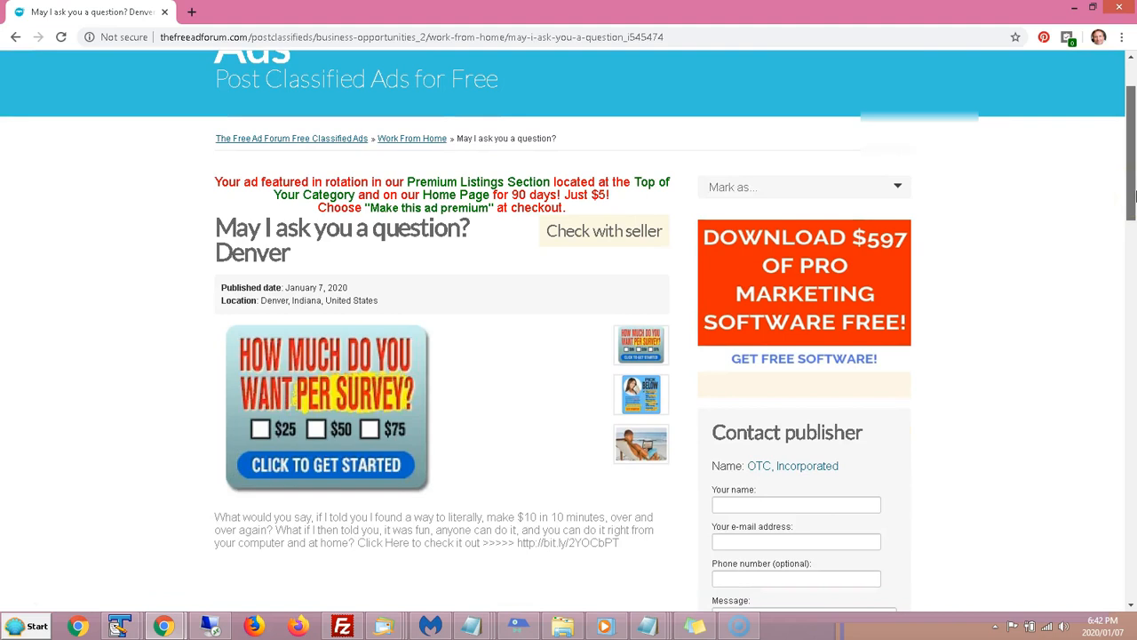
scroll(down, 3)
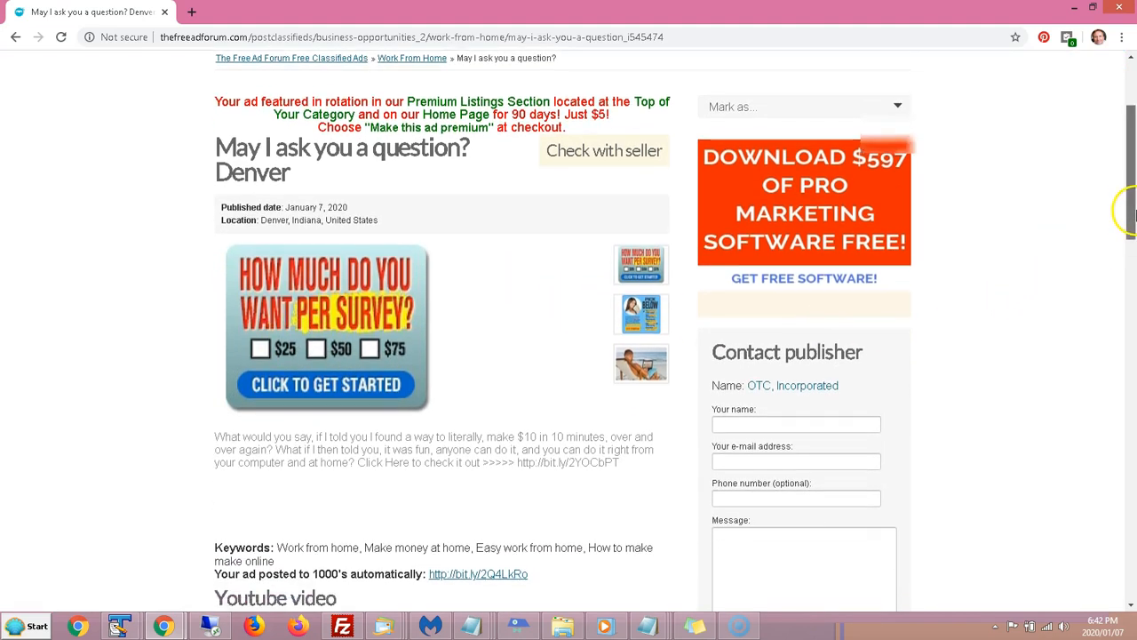
scroll(down, 3)
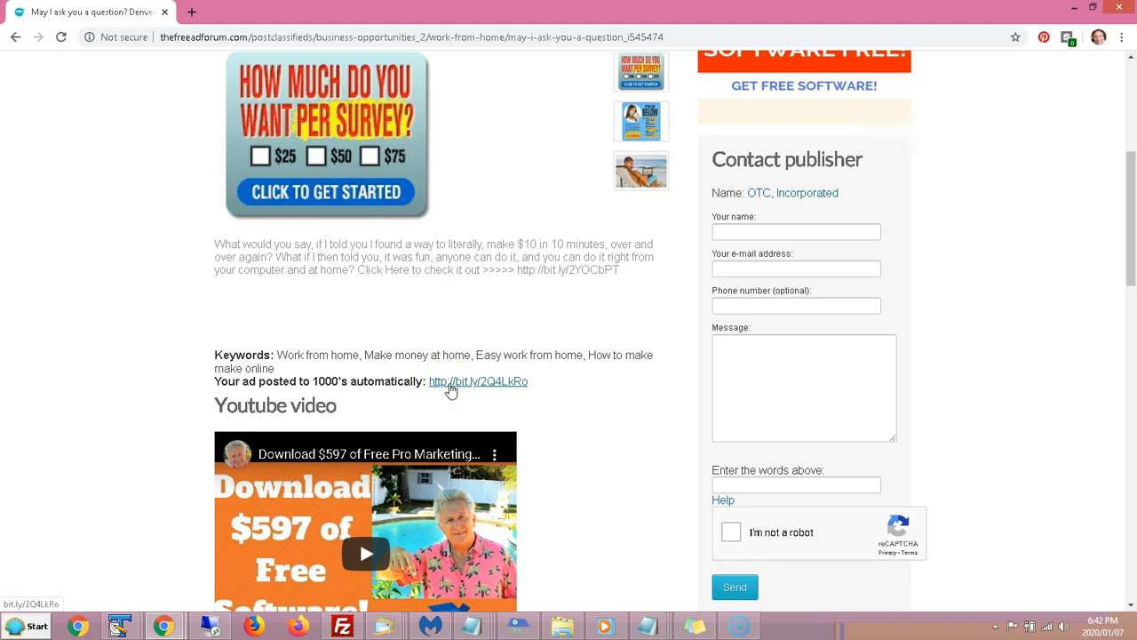
scroll(down, 3)
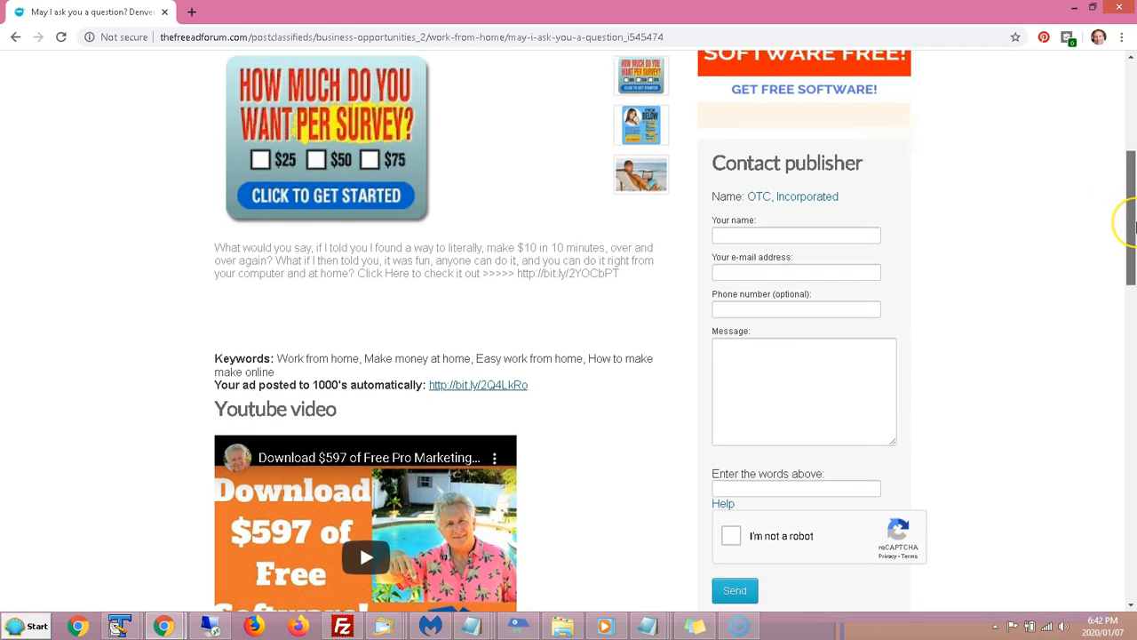
scroll(down, 3)
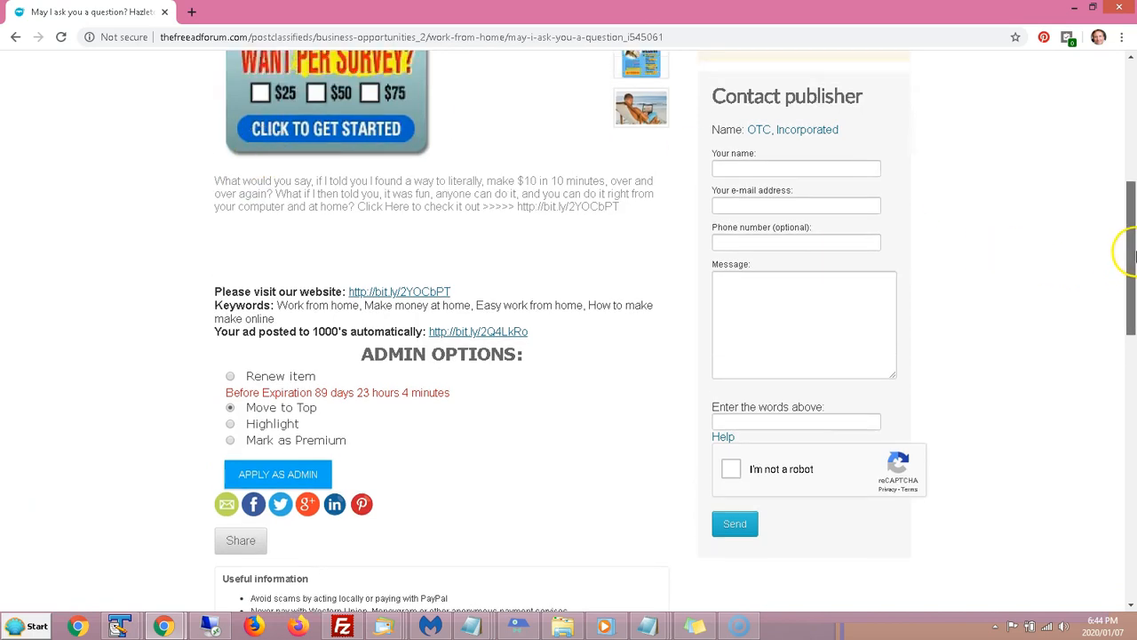
scroll(up, 3)
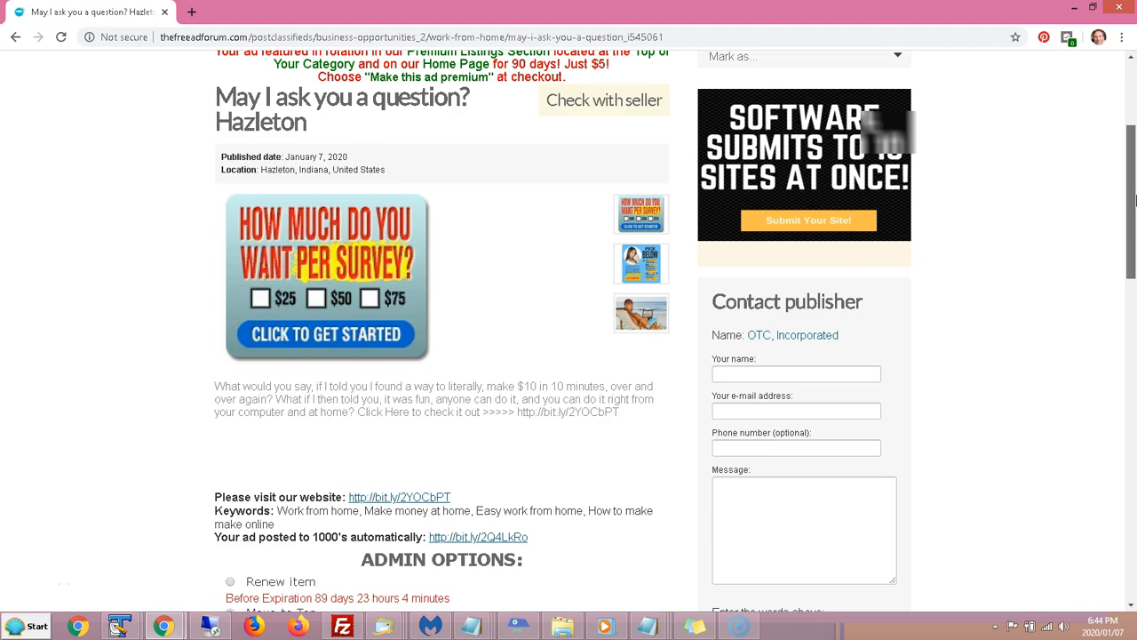
mouse_move(1126, 181)
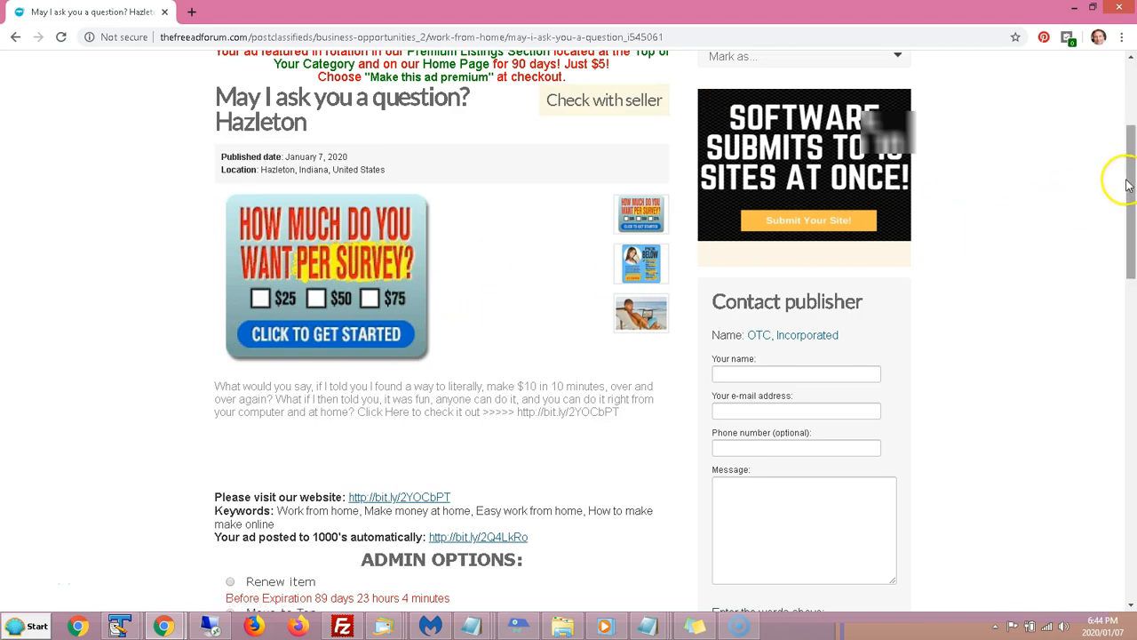
click(327, 275)
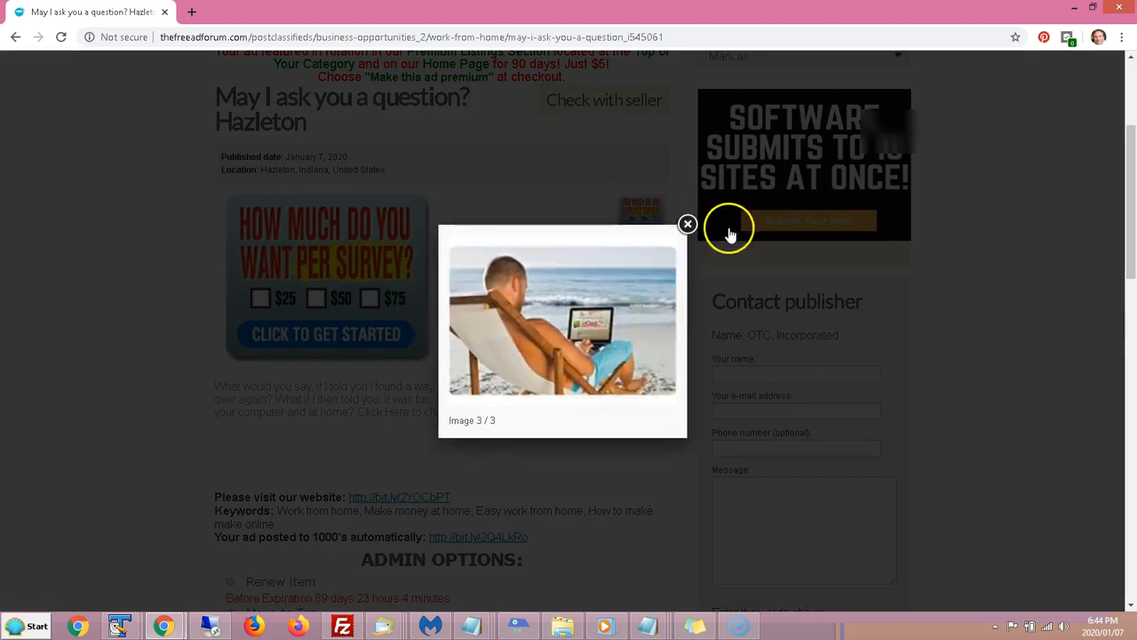
click(686, 224)
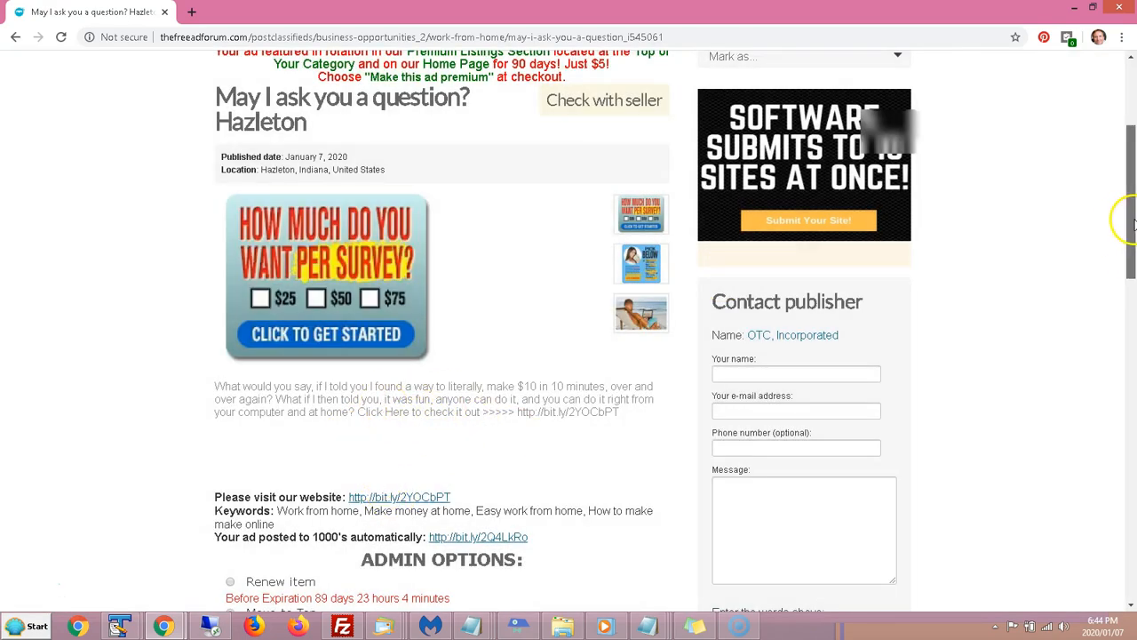
scroll(down, 3)
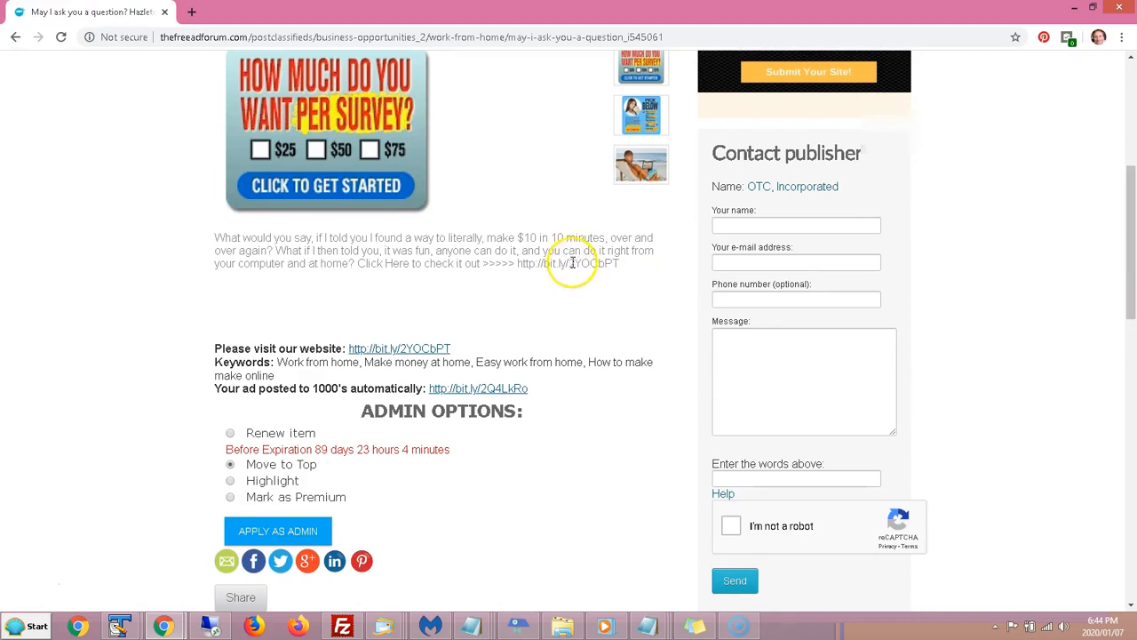
mouse_move(209, 353)
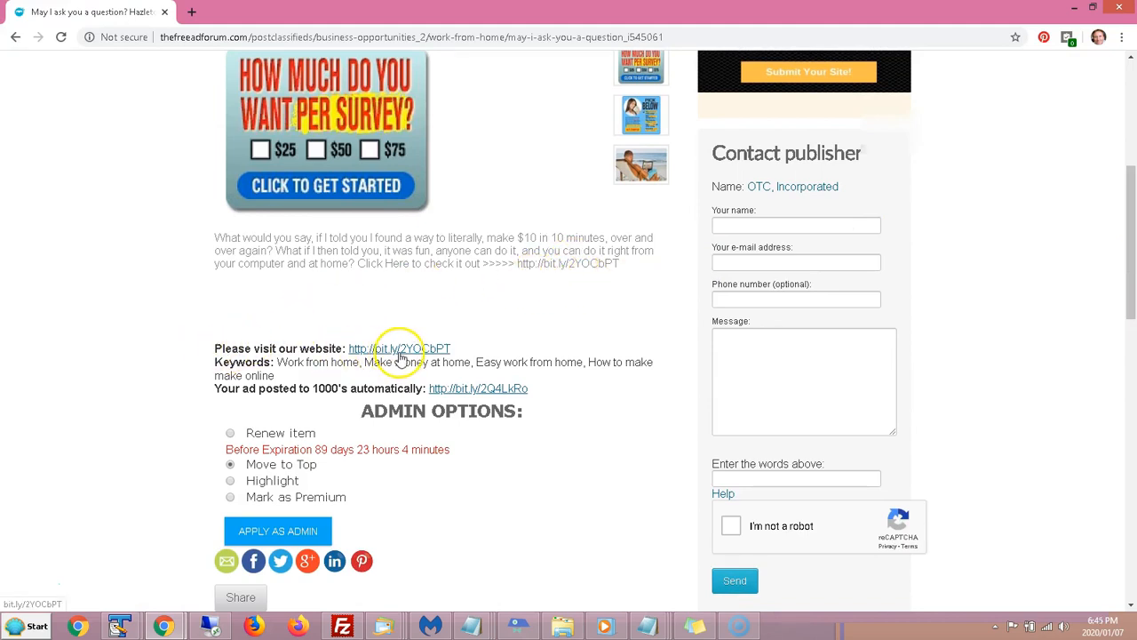
mouse_move(266, 382)
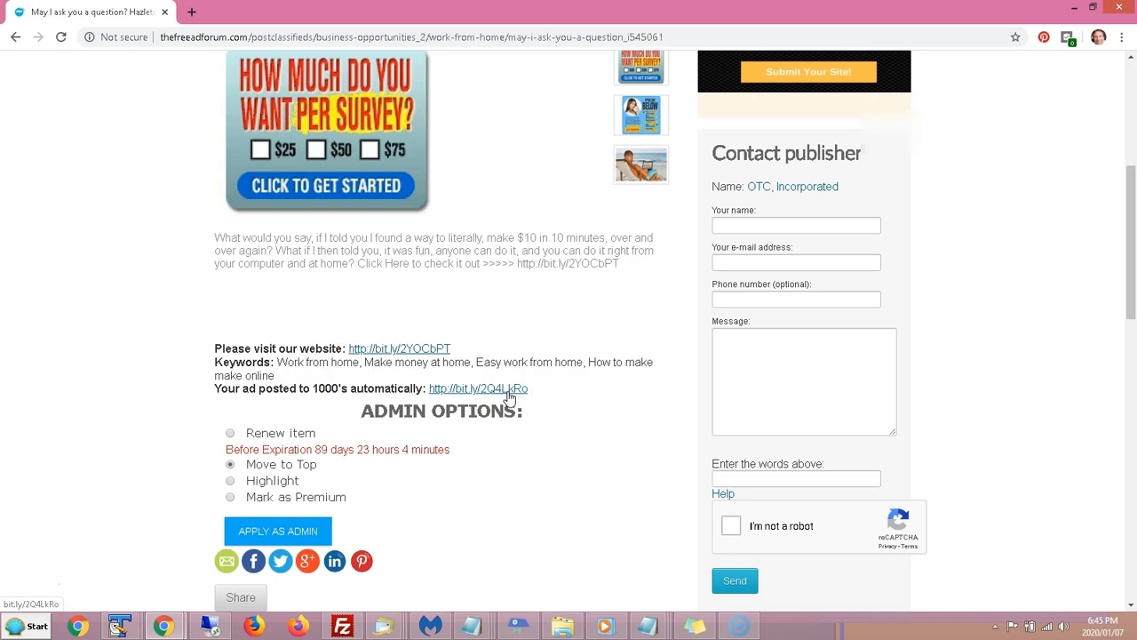
scroll(down, 3)
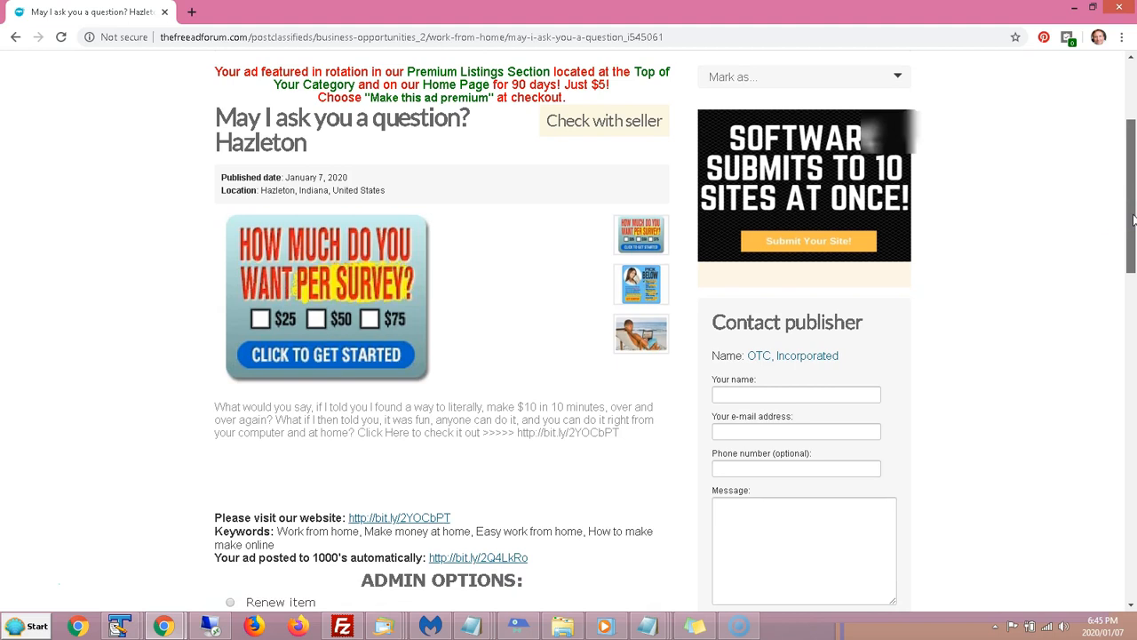
scroll(down, 3)
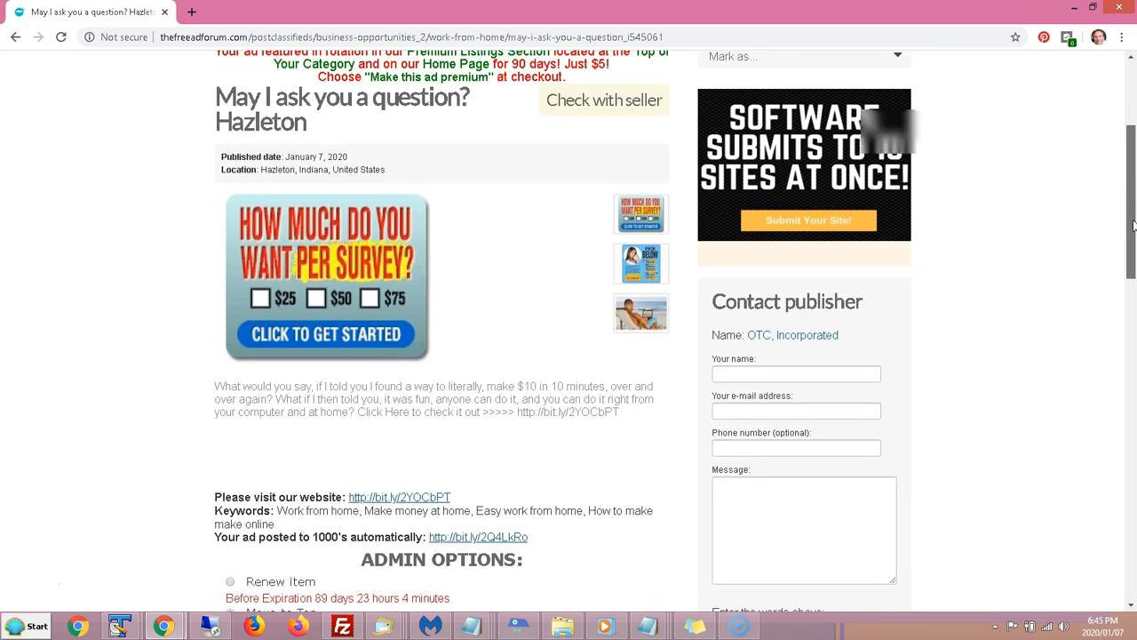
mouse_move(346, 252)
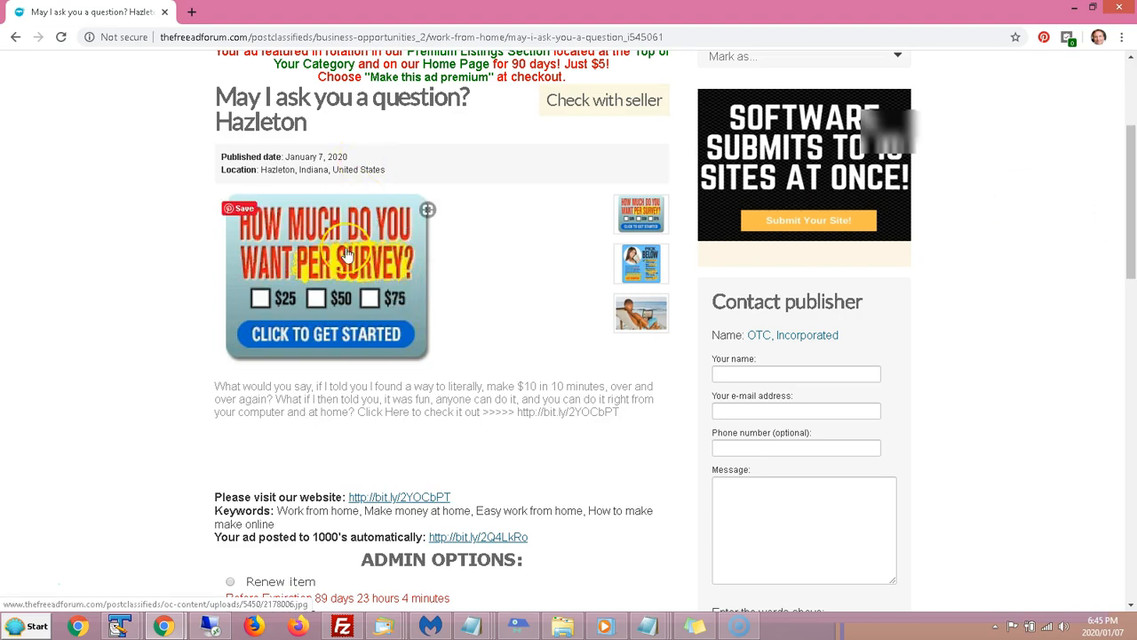
mouse_move(346, 257)
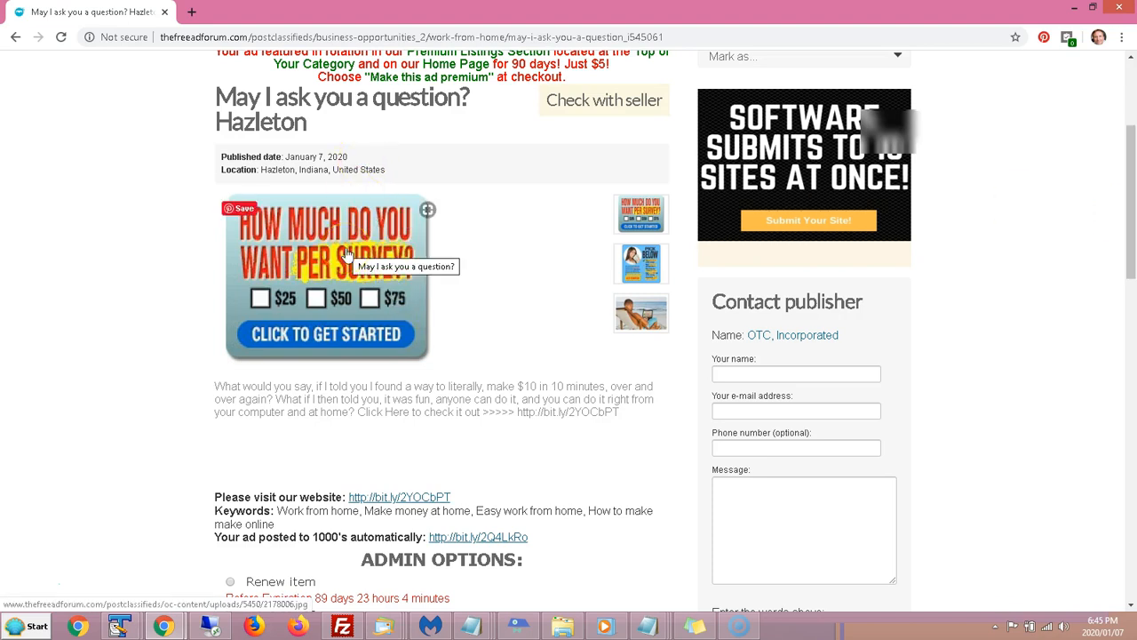
mouse_move(27, 590)
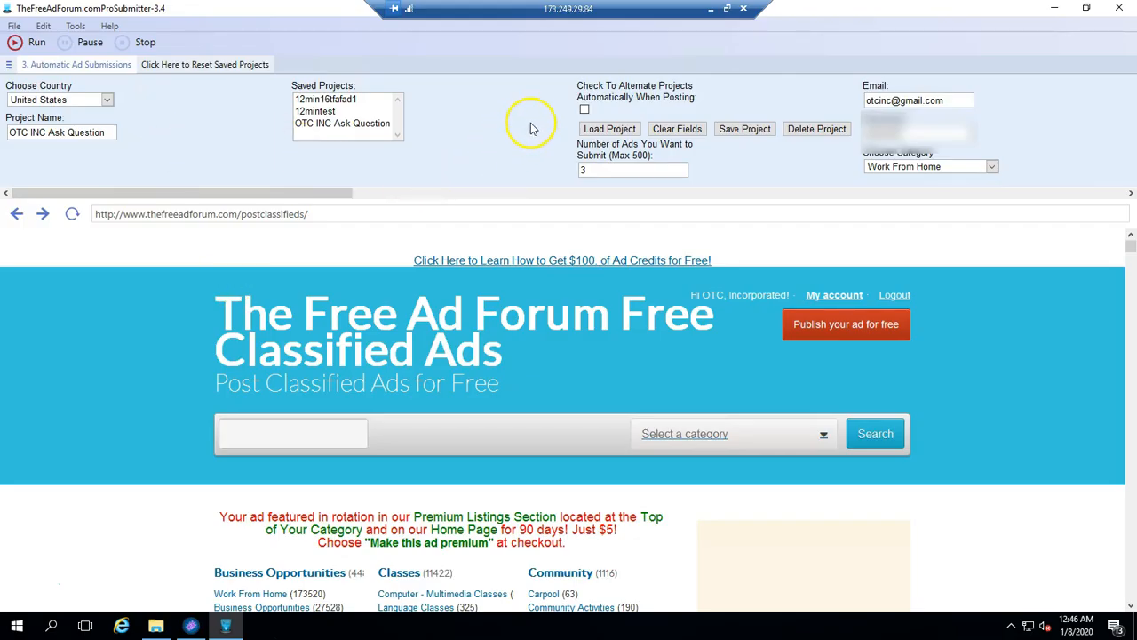
mouse_move(622, 107)
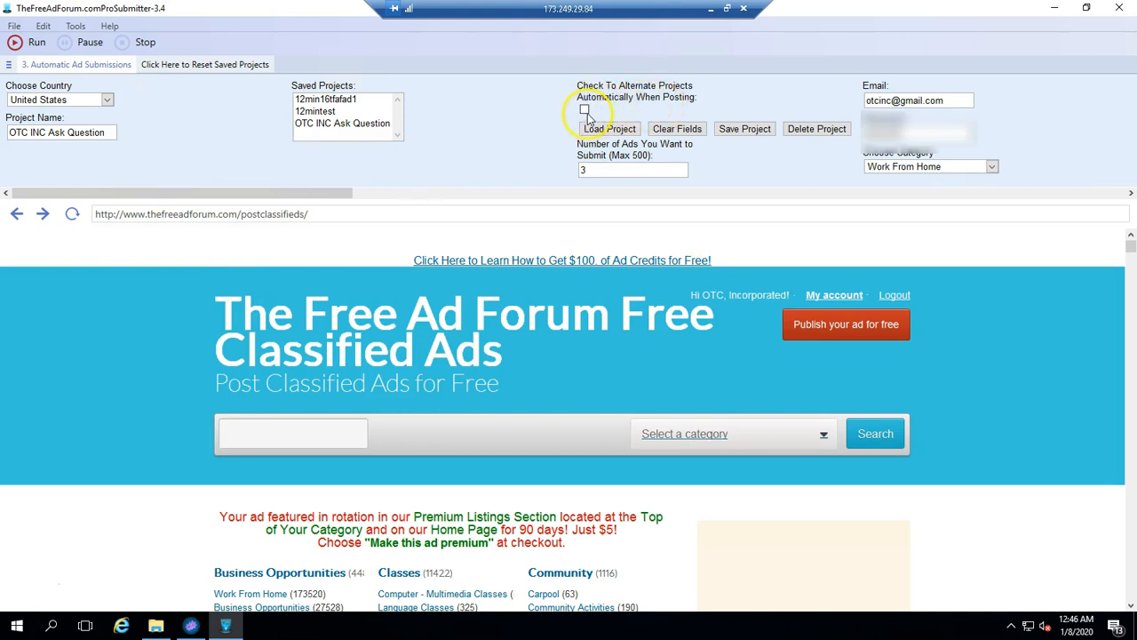
Step: Enable 'Alternate Projects Automatically When Posting' and set the number of ads to submit to 50
click(585, 109)
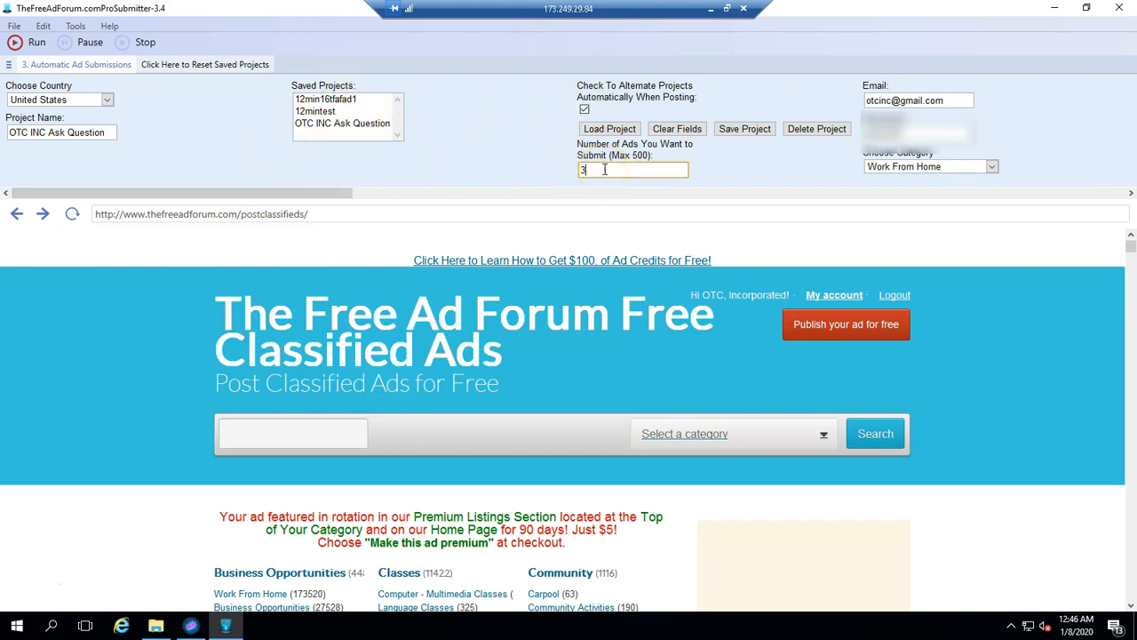
text(50)
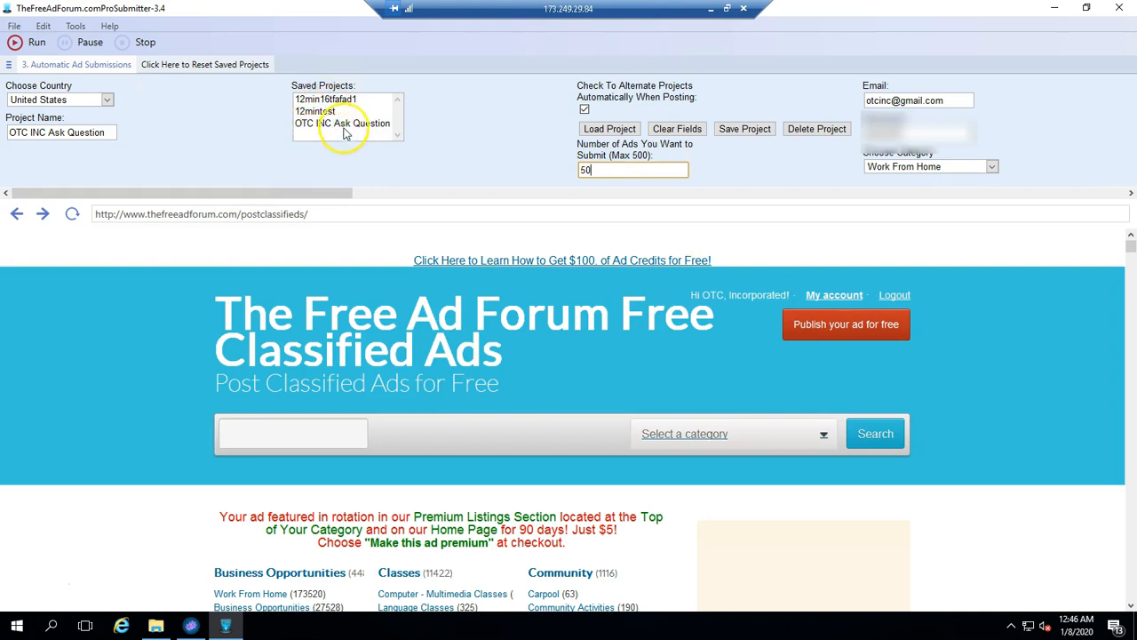
click(338, 123)
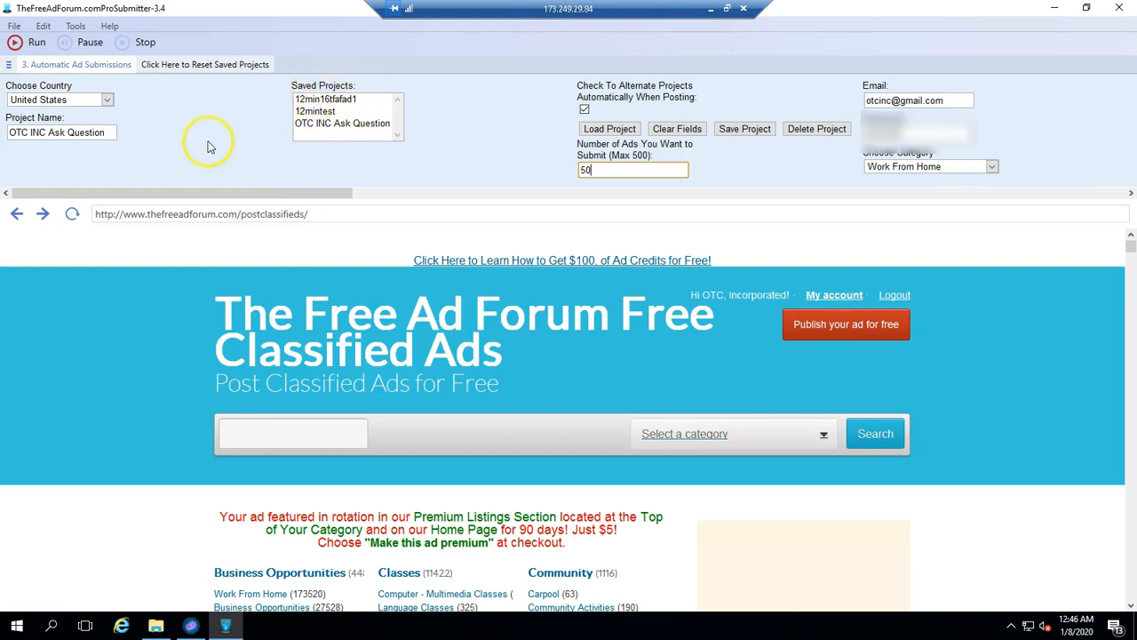
mouse_move(613, 434)
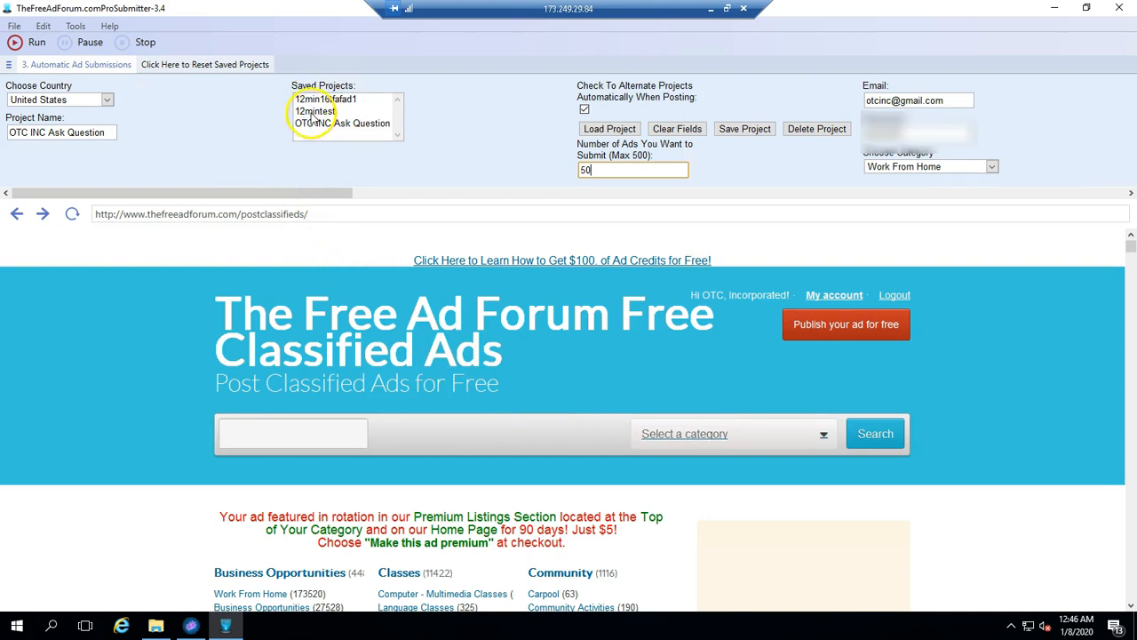
mouse_move(373, 186)
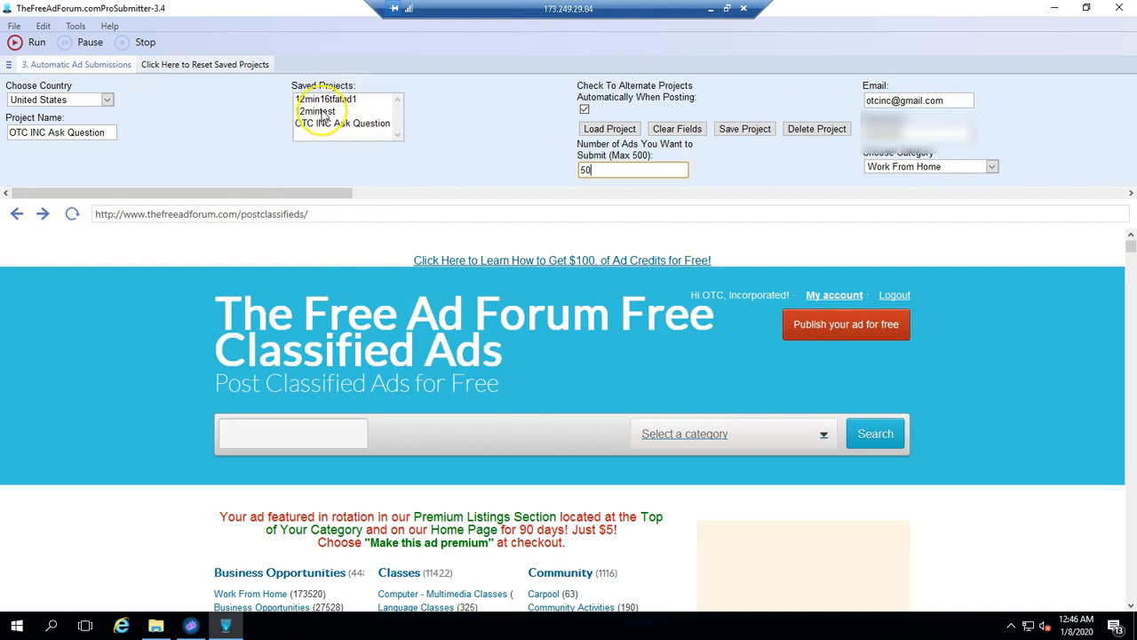
mouse_move(377, 322)
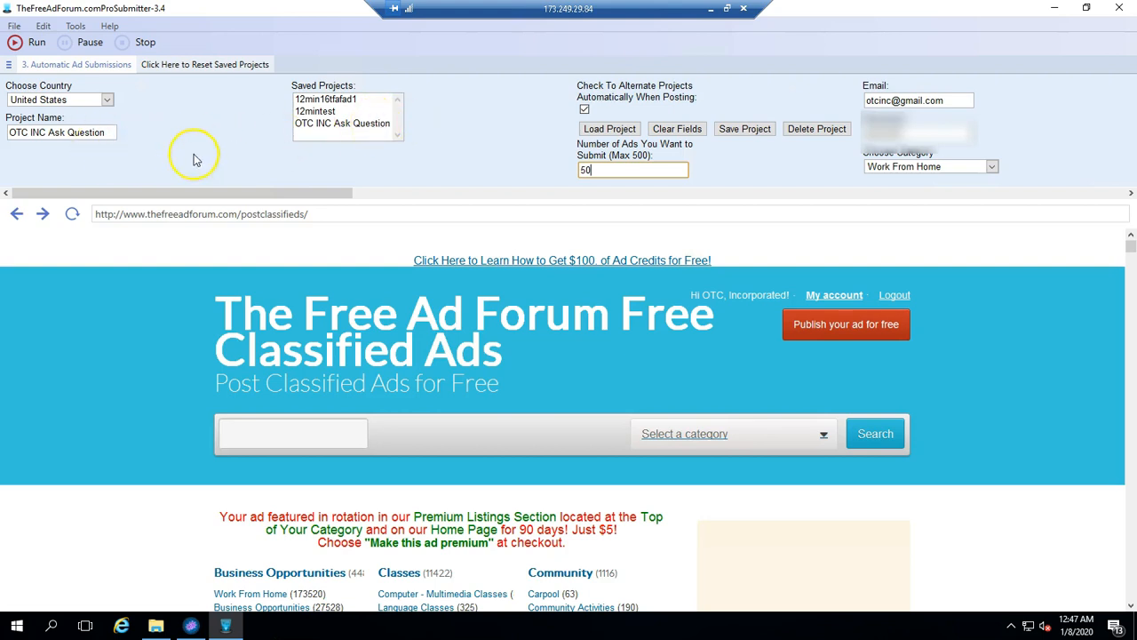
mouse_move(186, 160)
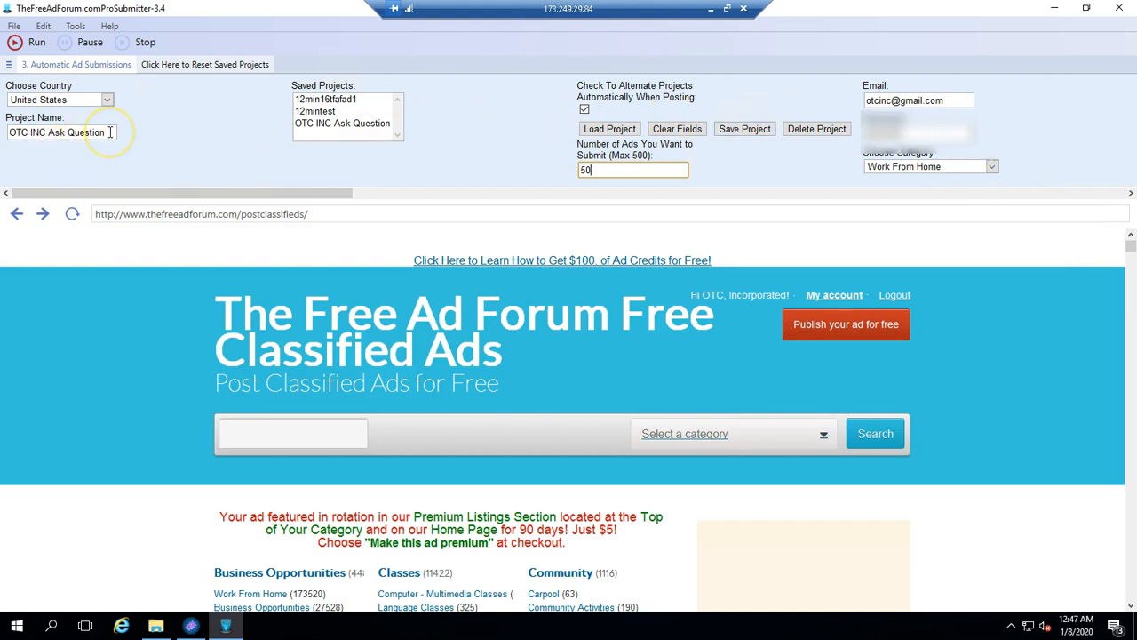
mouse_move(920, 192)
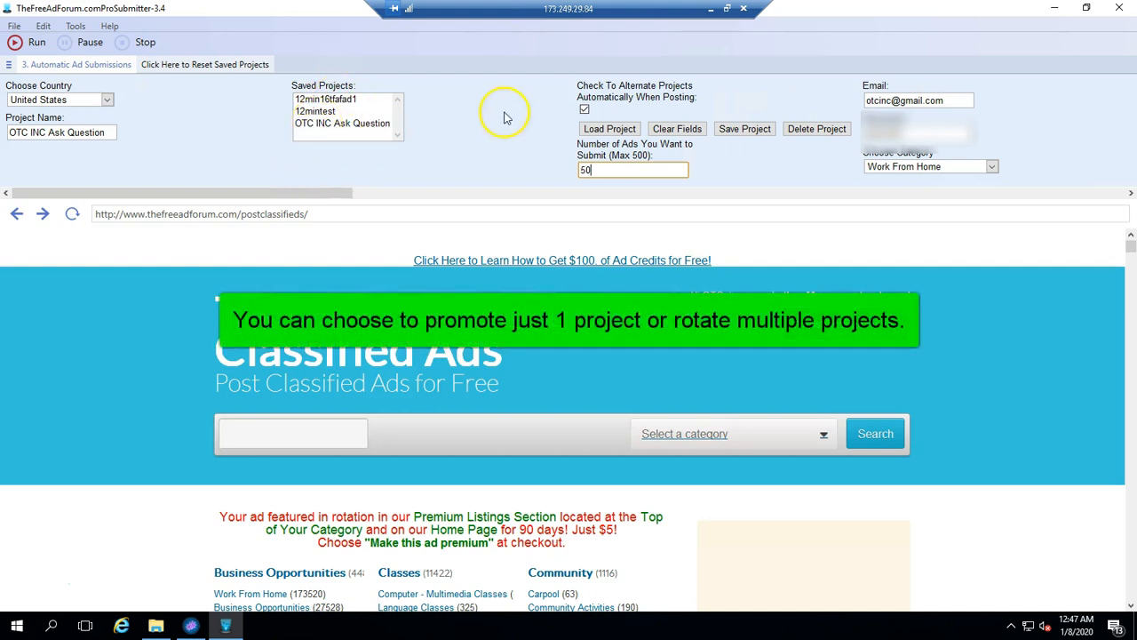
mouse_move(323, 141)
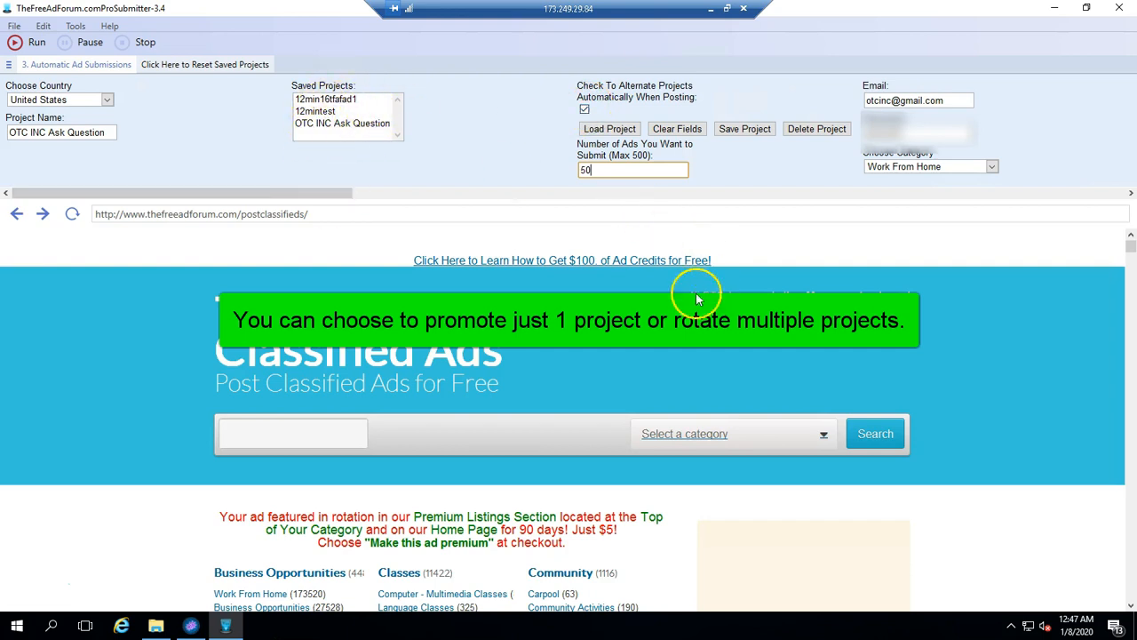
mouse_move(389, 153)
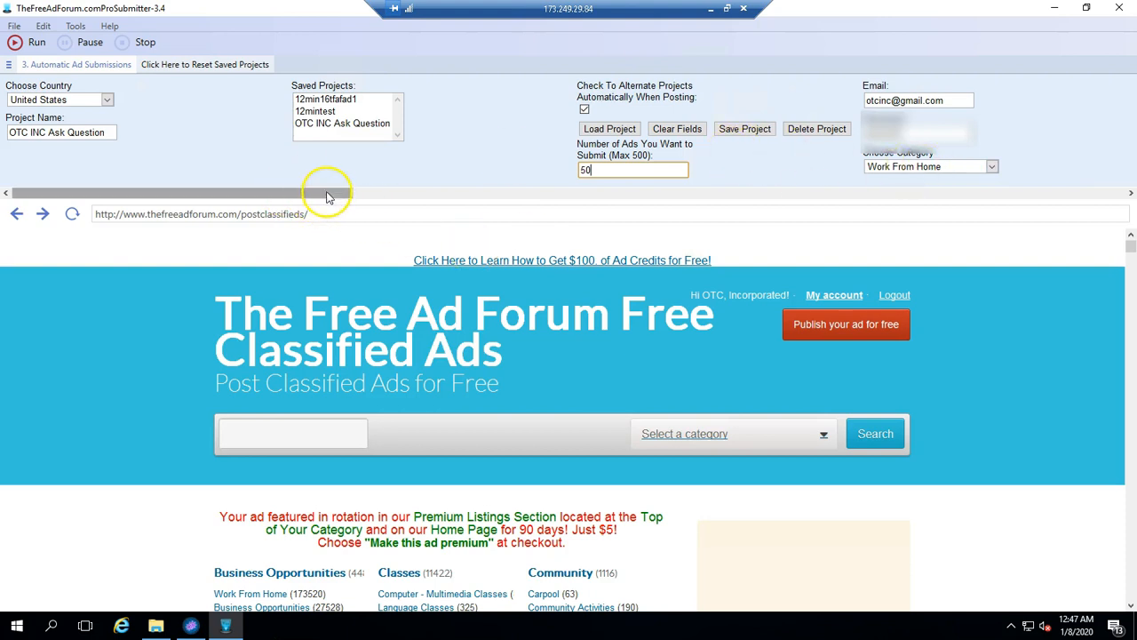
mouse_move(425, 188)
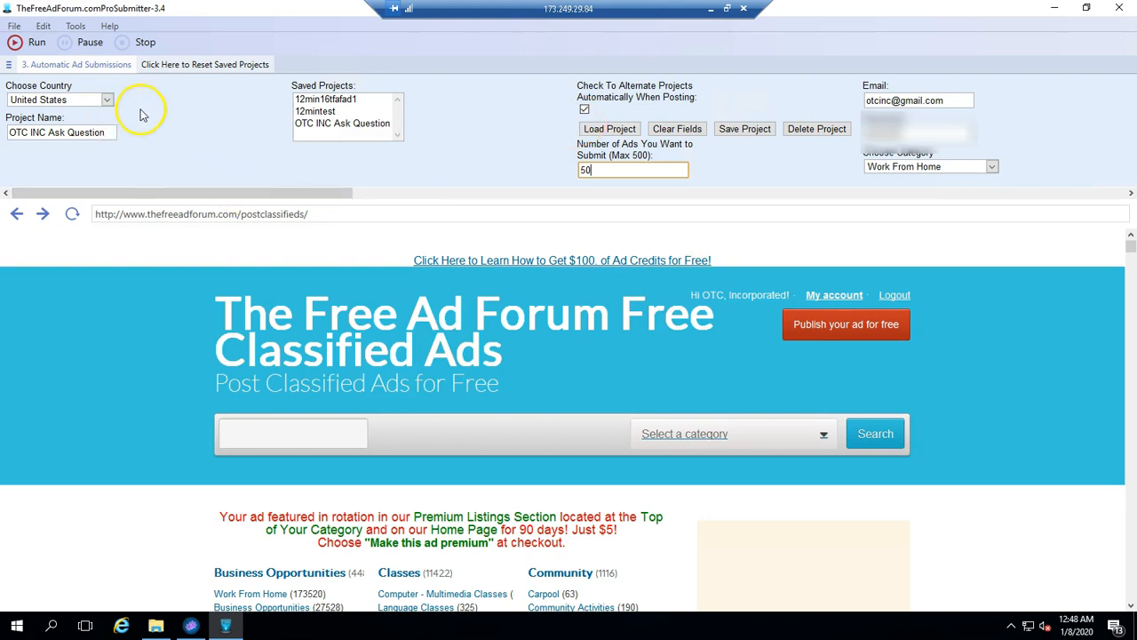
mouse_move(174, 160)
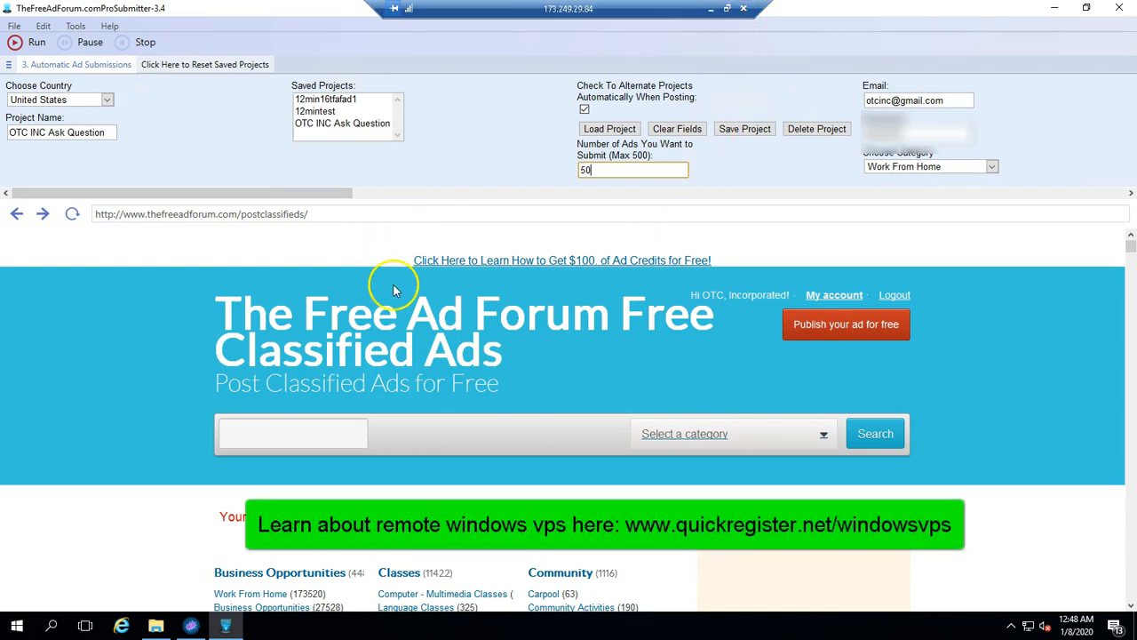
mouse_move(725, 28)
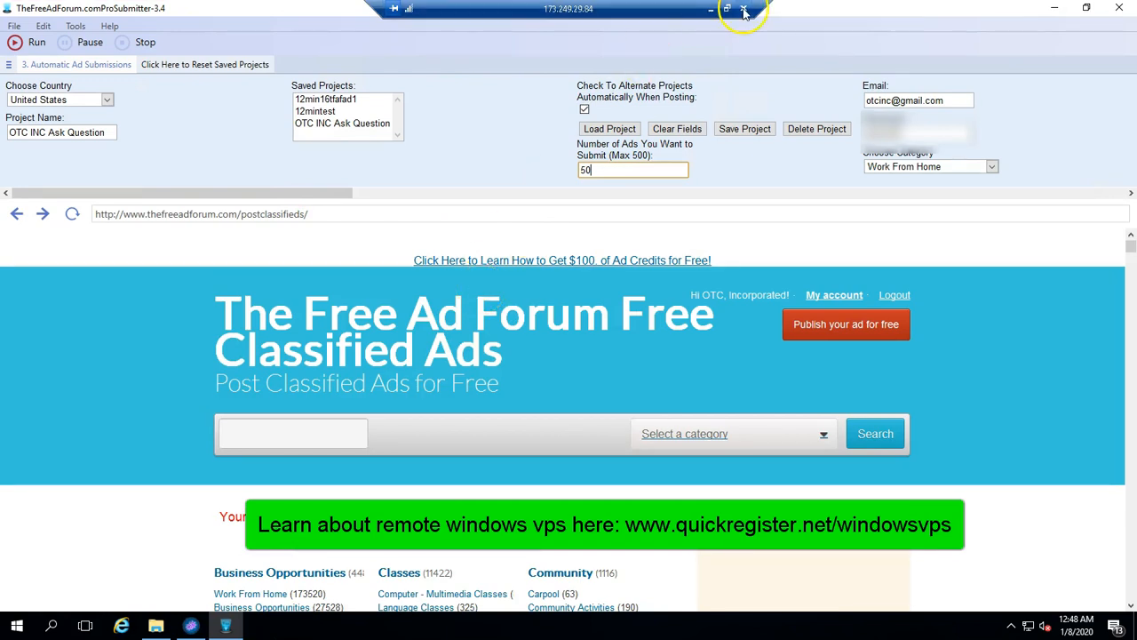
mouse_move(743, 11)
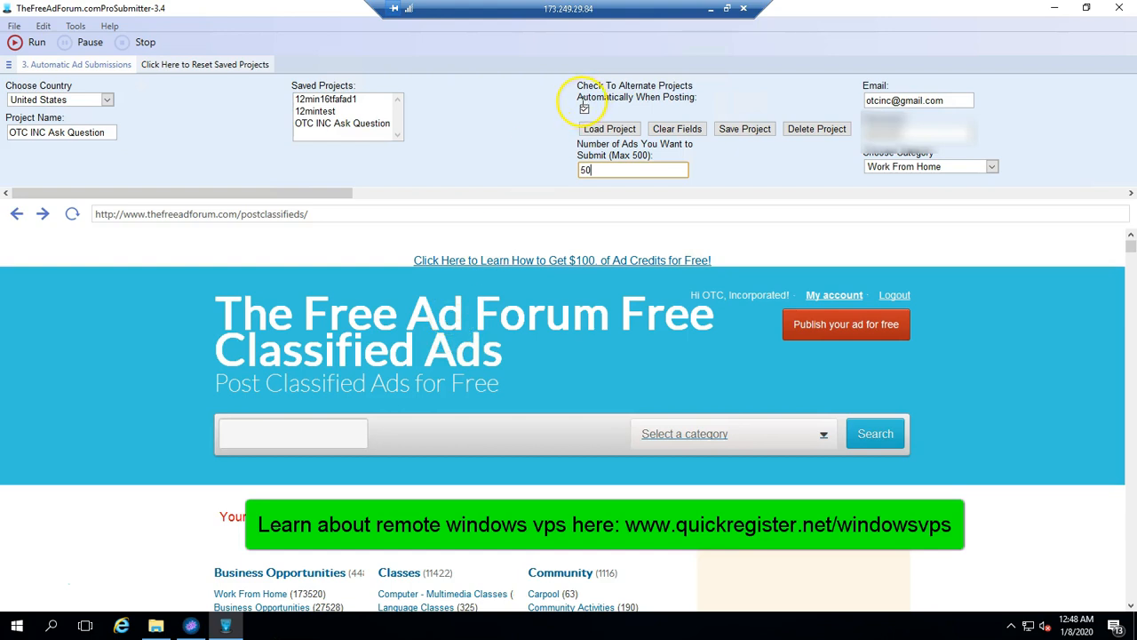
click(583, 108)
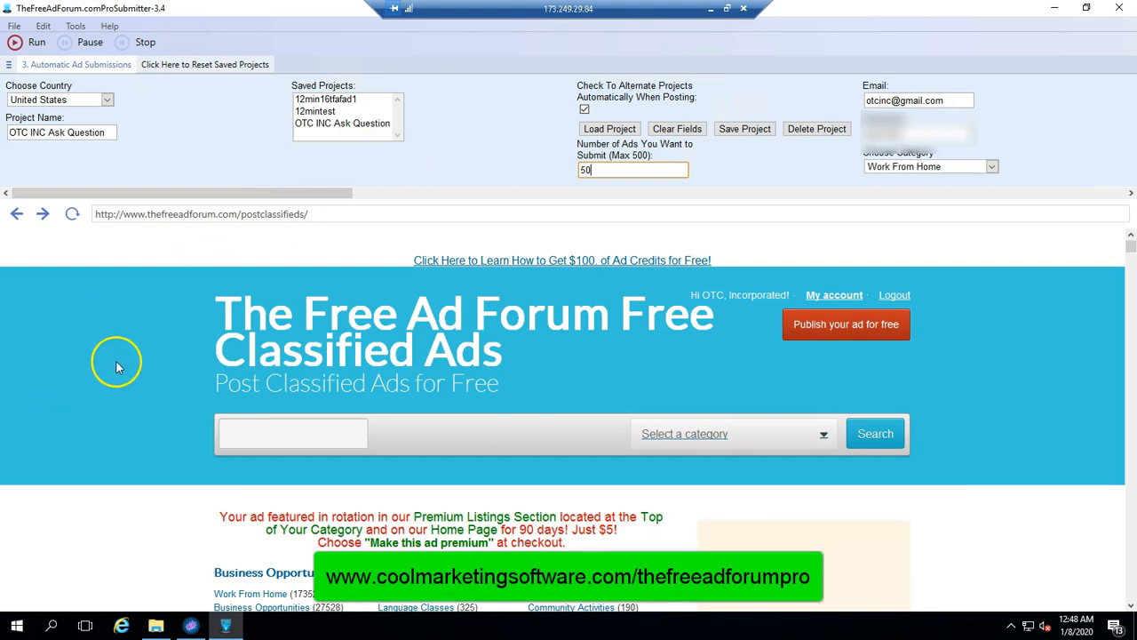
mouse_move(27, 595)
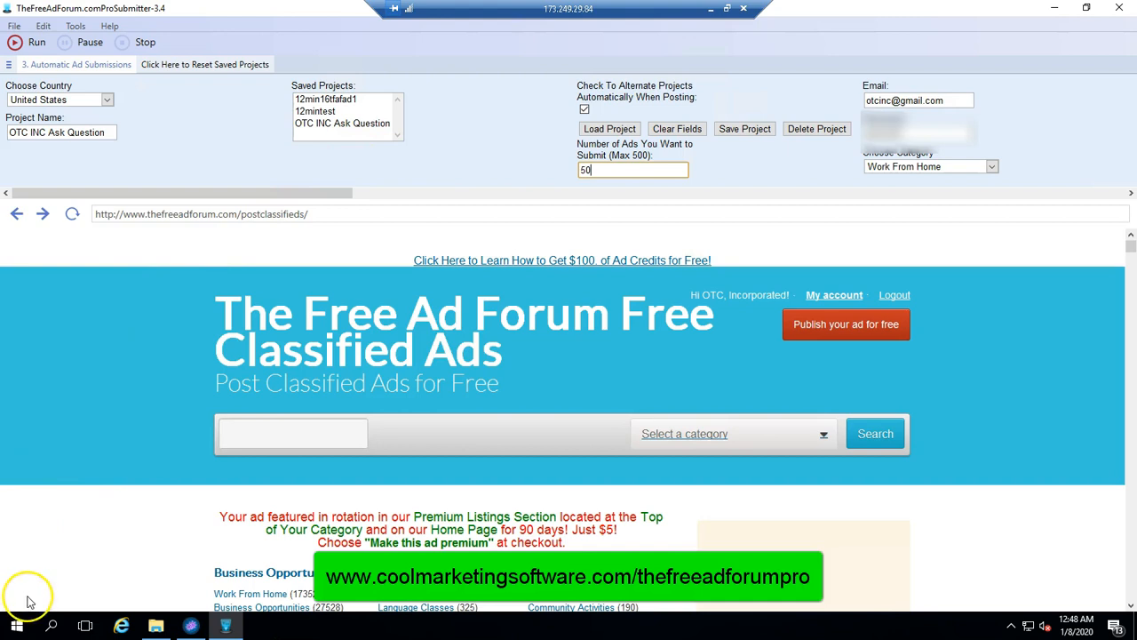